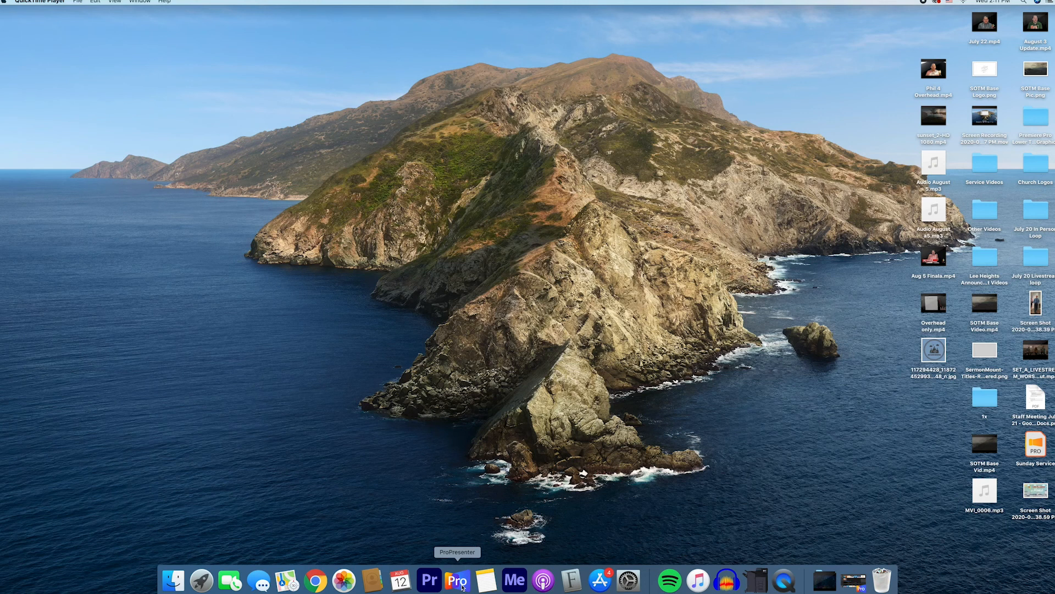
Bring ProPresenter's main window forward from the Dock, showing the Sunday Morning playlist
click(458, 579)
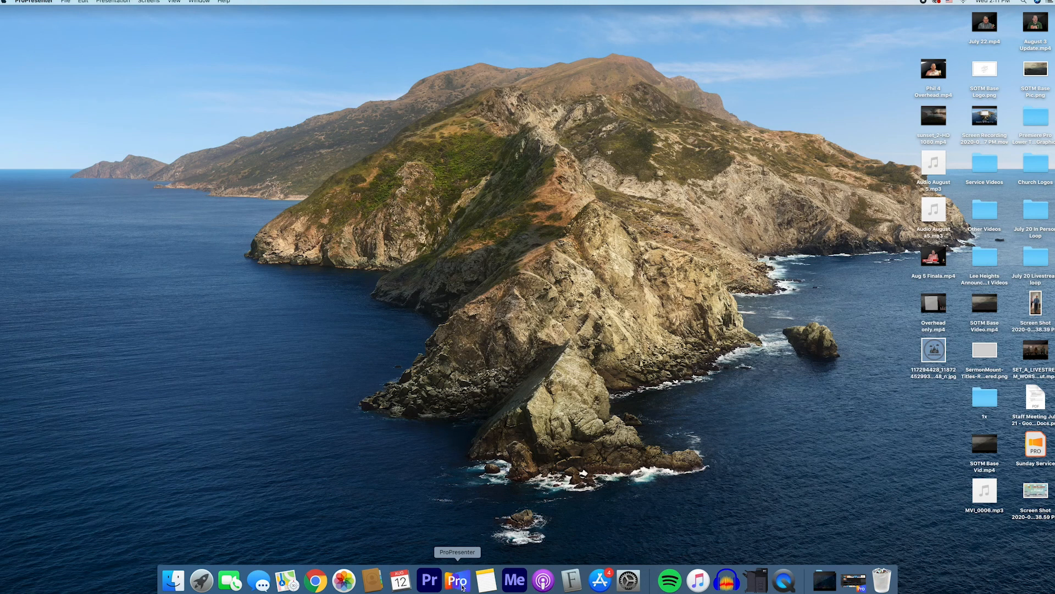
right_click(457, 579)
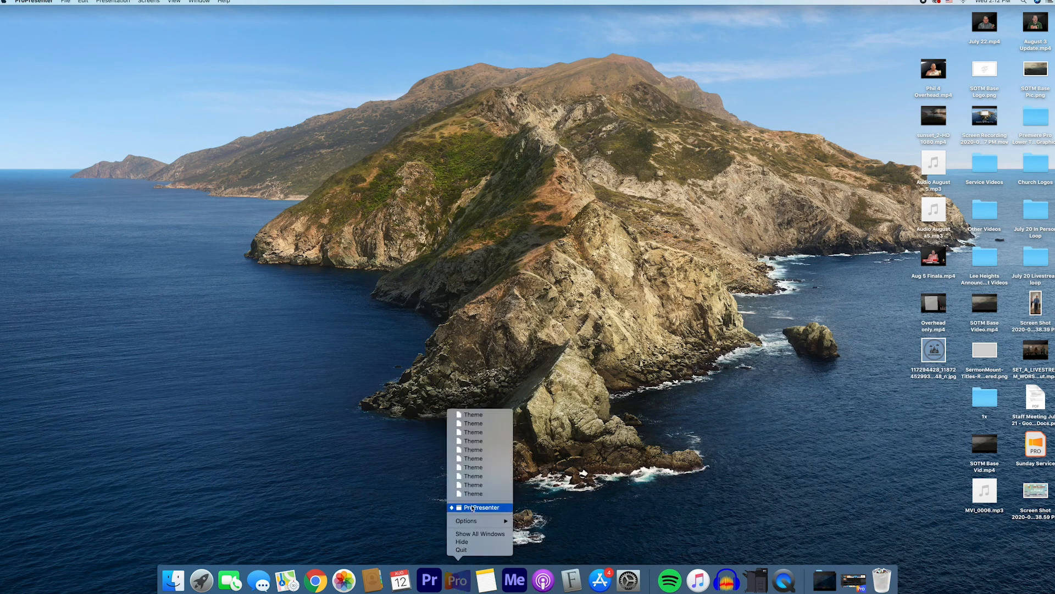
click(480, 507)
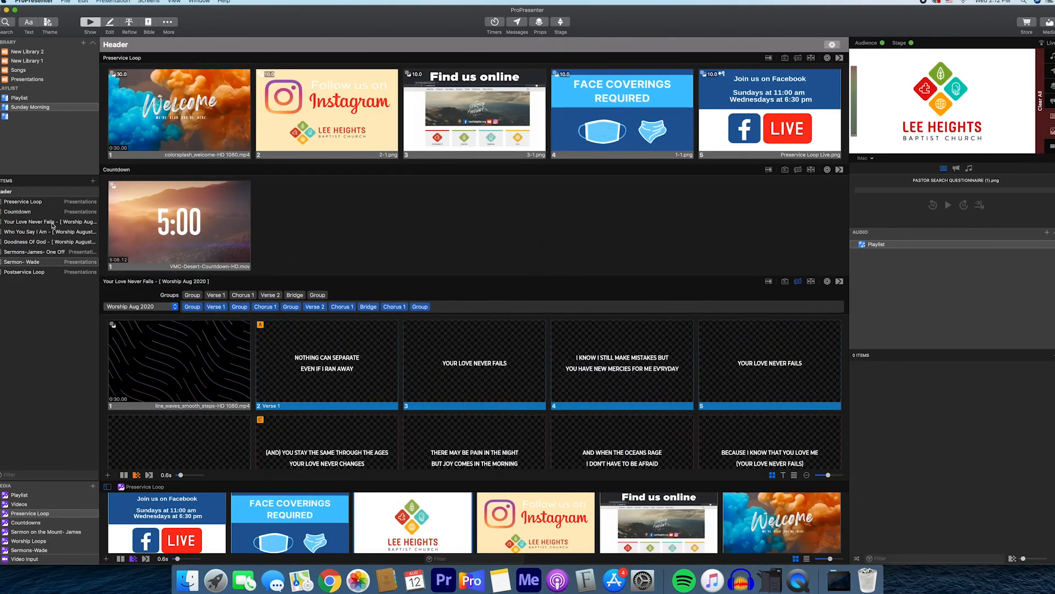
Browse the Your Love Never Fails and Sermons playlist items, then show the Songs library list
click(49, 222)
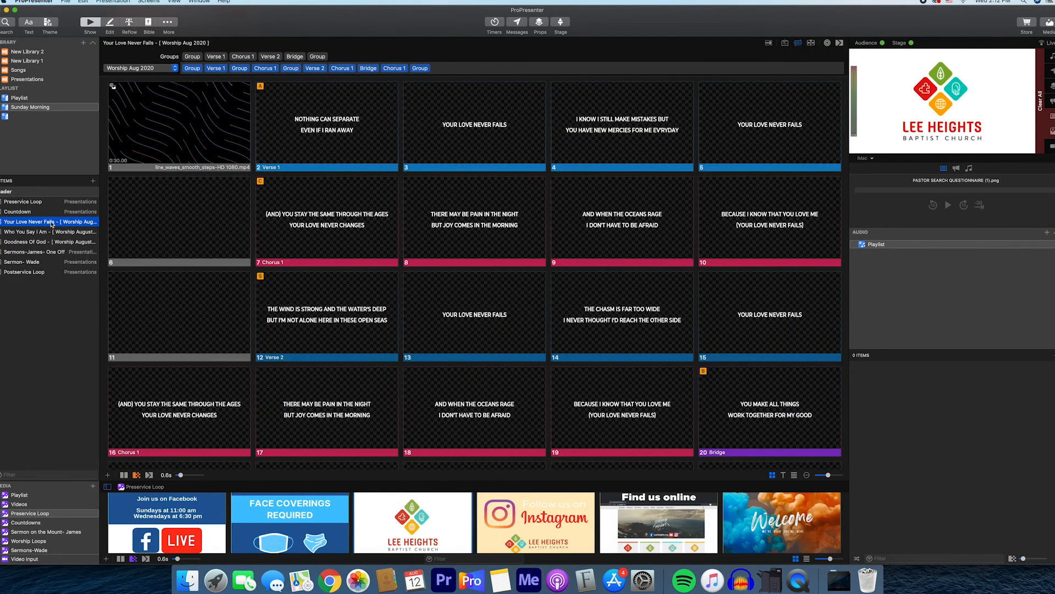
click(47, 232)
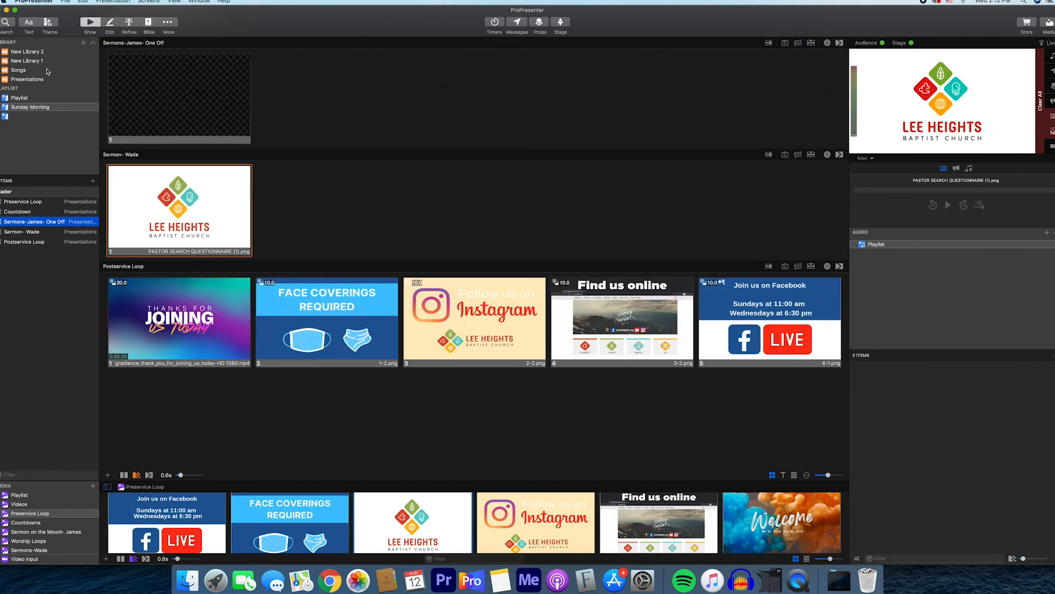
click(18, 70)
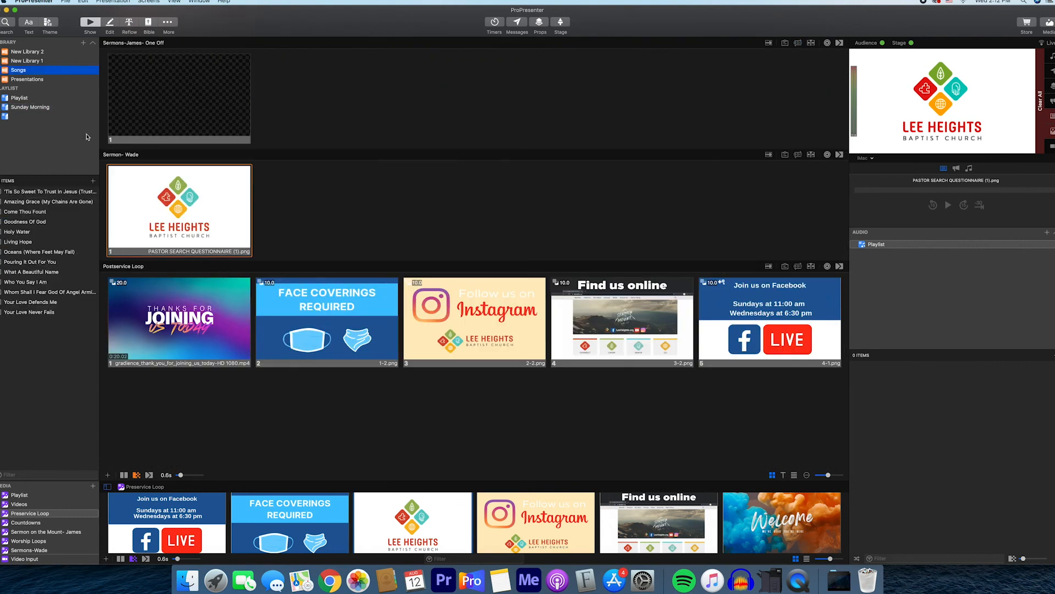
click(30, 108)
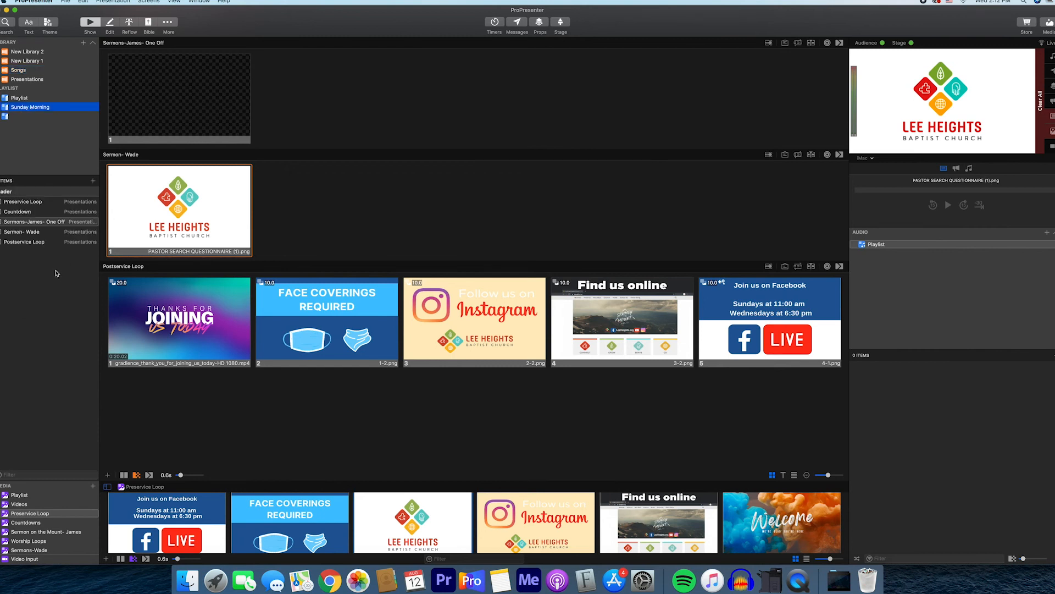
click(18, 70)
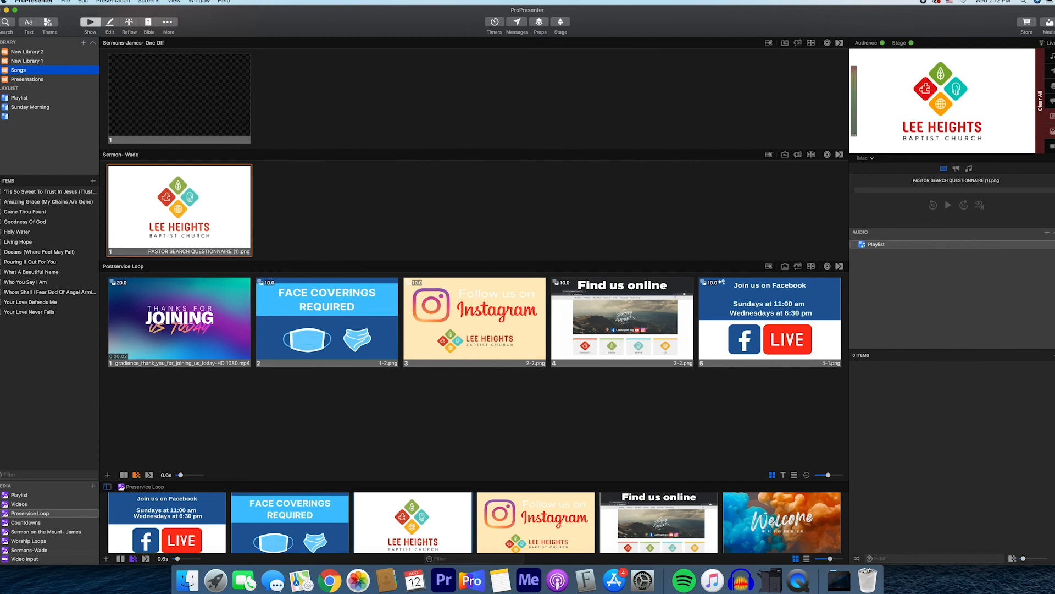
mouse_move(31, 73)
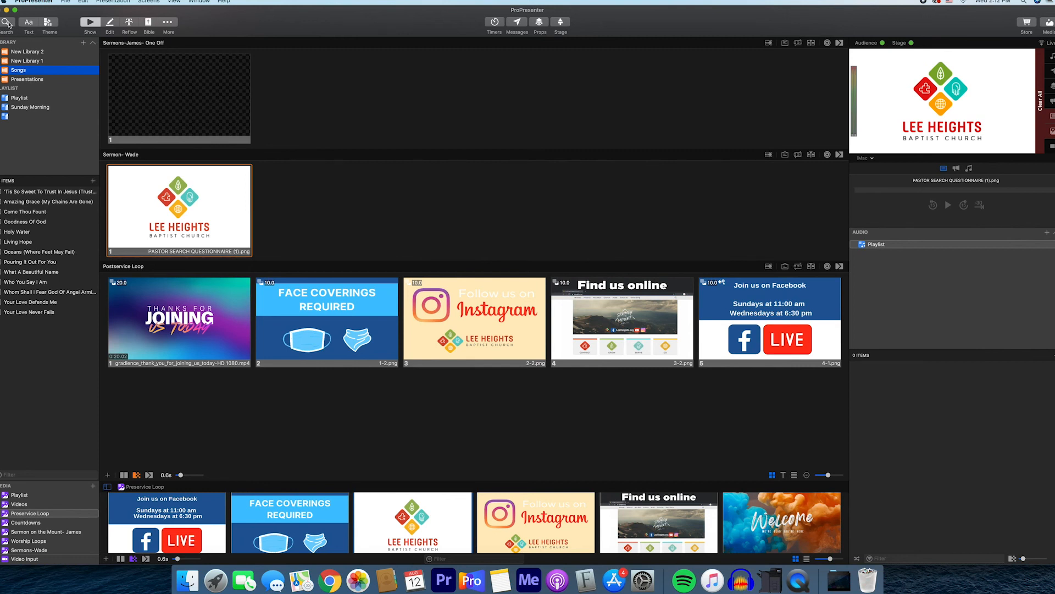
mouse_move(7, 26)
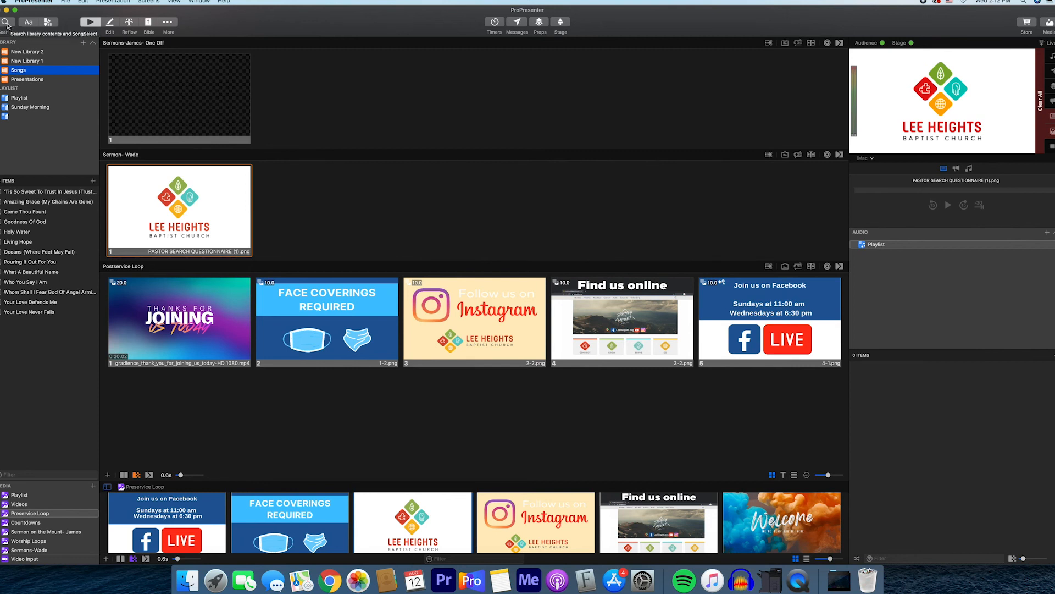
Search SongSelect for 'This is Amazing Grace' and preview the Jeremy Riddle version's lyrics
click(6, 22)
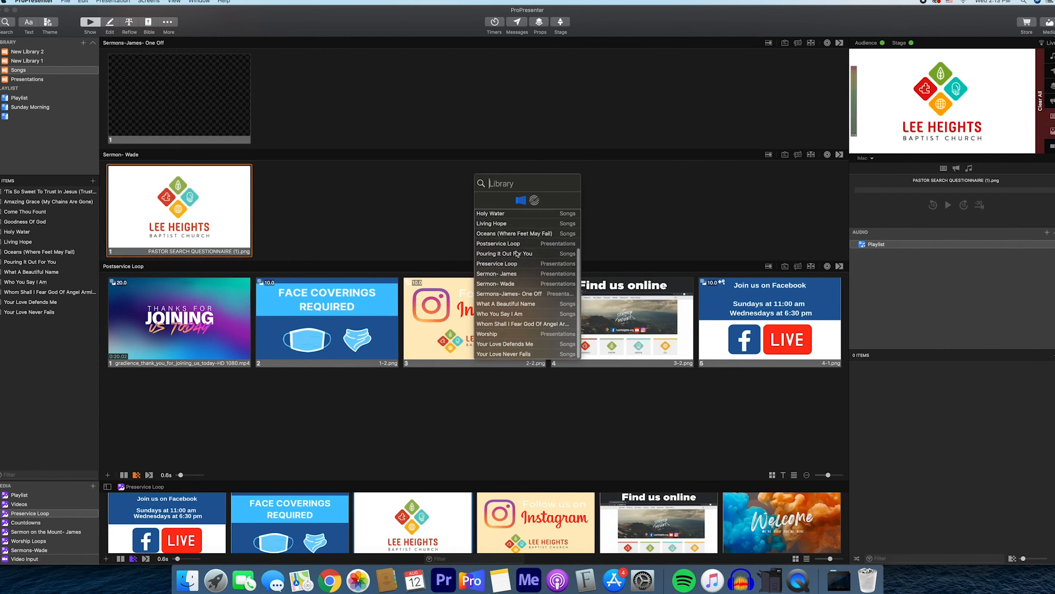
click(533, 200)
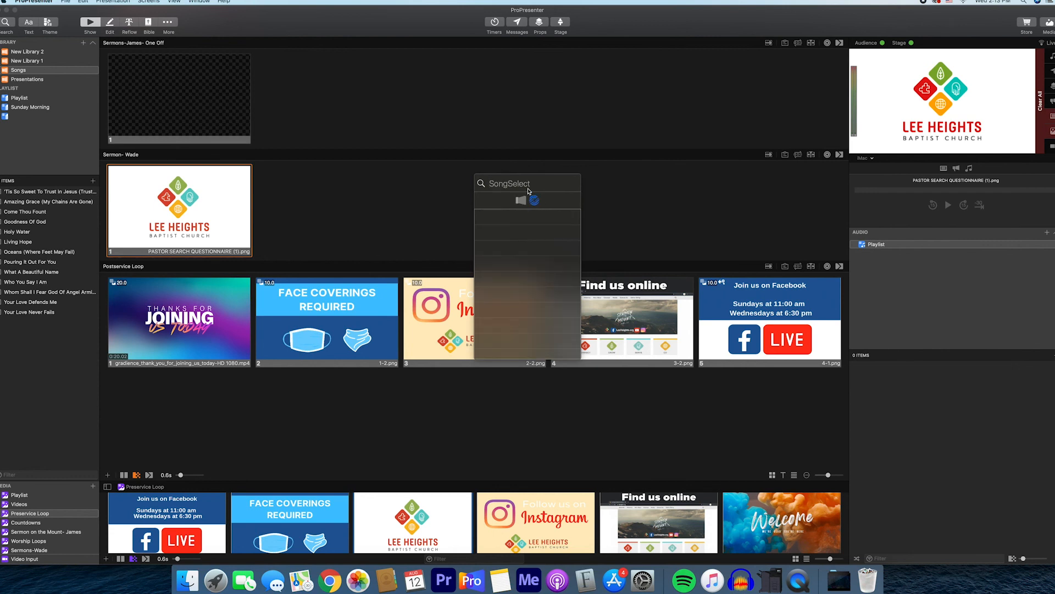
text(This is Amazing Grace)
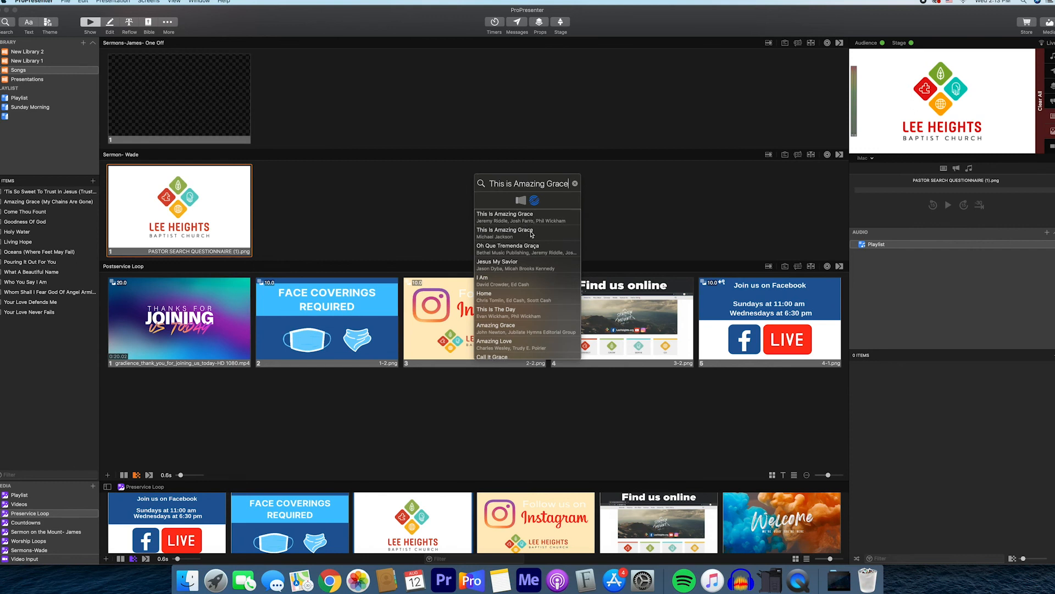
mouse_move(532, 222)
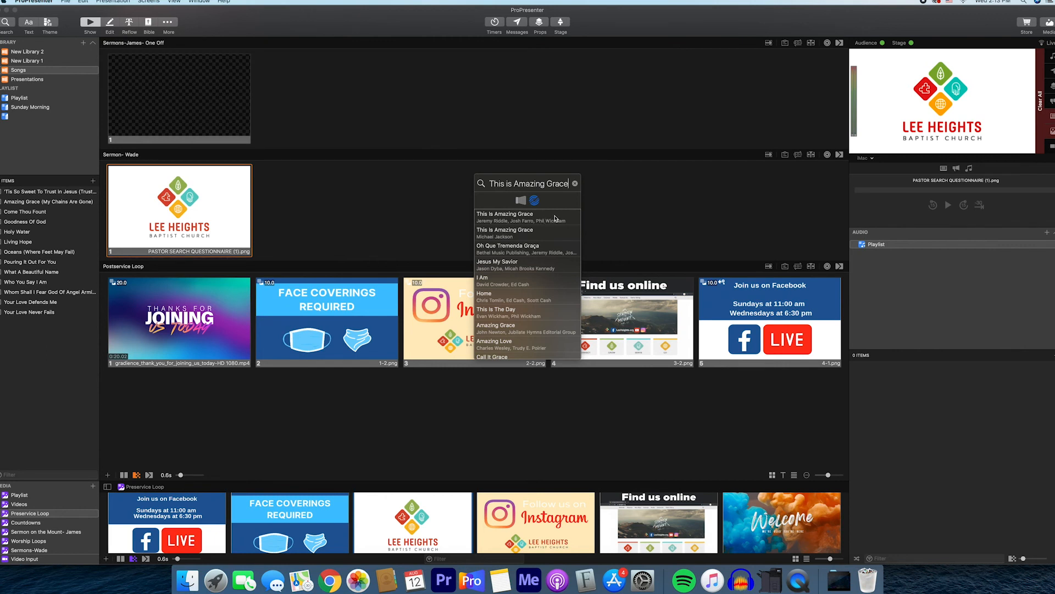
click(527, 217)
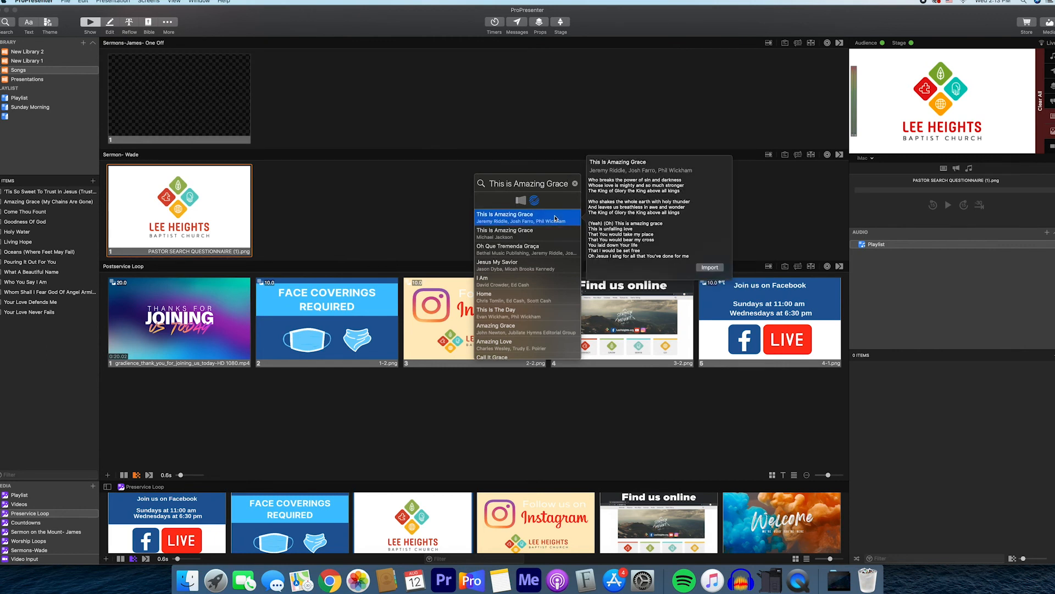
mouse_move(584, 216)
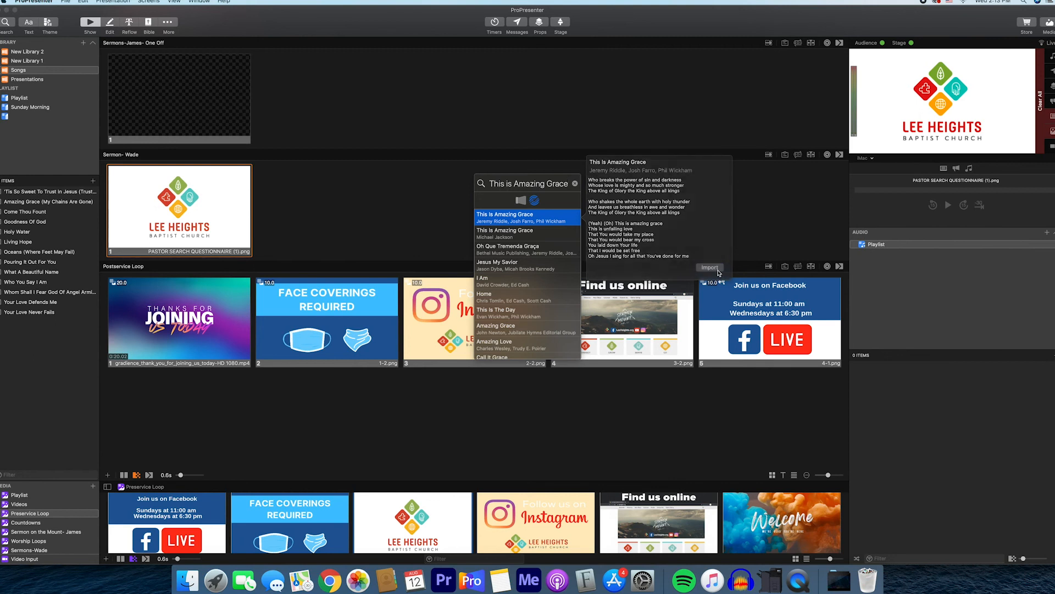
Import This is Amazing Grace with 2 lines per slide into Songs and Sunday Morning
click(709, 267)
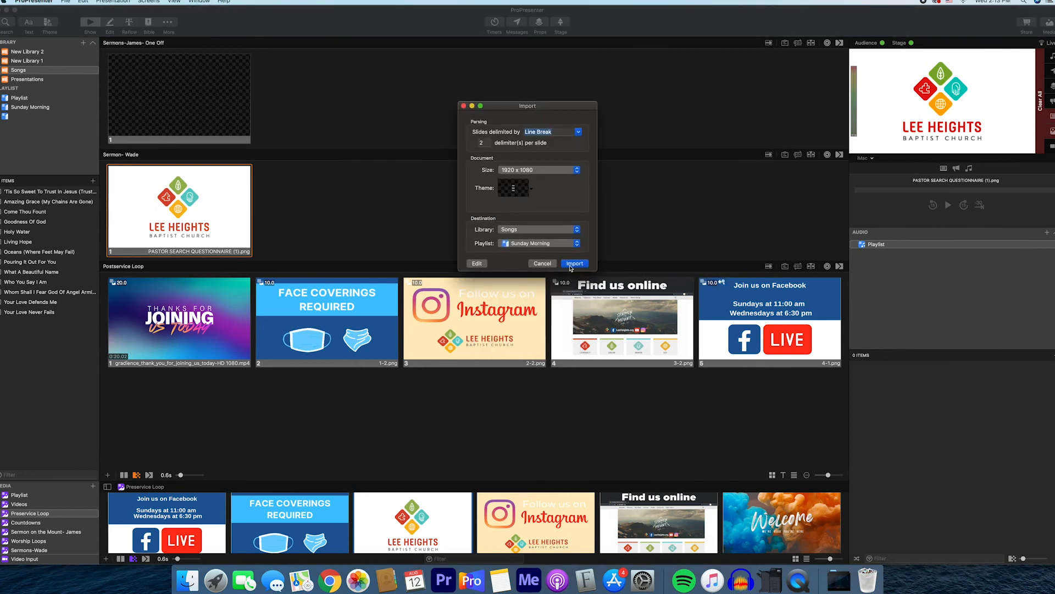
click(513, 188)
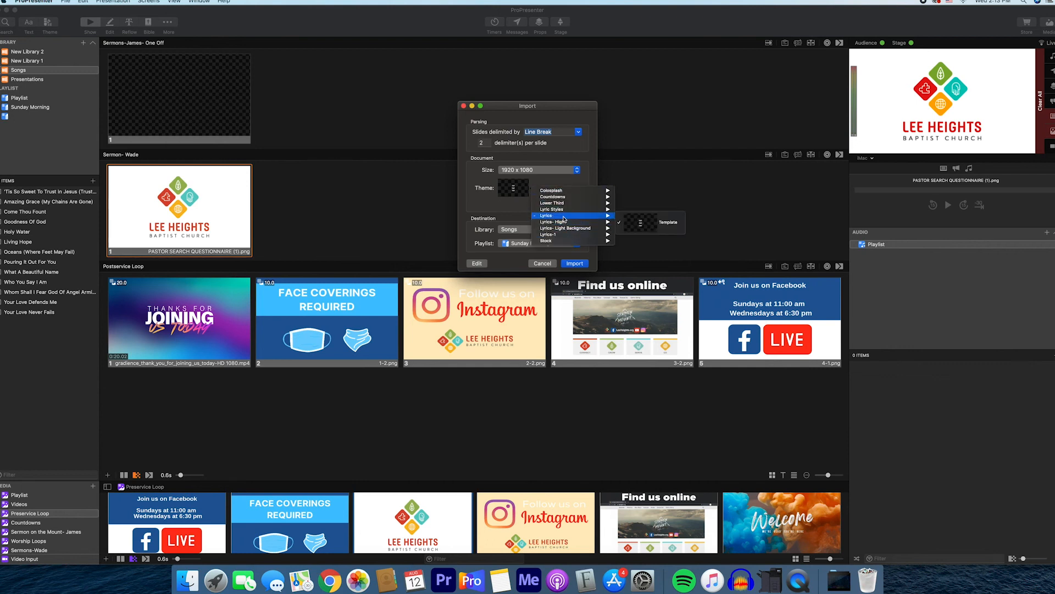
click(514, 186)
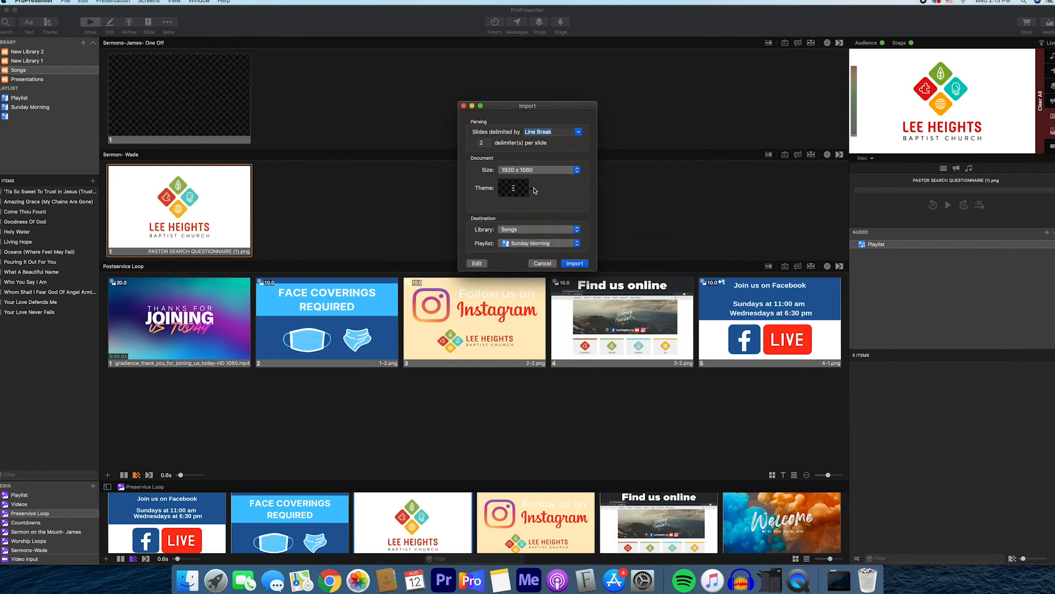
click(513, 188)
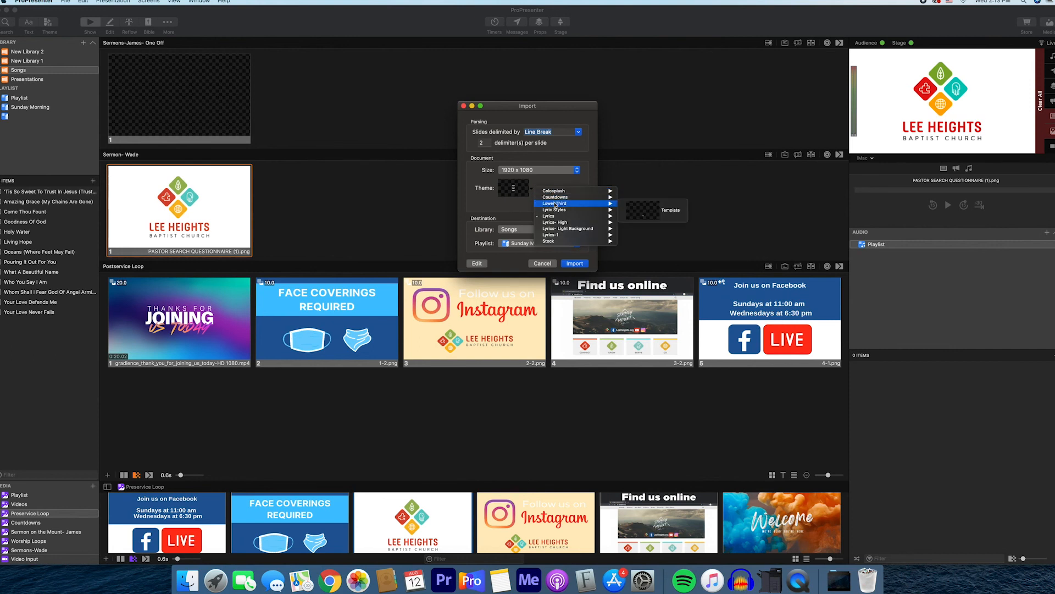
mouse_move(553, 209)
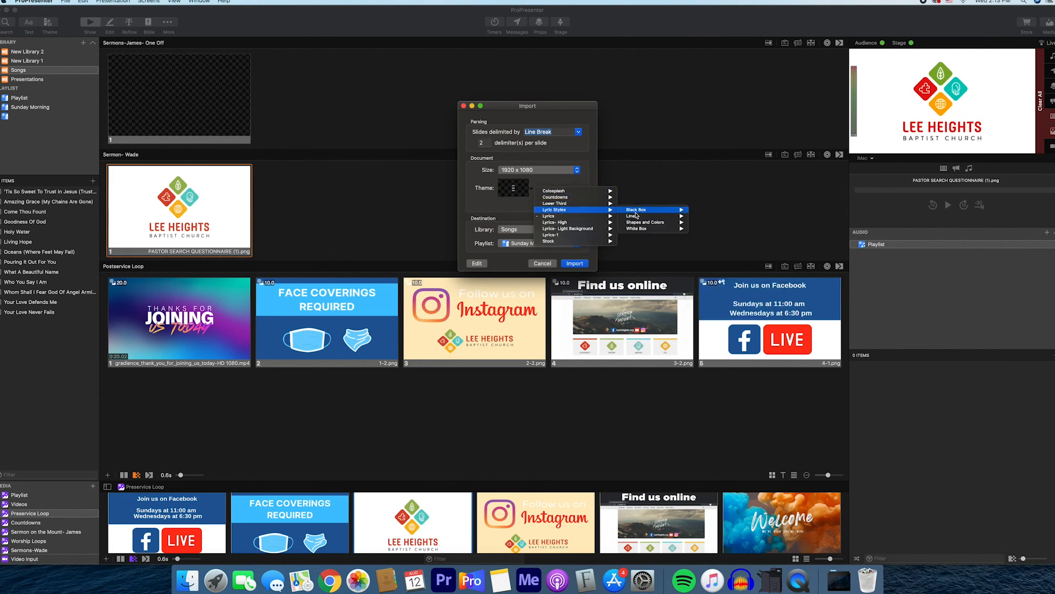
mouse_move(636, 228)
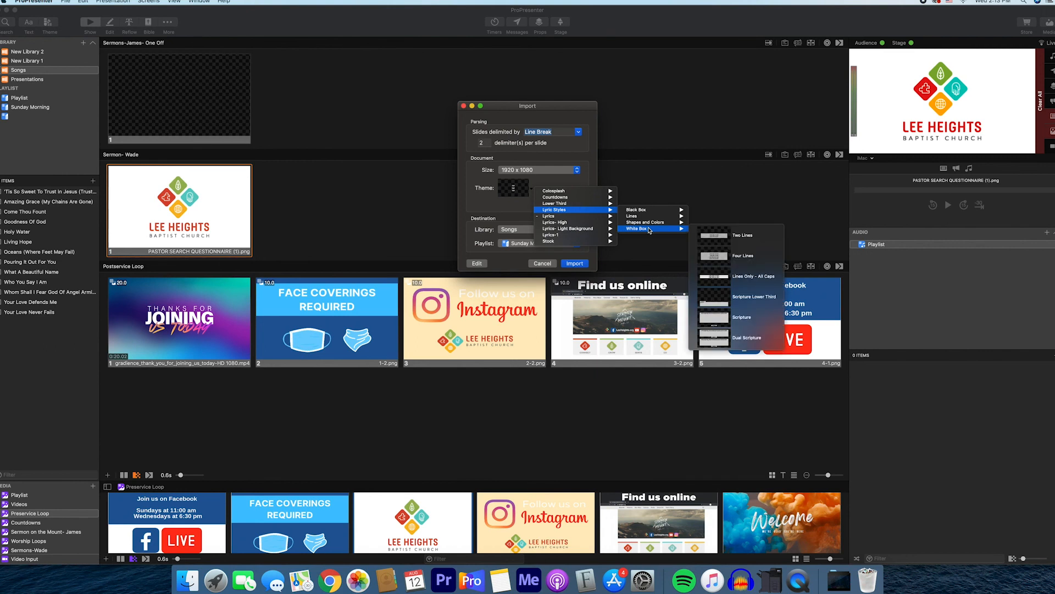
mouse_move(648, 222)
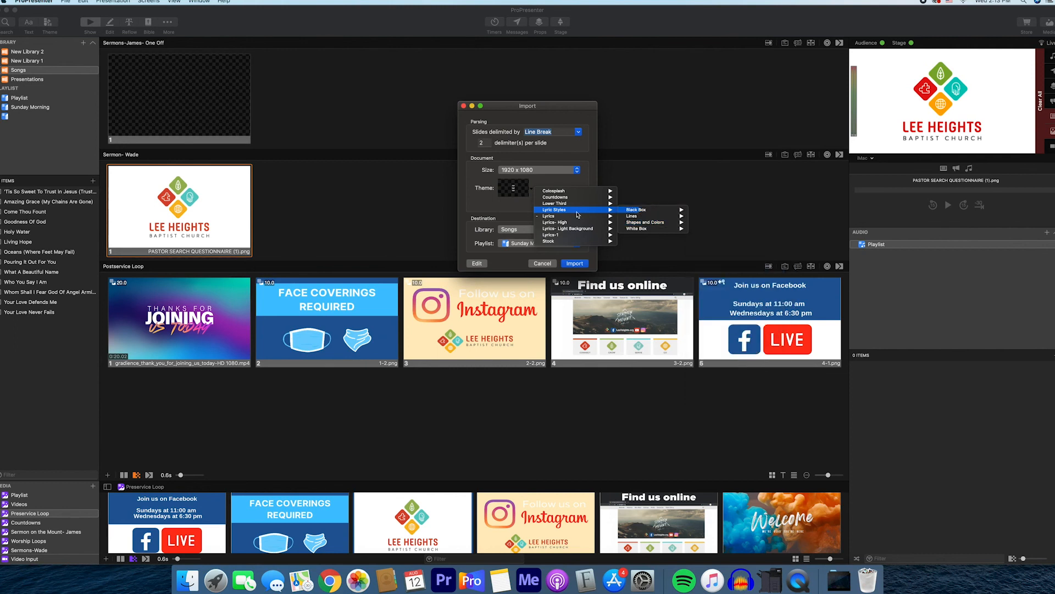
mouse_move(561, 222)
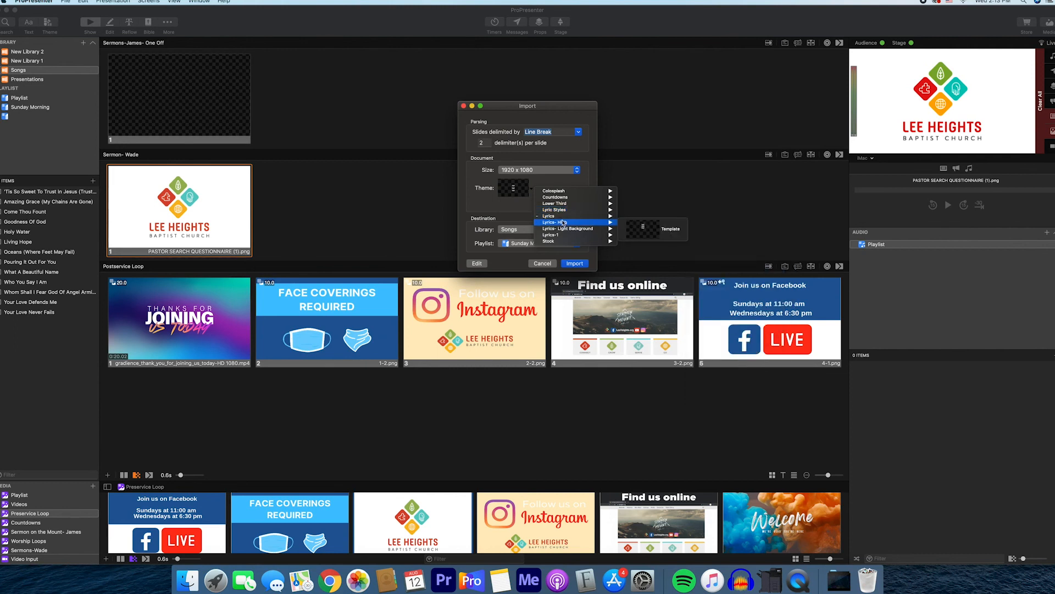
mouse_move(563, 234)
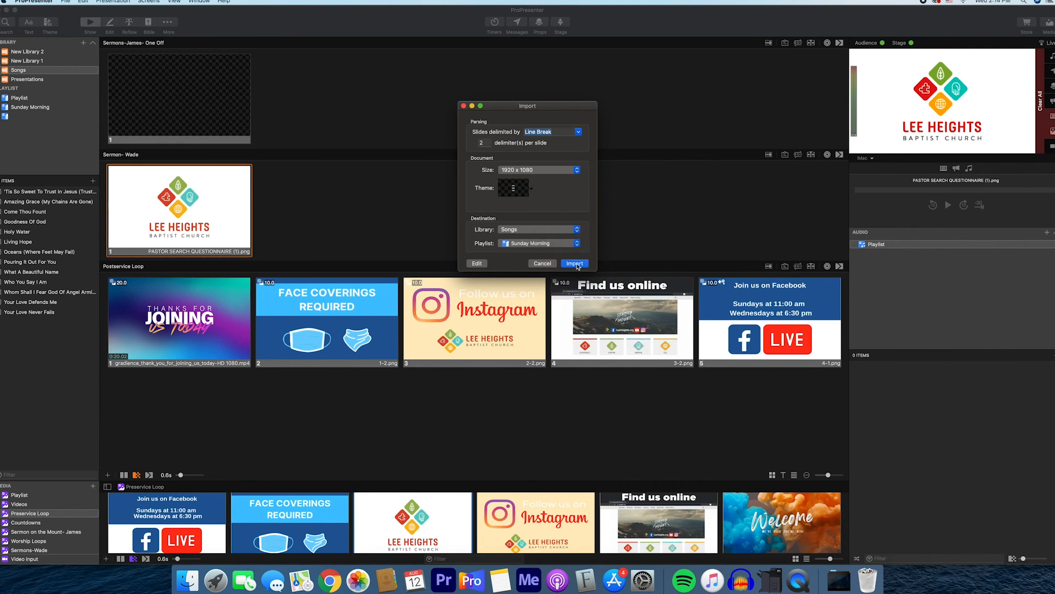
click(573, 264)
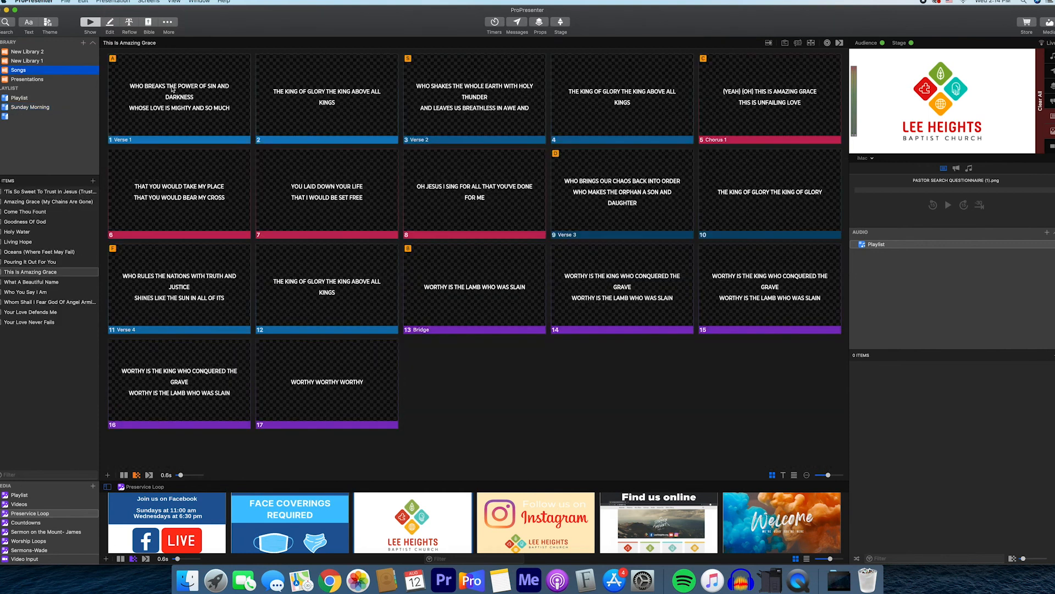
mouse_move(165, 79)
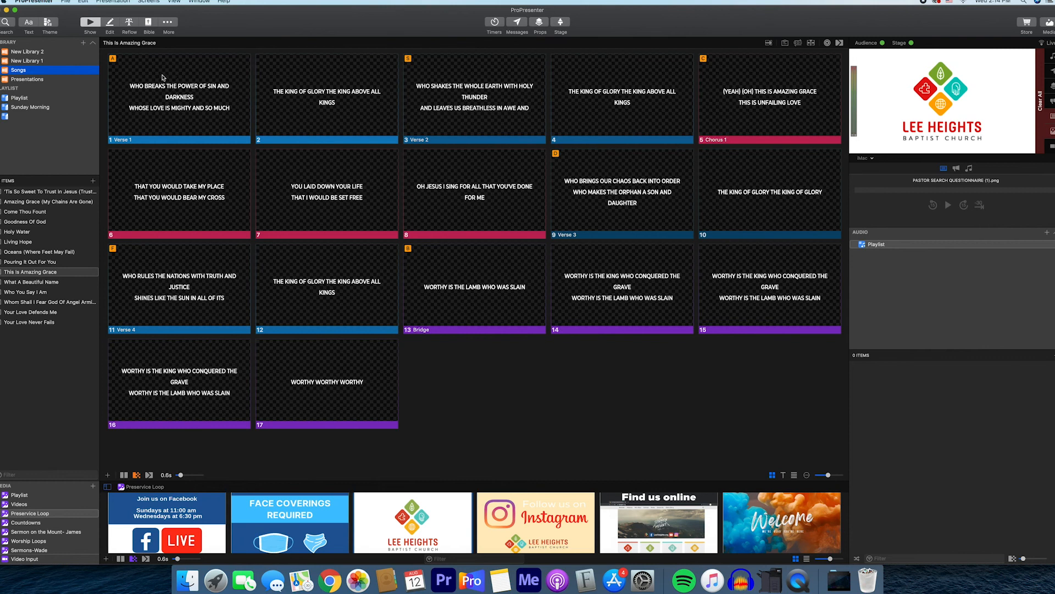
mouse_move(369, 119)
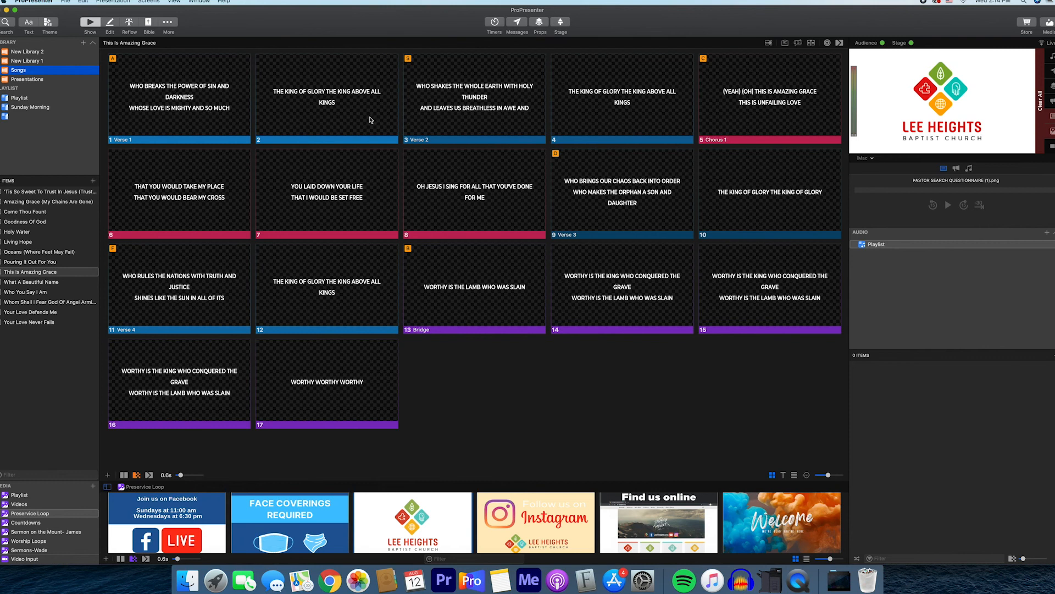
mouse_move(612, 209)
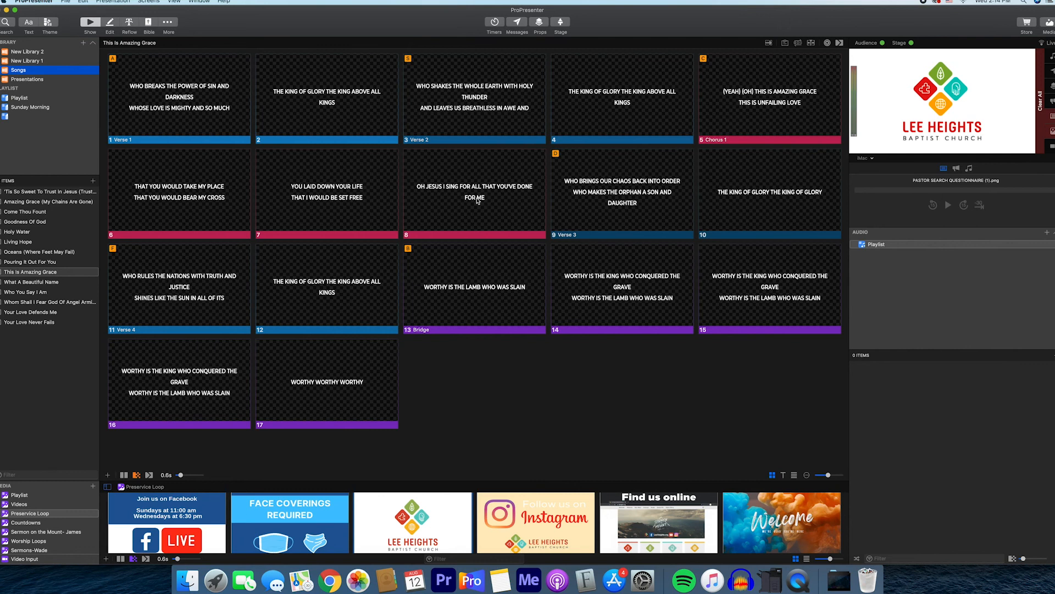
mouse_move(475, 205)
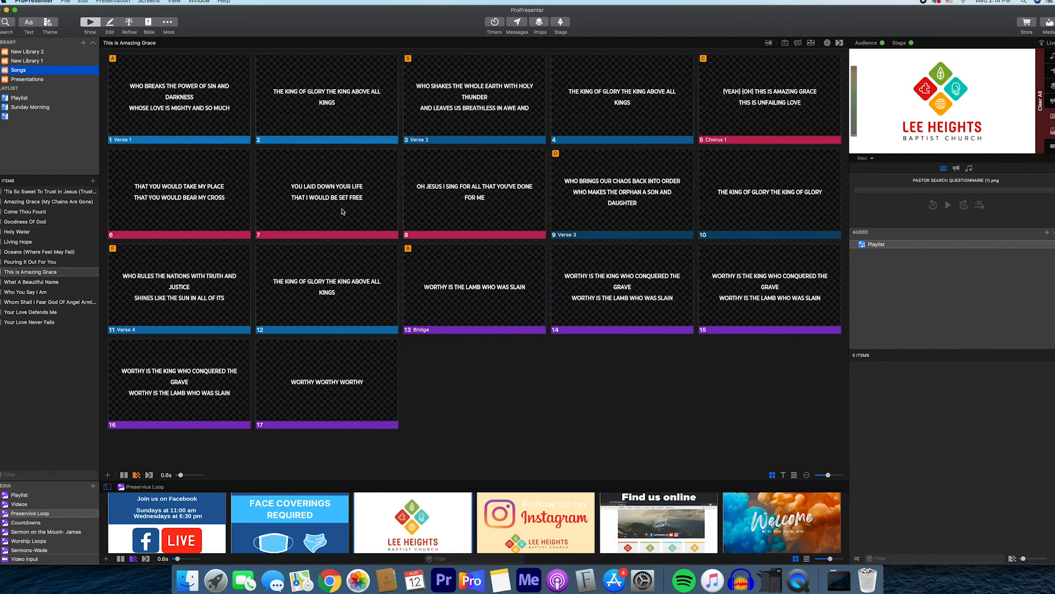
mouse_move(288, 228)
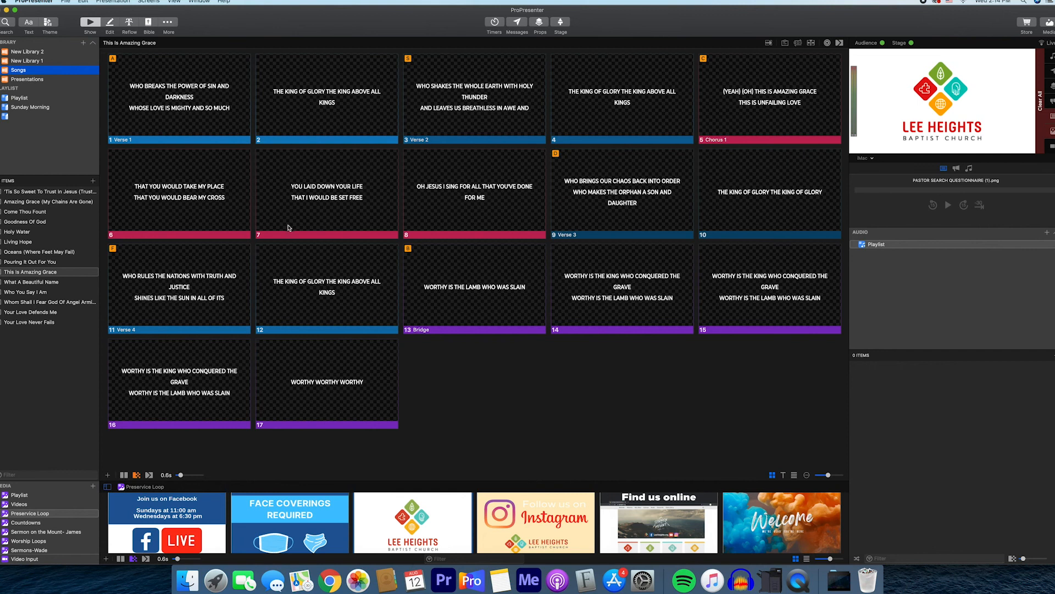
mouse_move(349, 216)
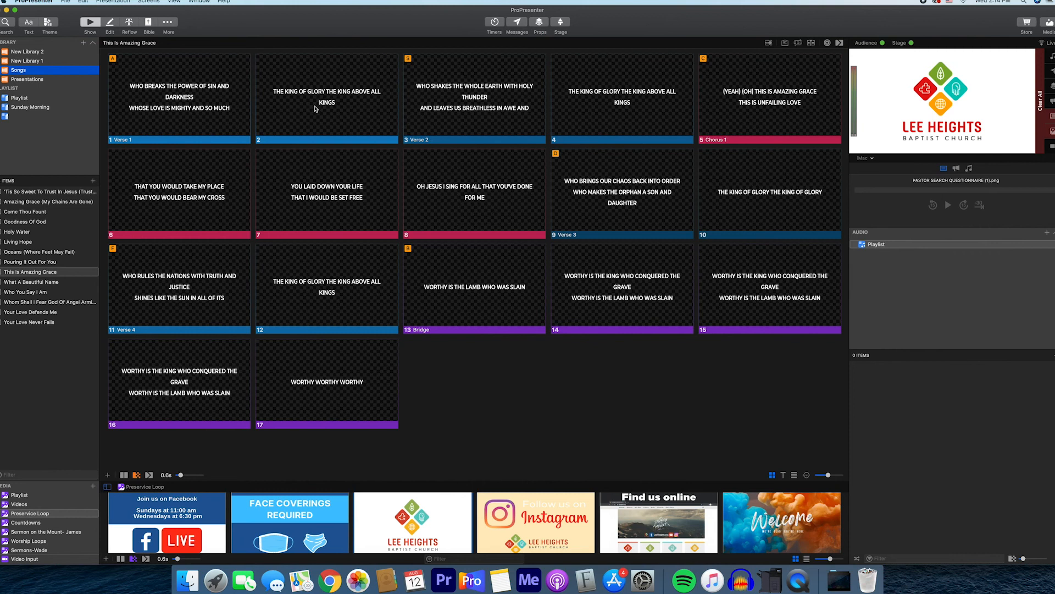
mouse_move(201, 103)
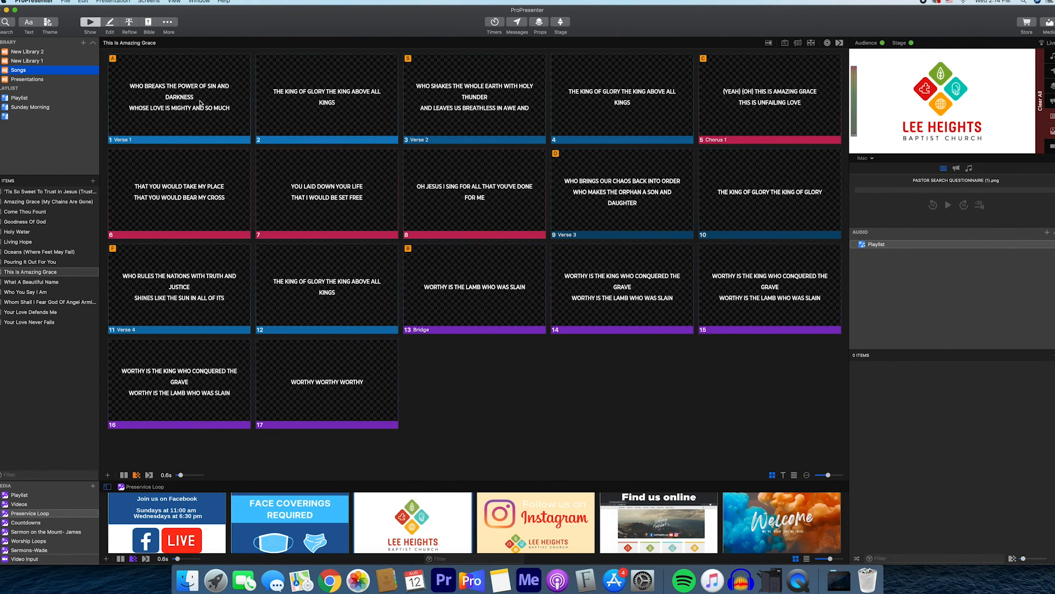
mouse_move(300, 121)
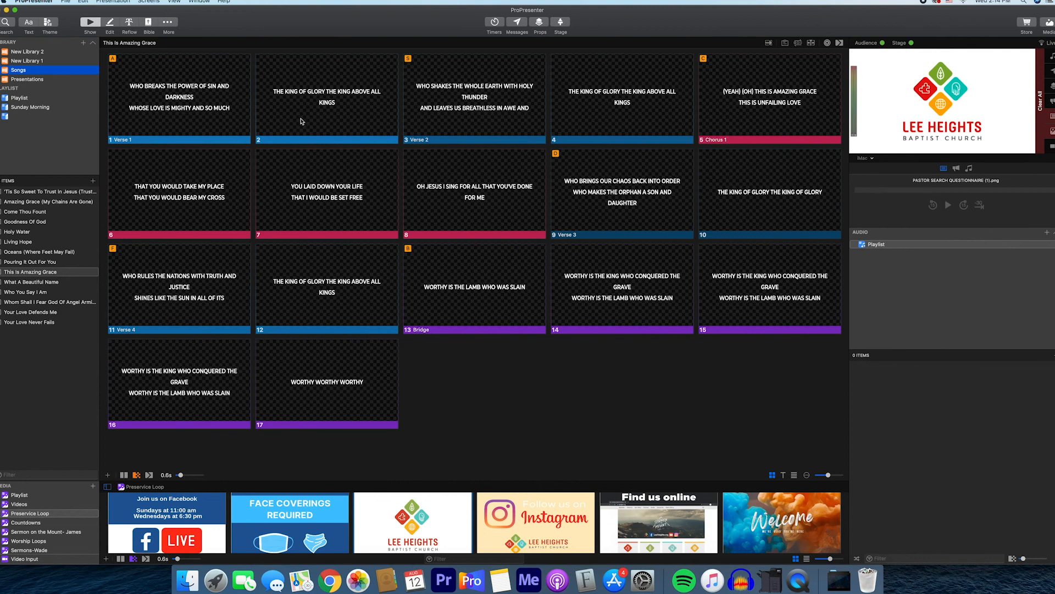
mouse_move(223, 206)
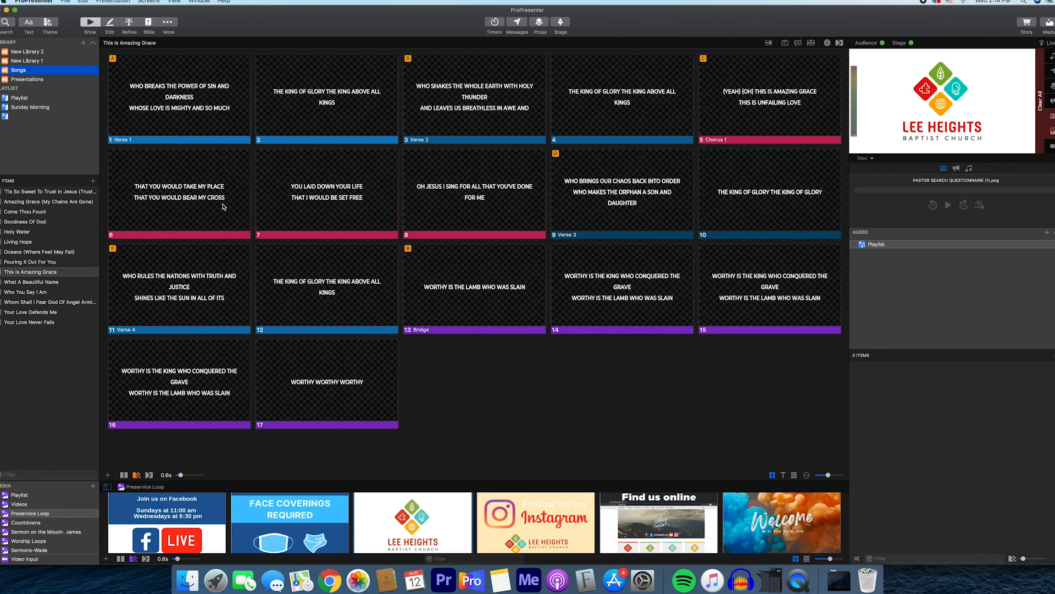
Open the first verse slide in the slide editor
right_click(178, 98)
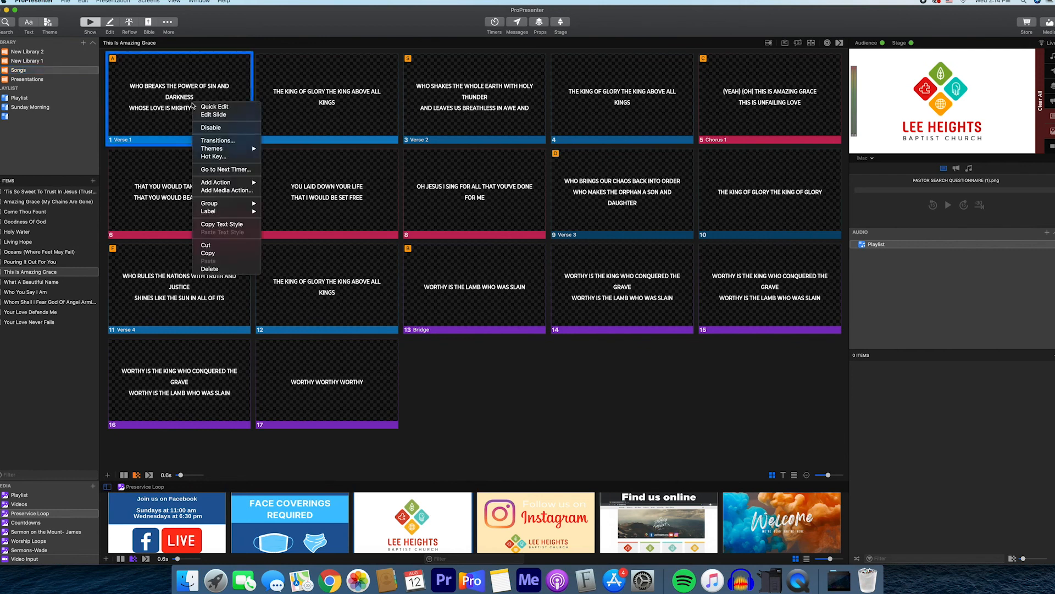
mouse_move(215, 106)
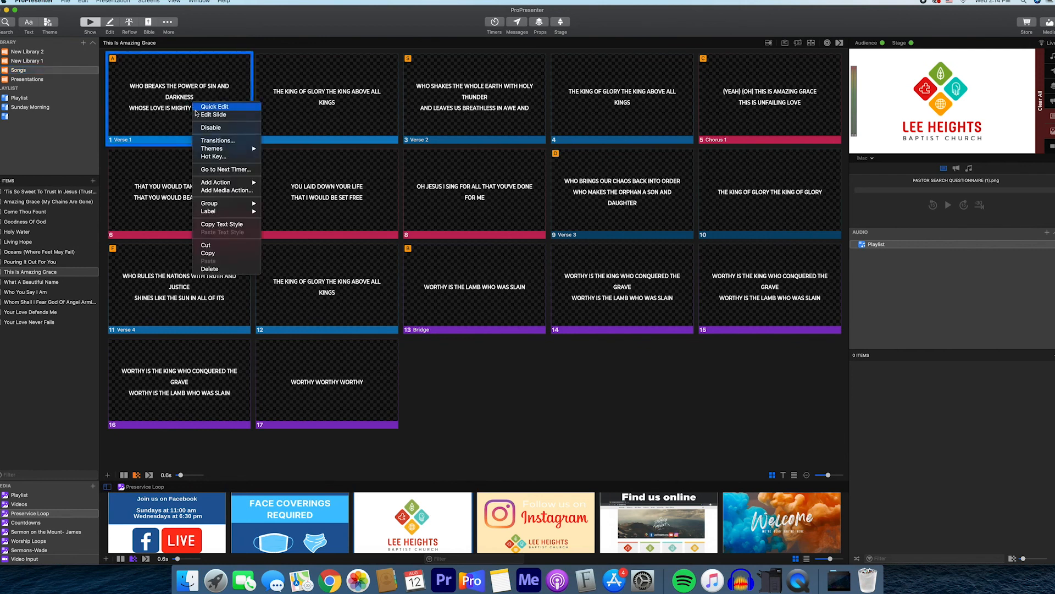
mouse_move(213, 114)
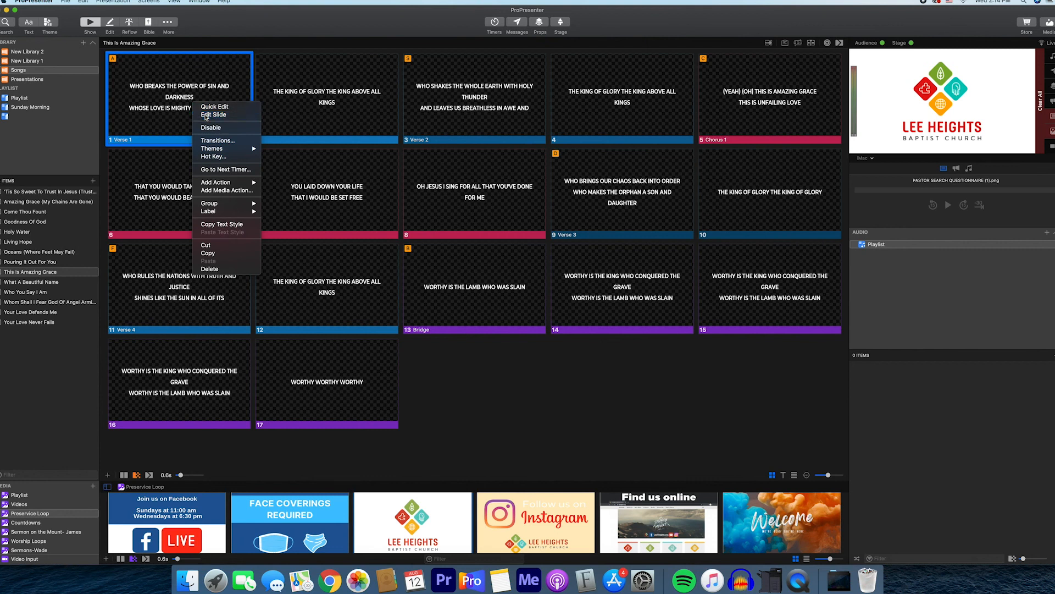
click(214, 114)
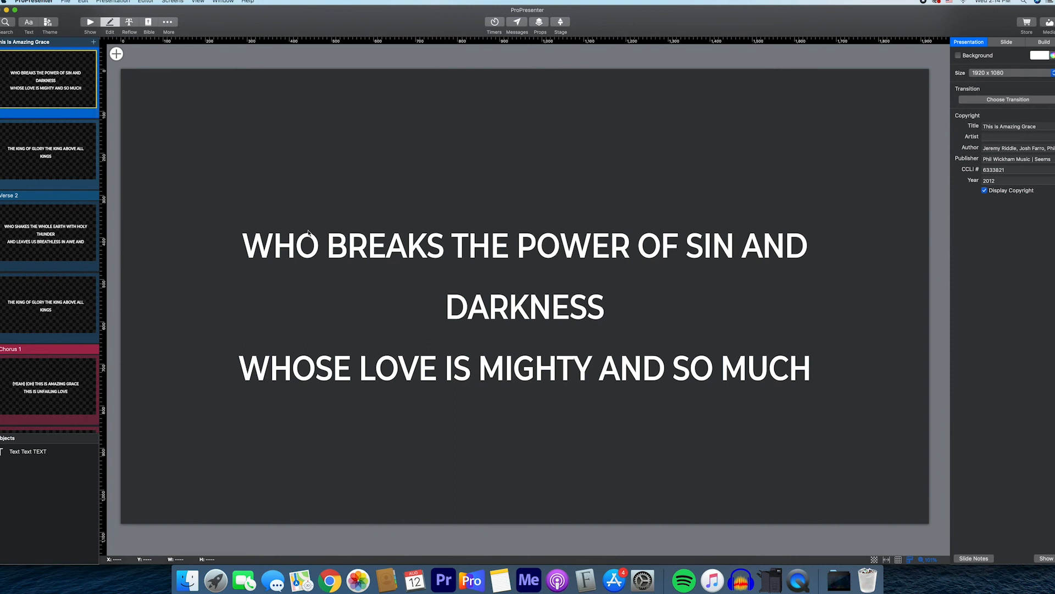
click(525, 303)
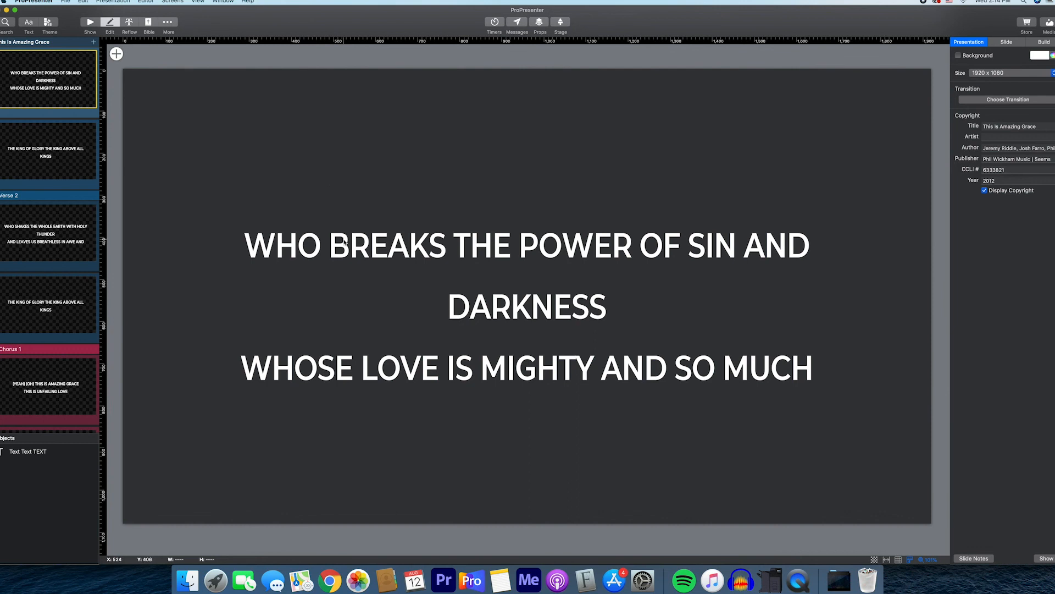
mouse_move(322, 263)
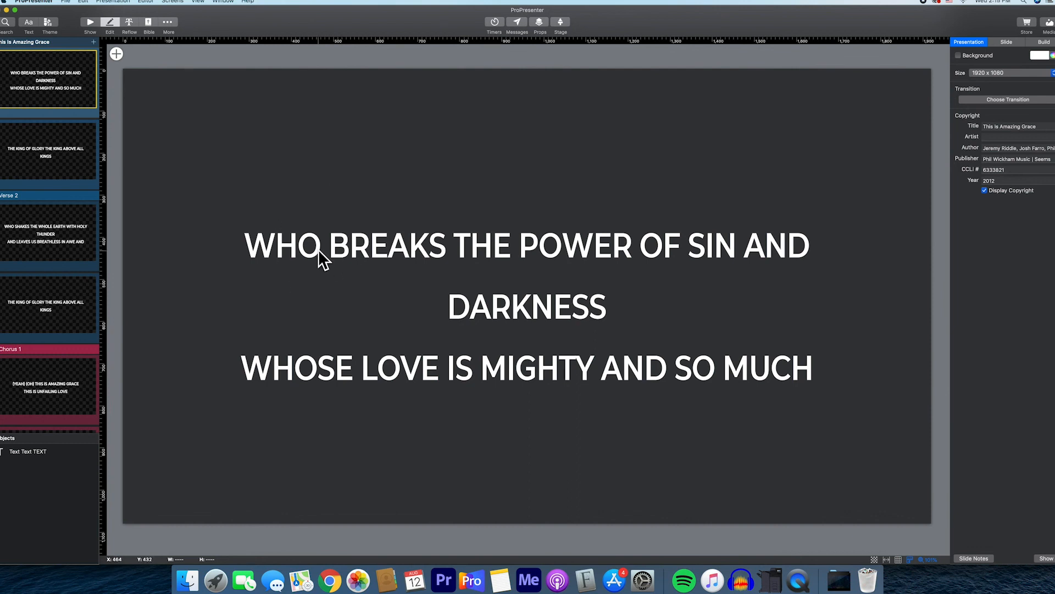
mouse_move(302, 261)
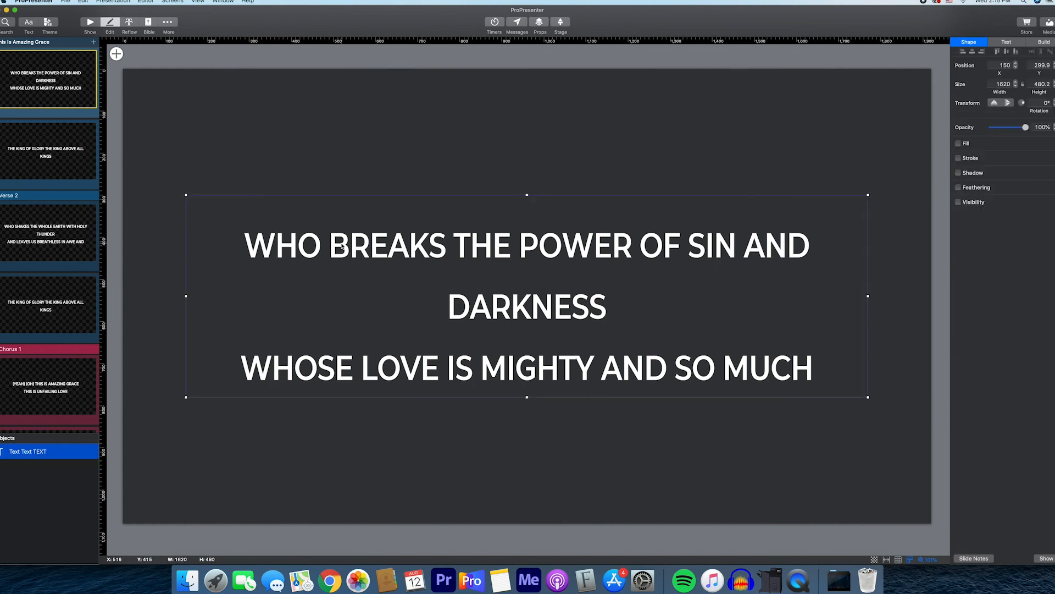
mouse_move(153, 306)
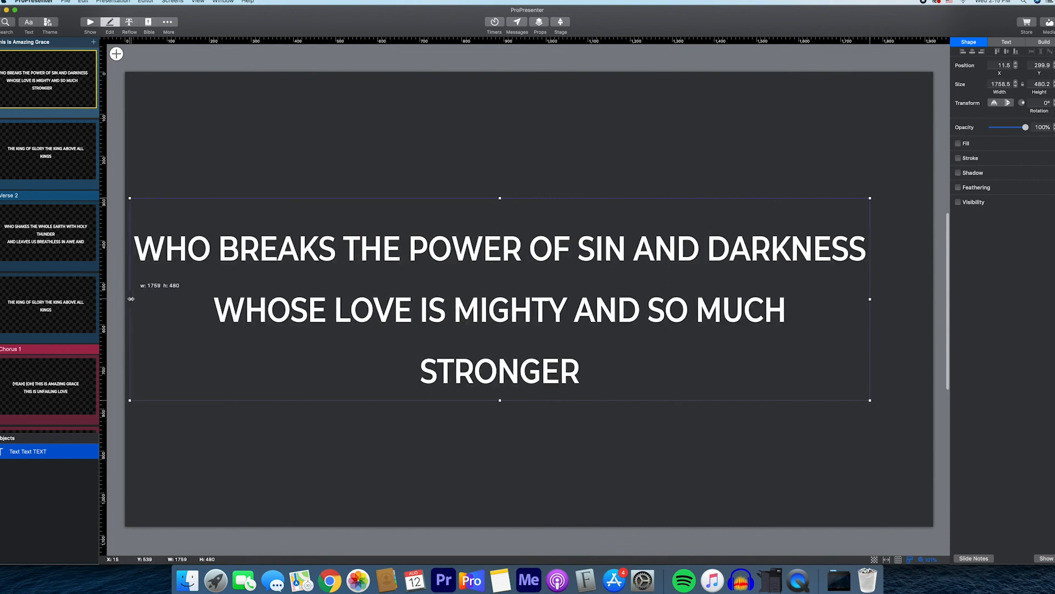
Widen the first verse's text box and recentre it so lyrics form two lines
drag(131, 298, 139, 298)
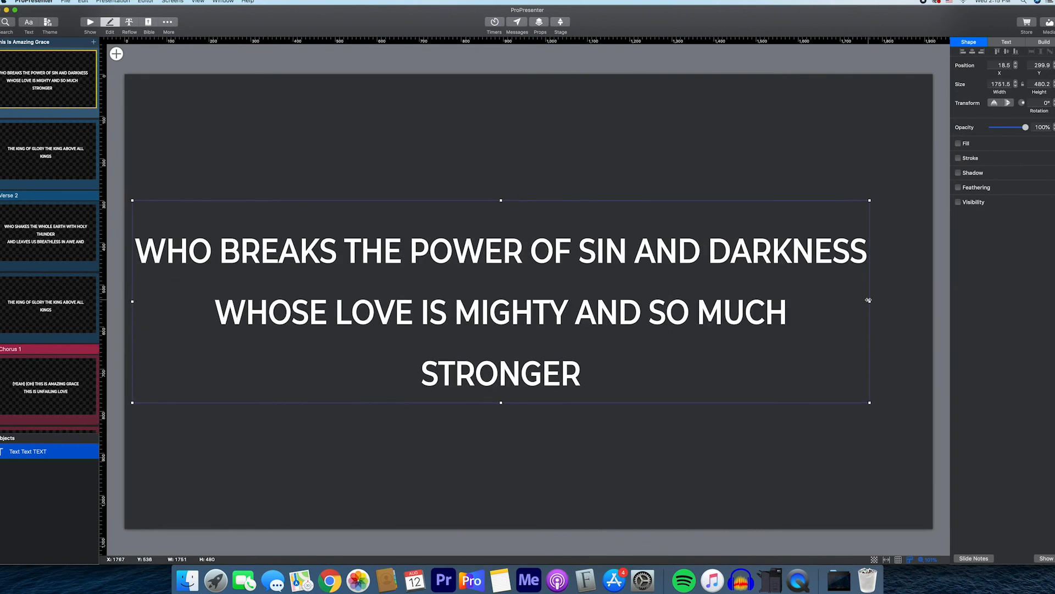
drag(868, 299, 896, 301)
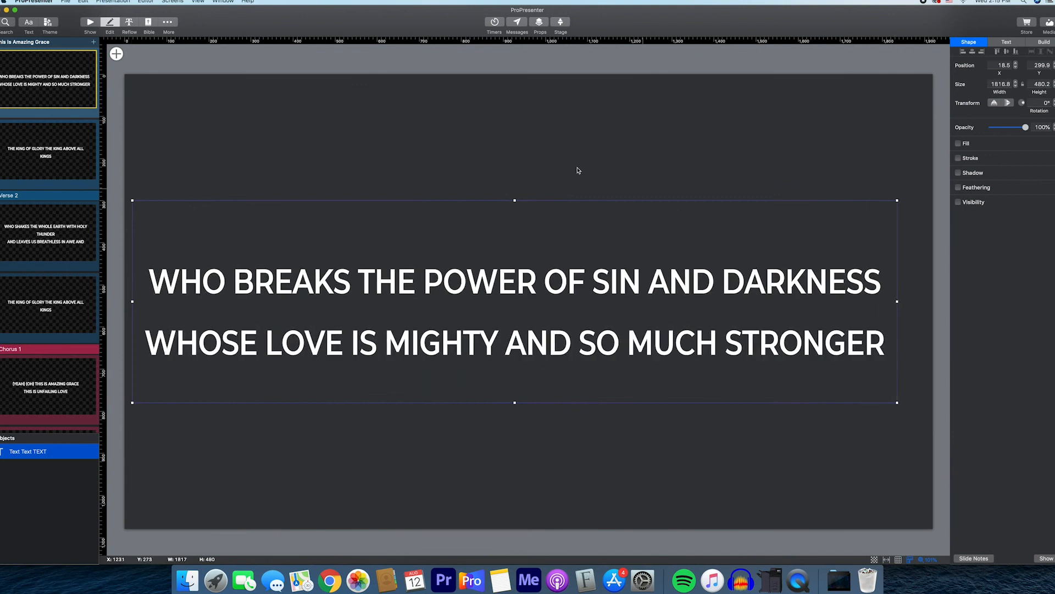
mouse_move(477, 277)
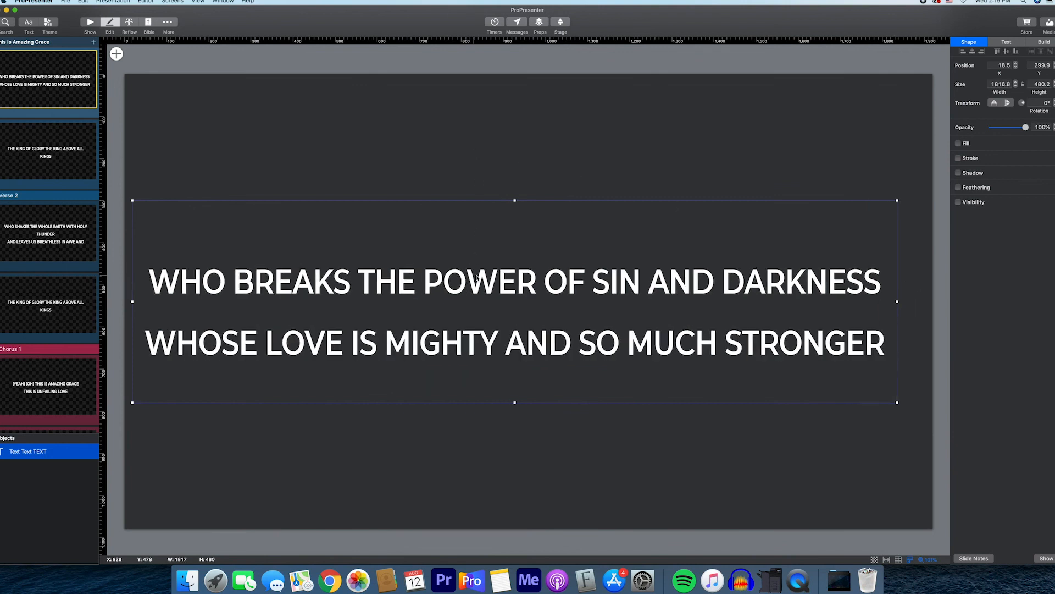
drag(515, 303, 528, 303)
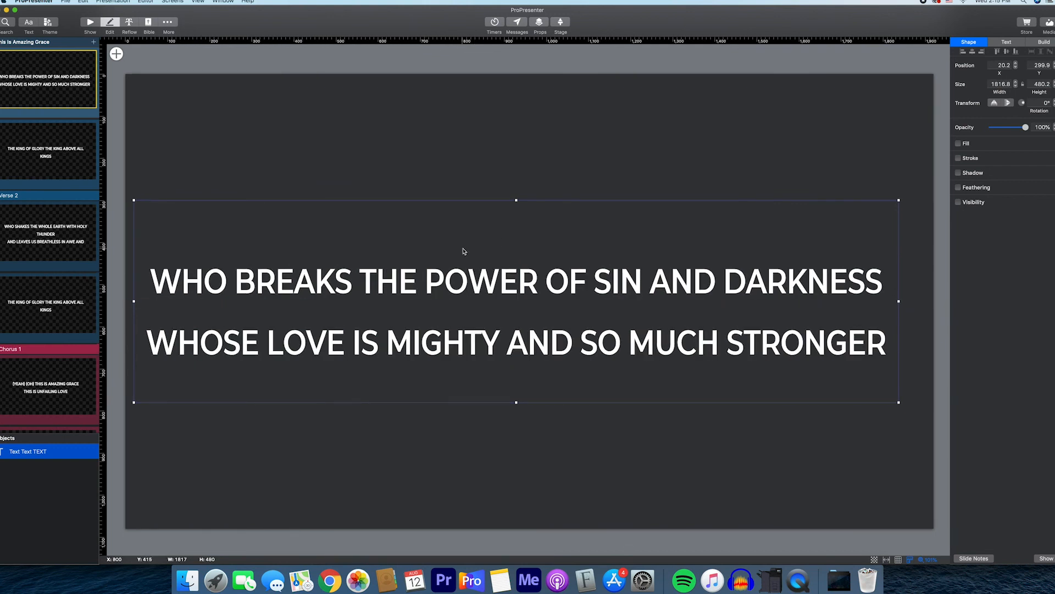
drag(512, 303, 529, 303)
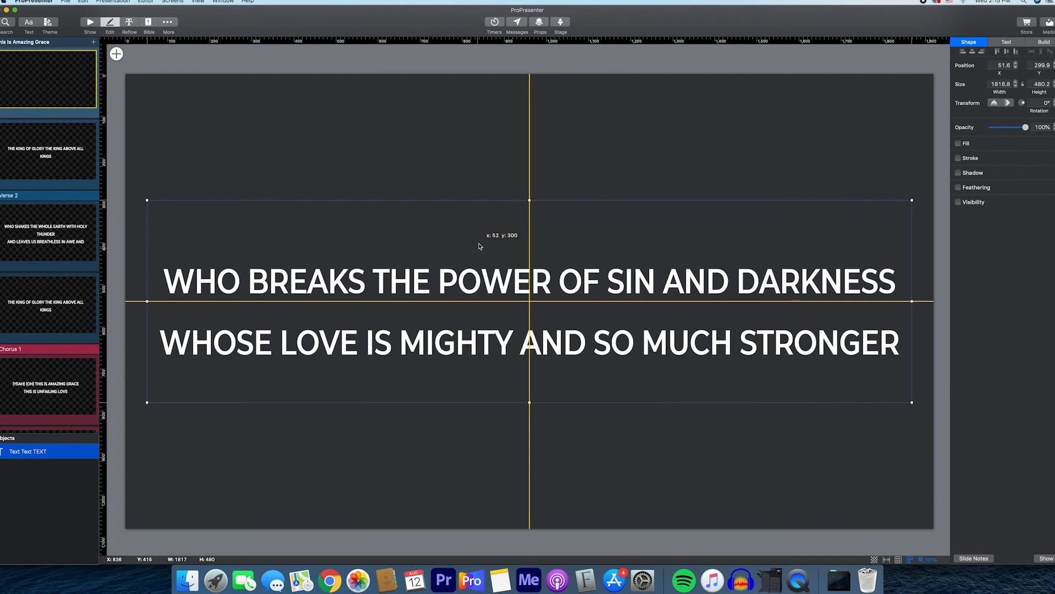
drag(530, 299, 530, 275)
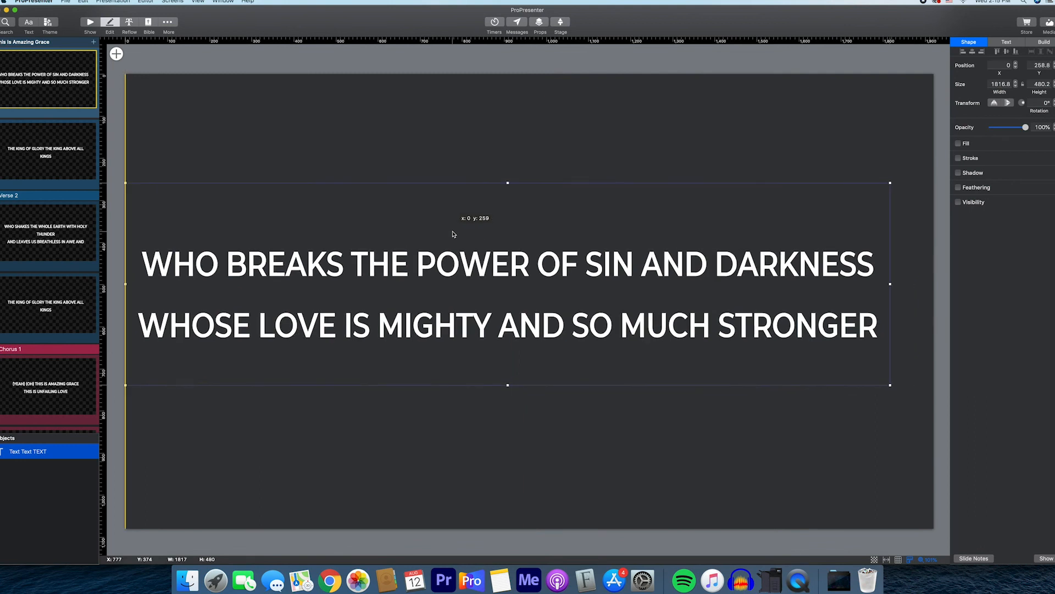
drag(507, 218, 505, 228)
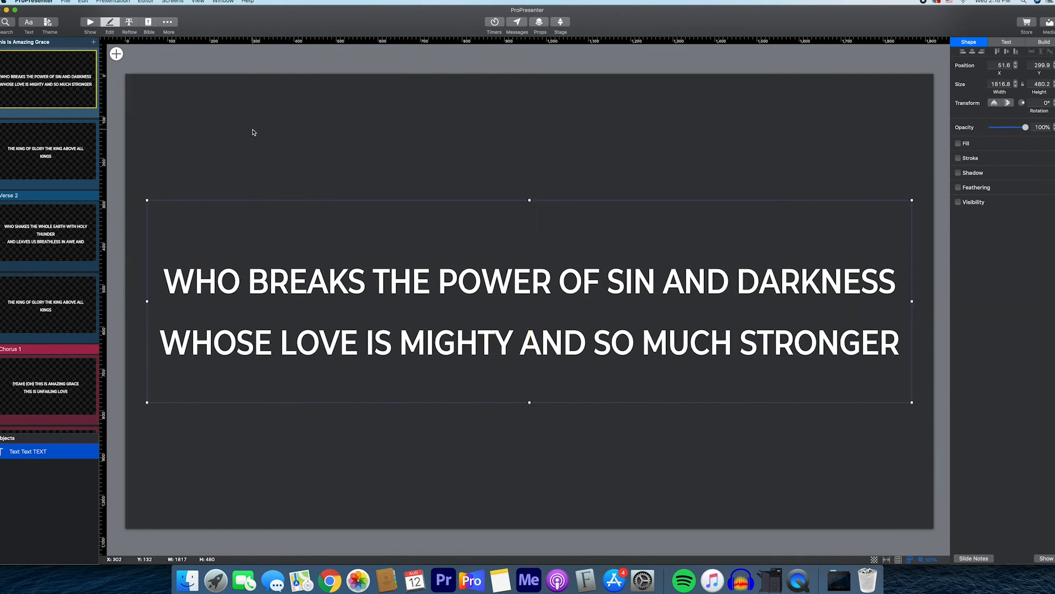
Widen and centre slide 2's KING OF GLORY lyric on one line, then open Verse 2
click(48, 152)
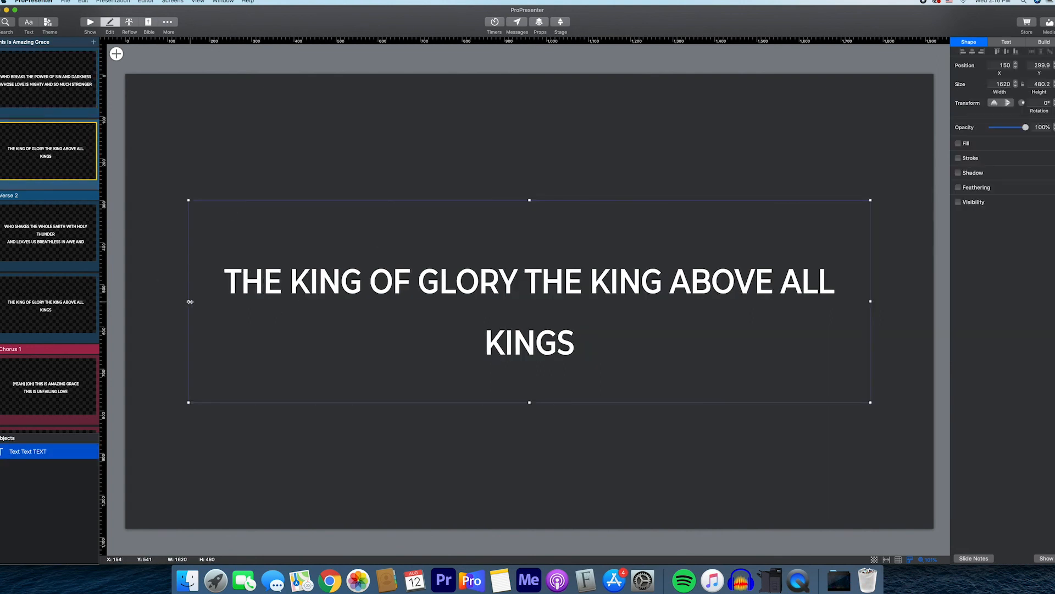
drag(191, 301, 152, 300)
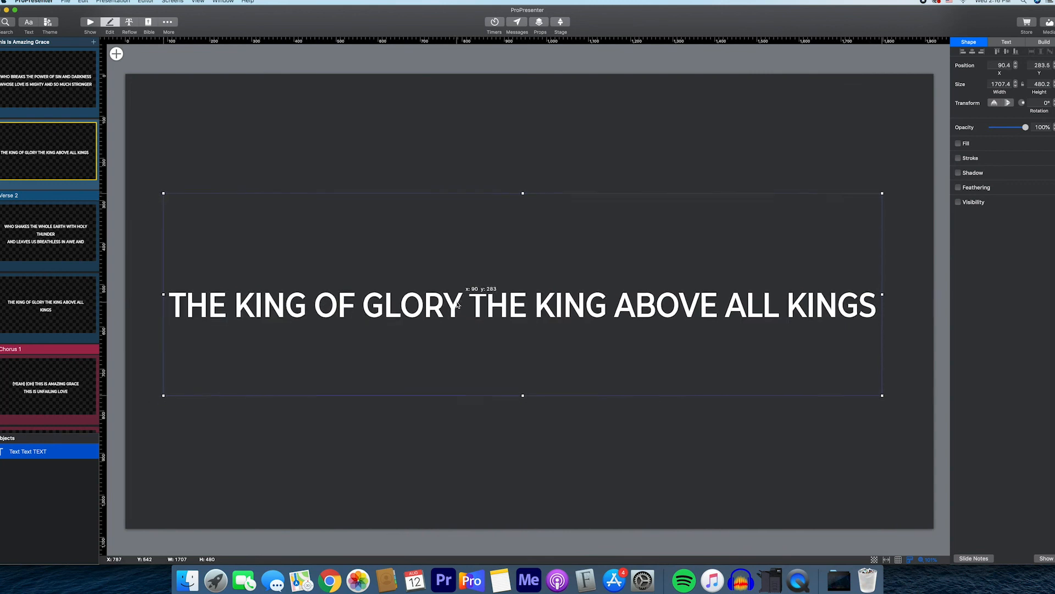
drag(458, 304, 460, 299)
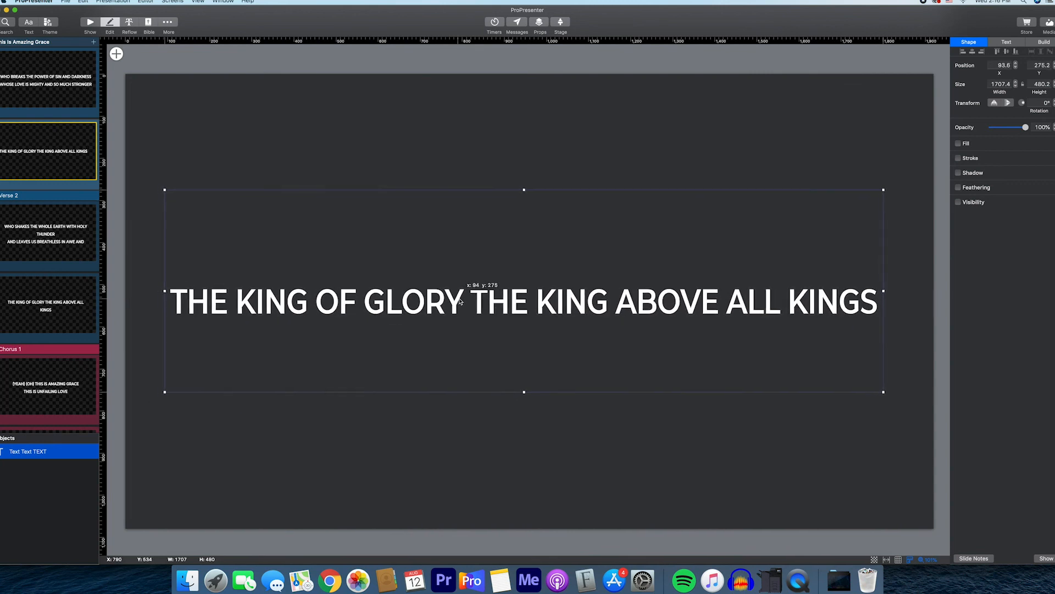
drag(524, 302, 531, 293)
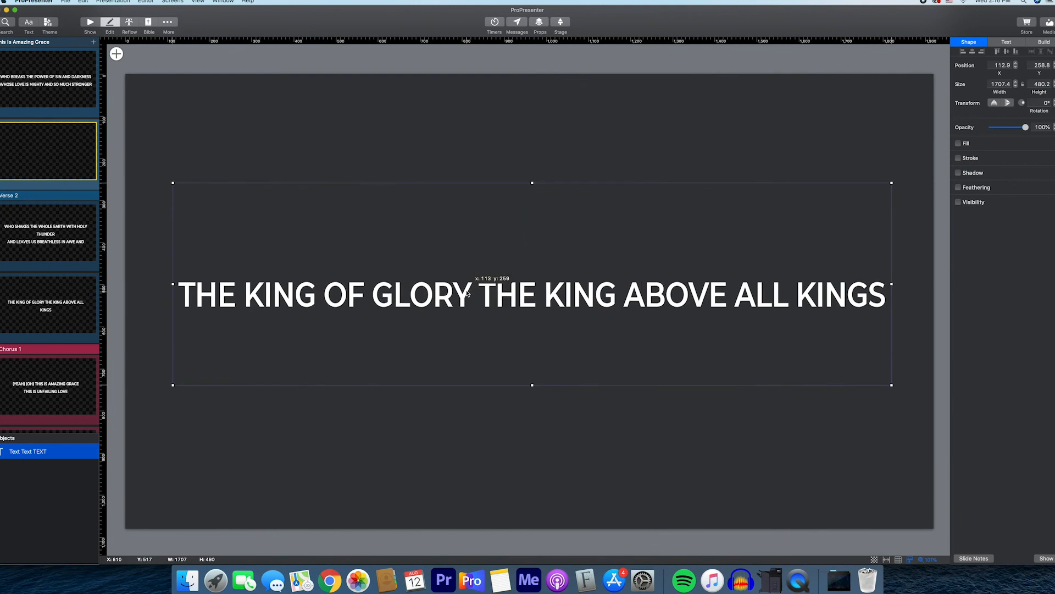
drag(531, 294, 527, 309)
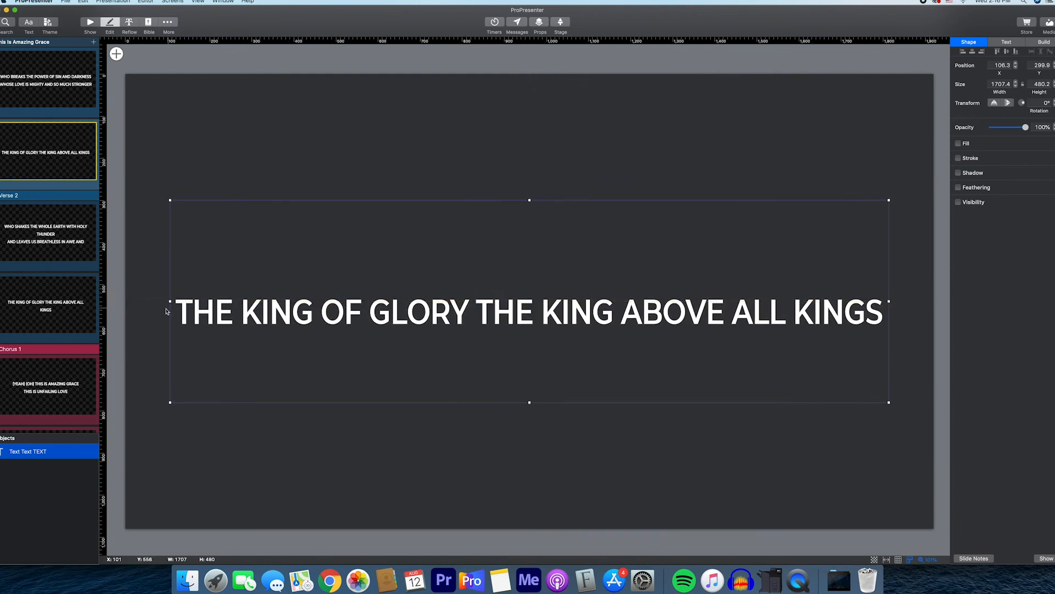
click(1006, 42)
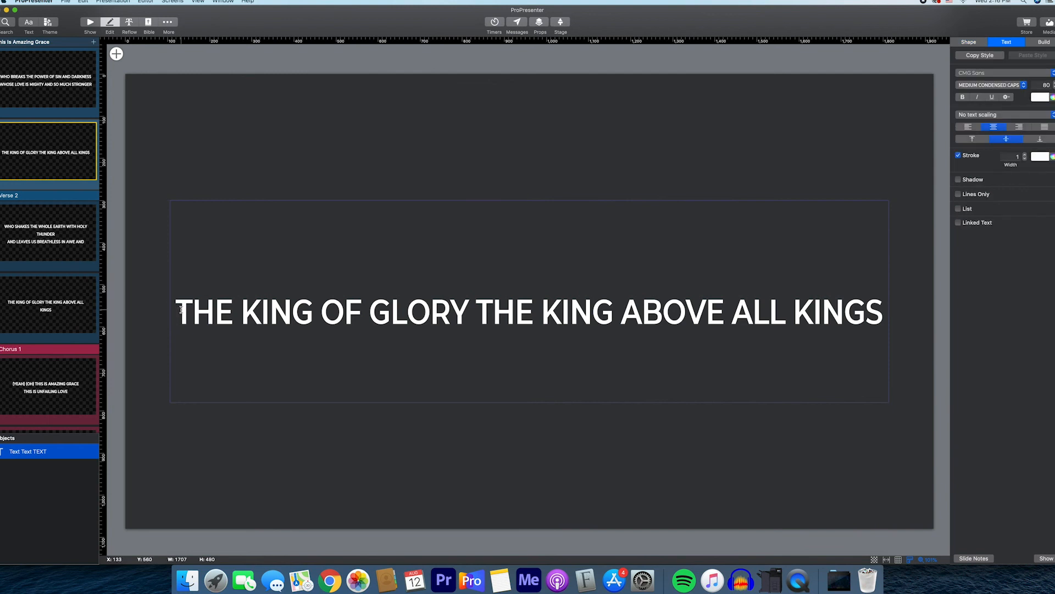
click(48, 232)
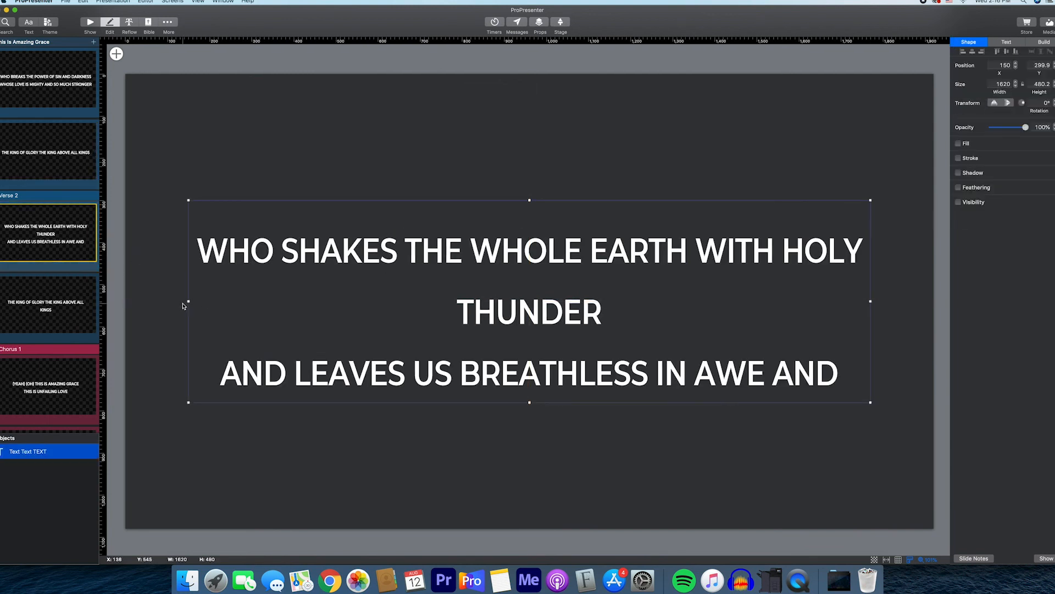
Resize the Verse 2 text box to full slide width, lines ending THUNDER and WONDER
drag(189, 301, 147, 301)
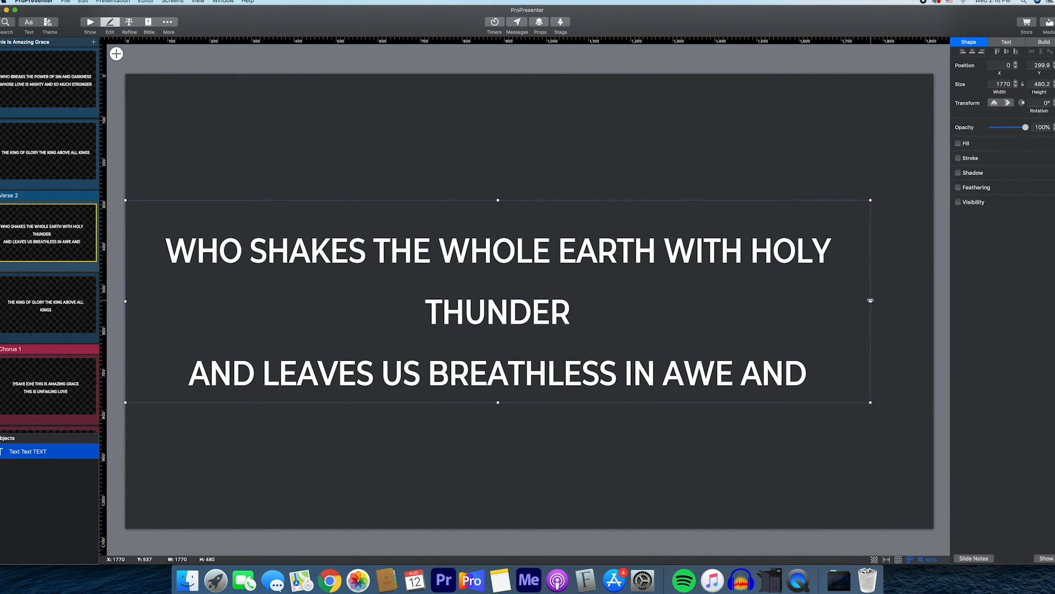
drag(871, 300, 920, 300)
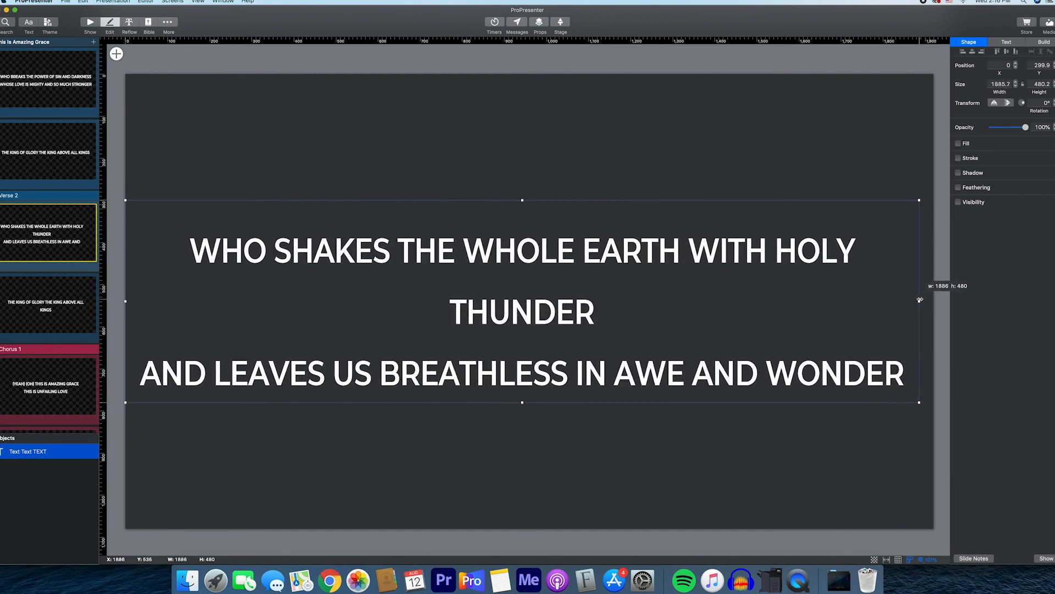
drag(920, 300, 934, 296)
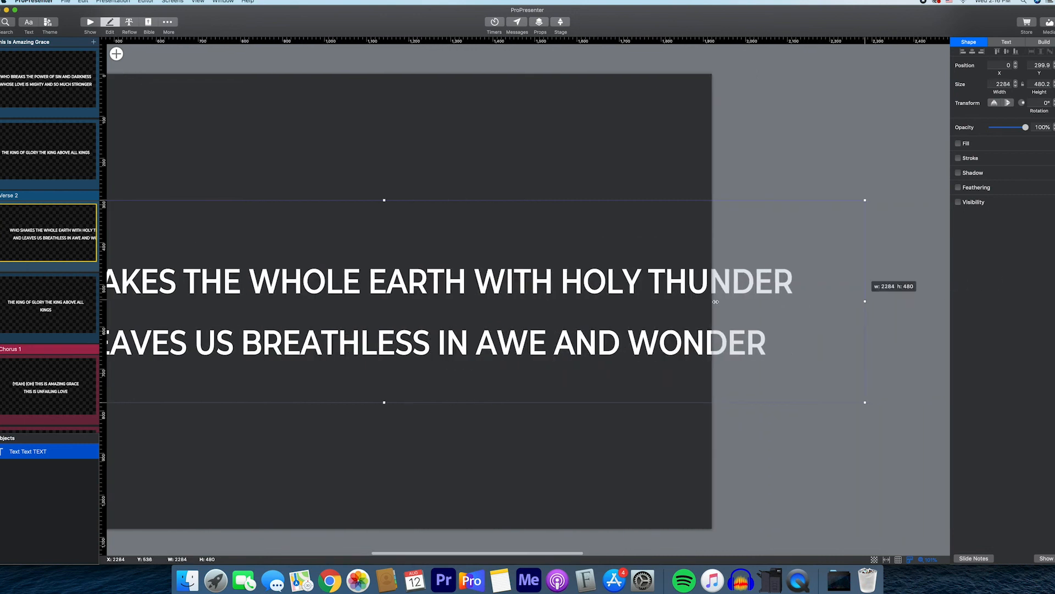
drag(863, 301, 734, 301)
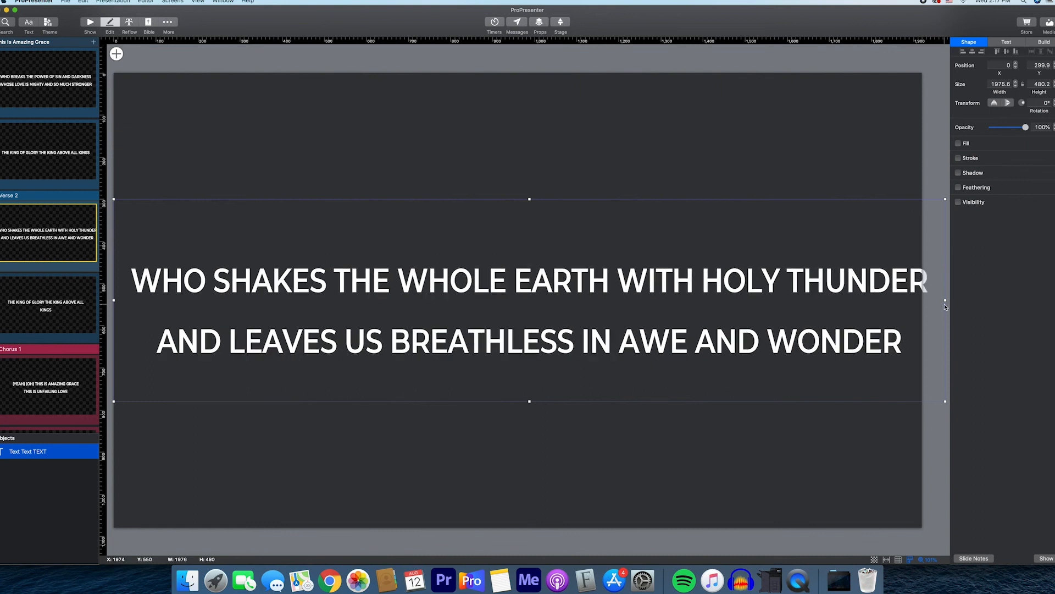
drag(945, 300, 926, 300)
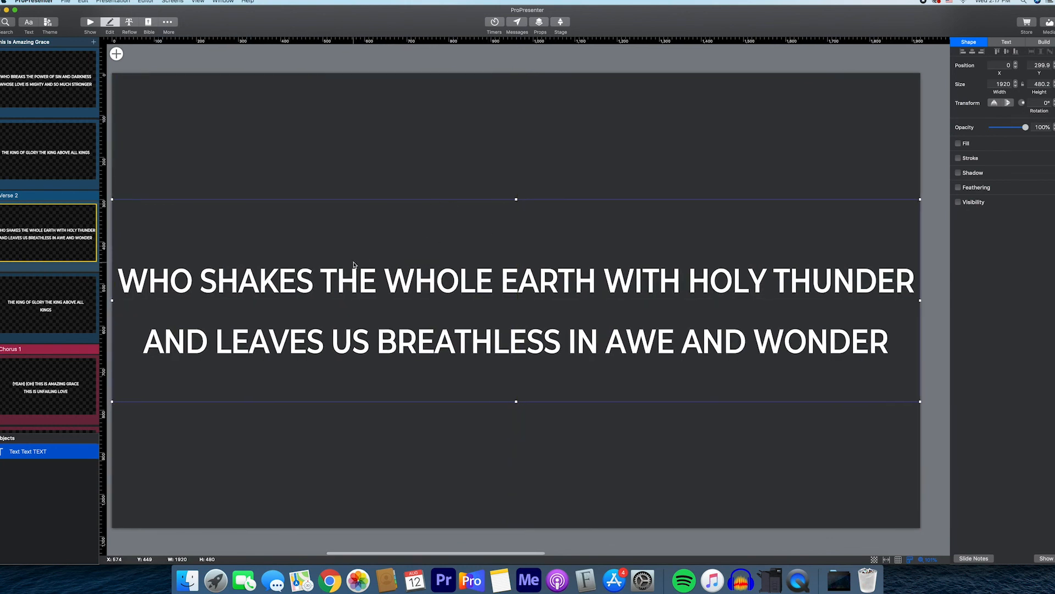
mouse_move(359, 269)
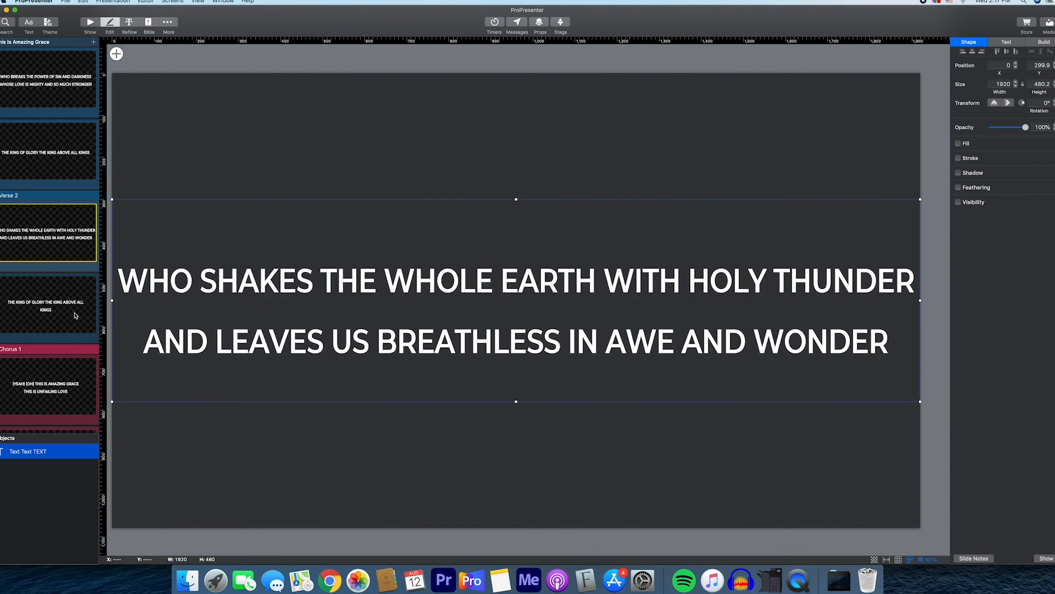
Widen and centre the KING OF GLORY slide's lyric box to fit one line
click(48, 304)
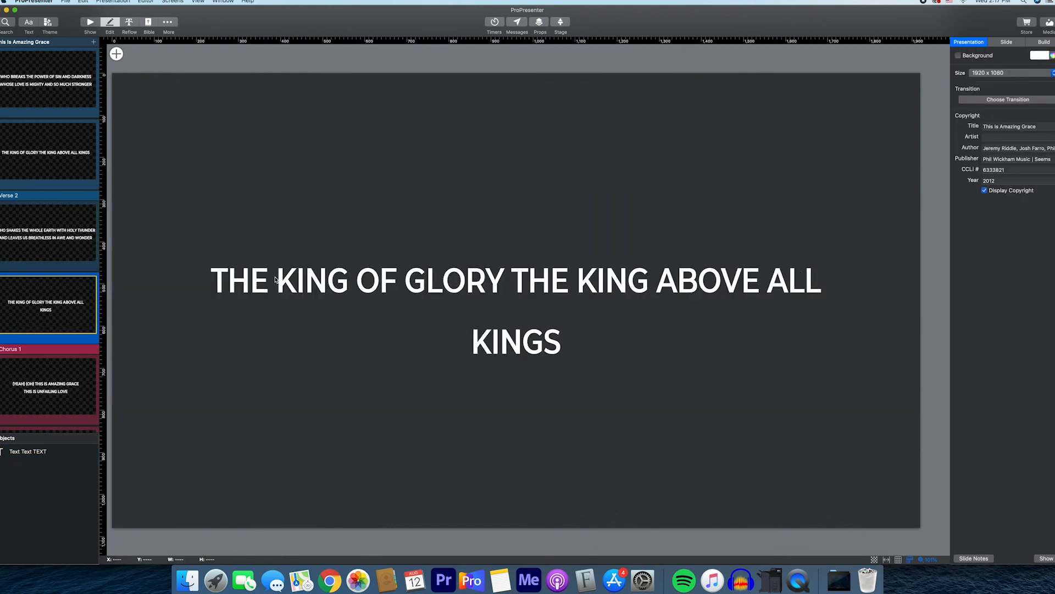
click(515, 279)
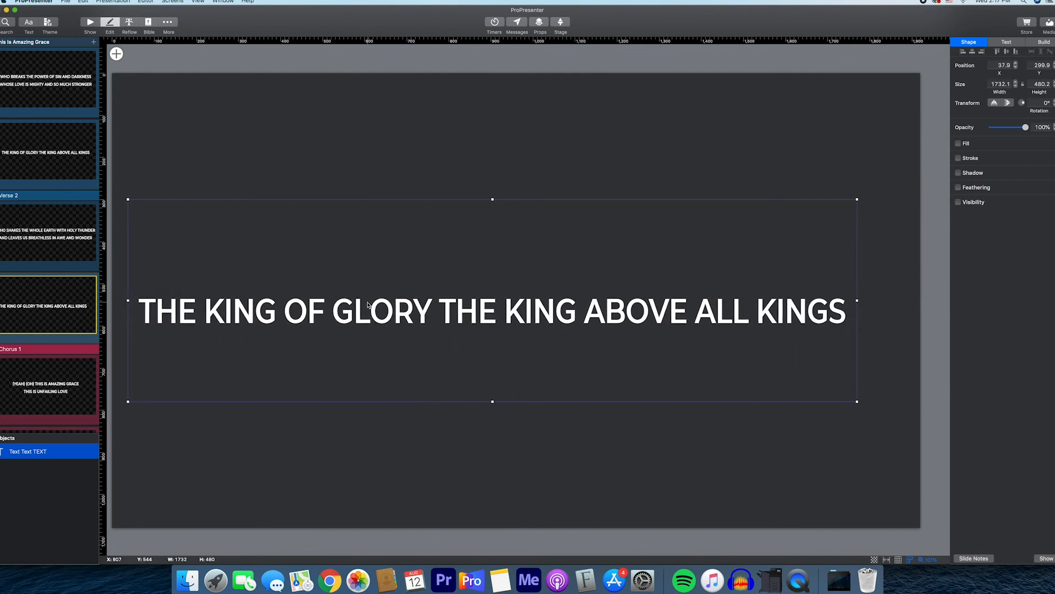
drag(491, 299, 502, 293)
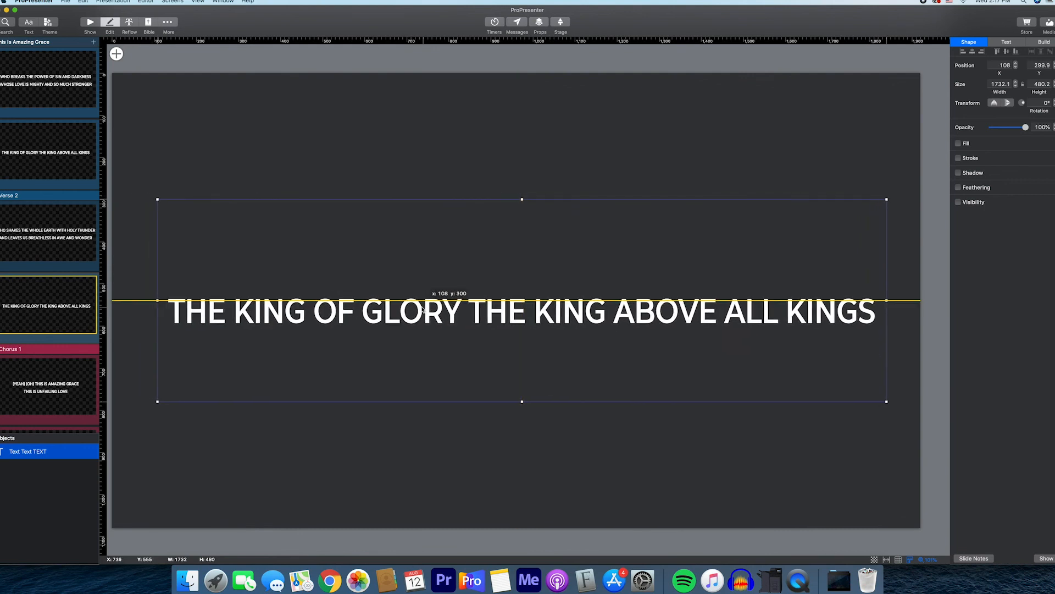
drag(522, 311, 506, 311)
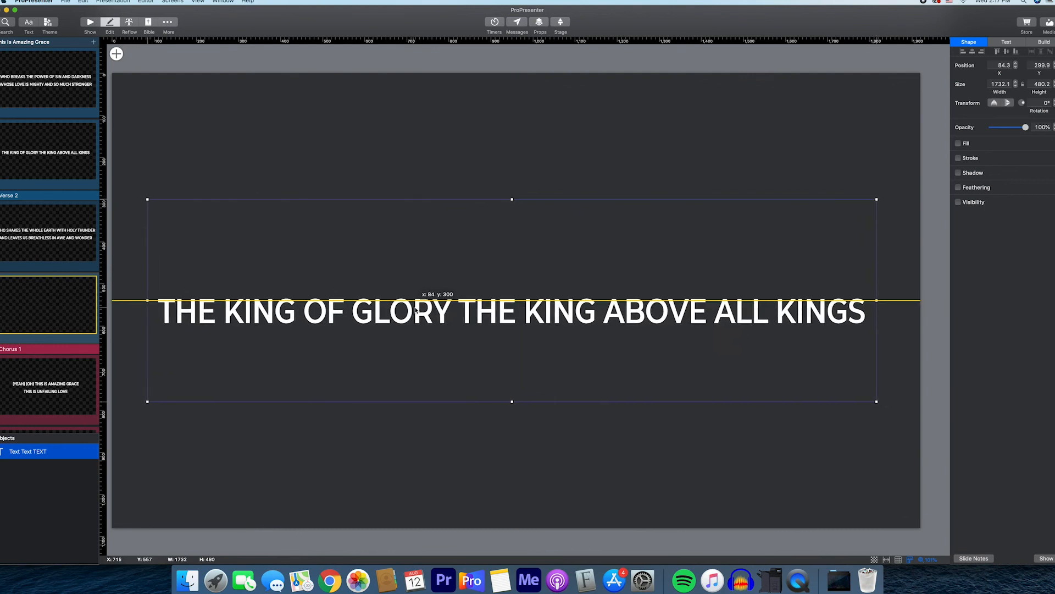
Widen the OH JESUS chorus lyric box until the lyric fits one line
click(47, 384)
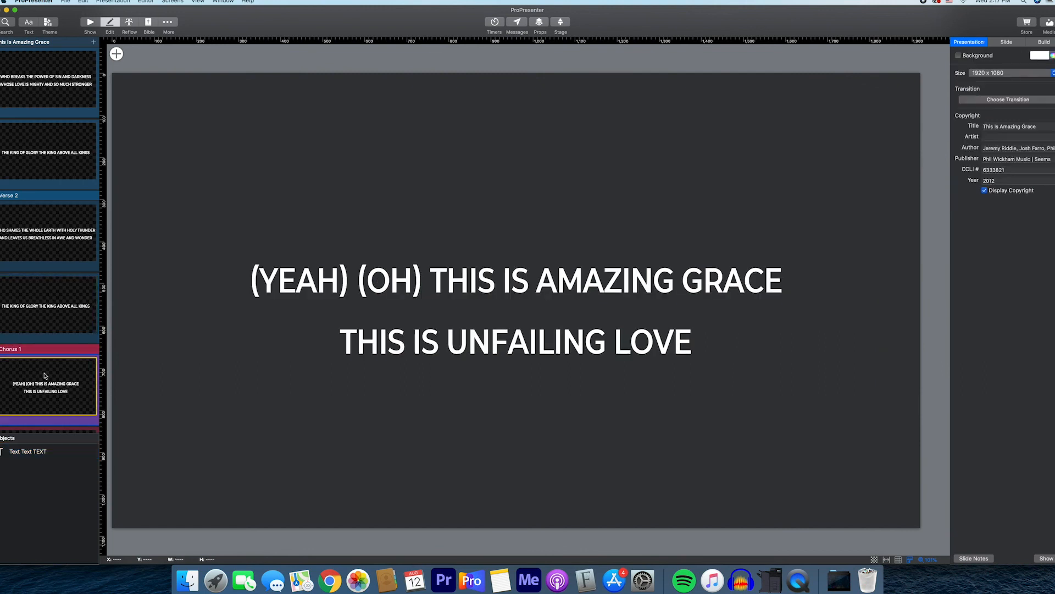
scroll(down, 3)
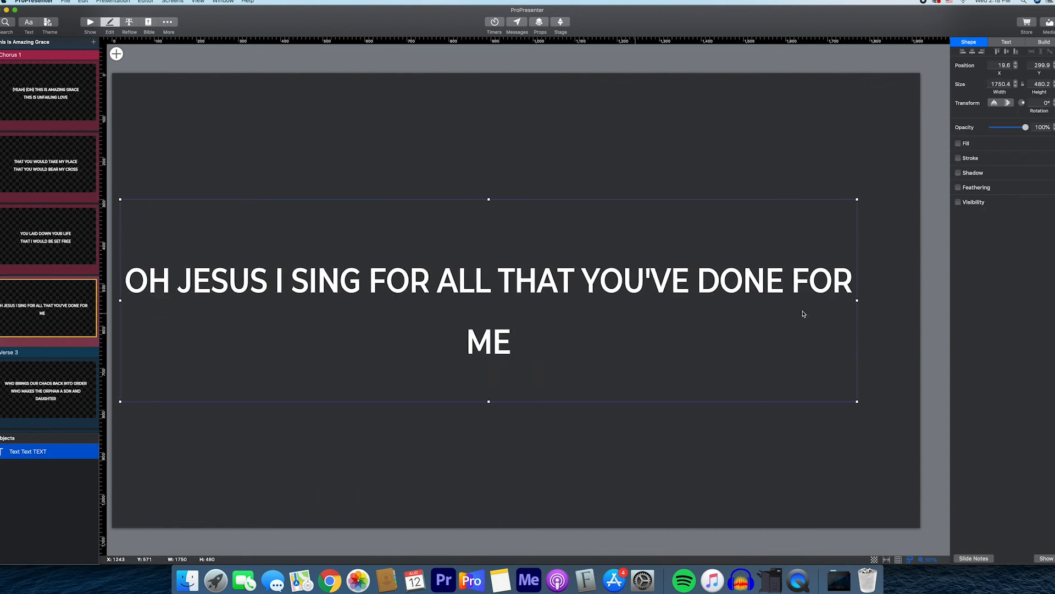
drag(856, 300, 894, 300)
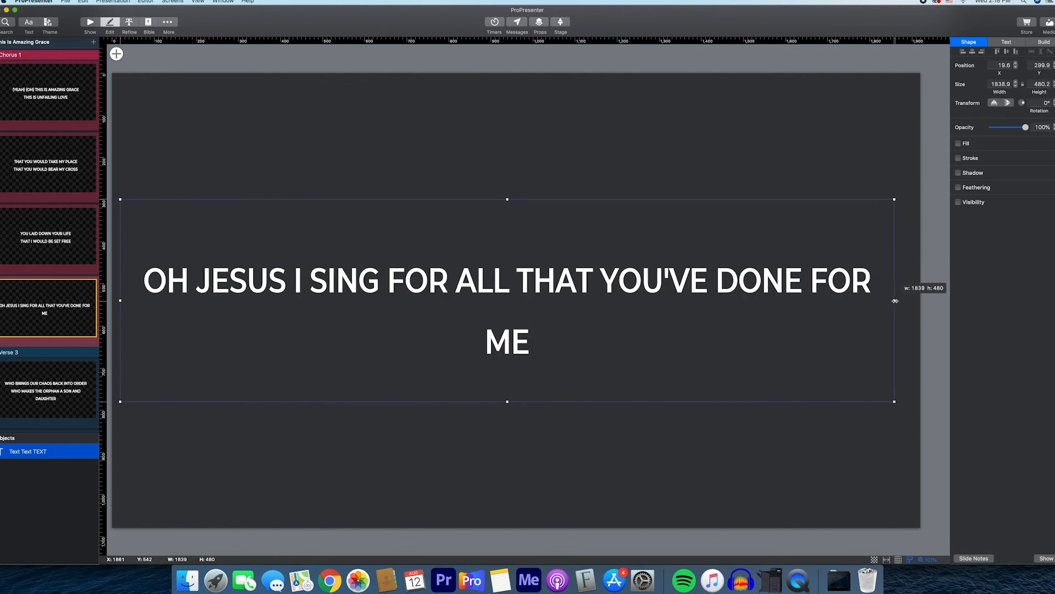
drag(894, 301, 911, 300)
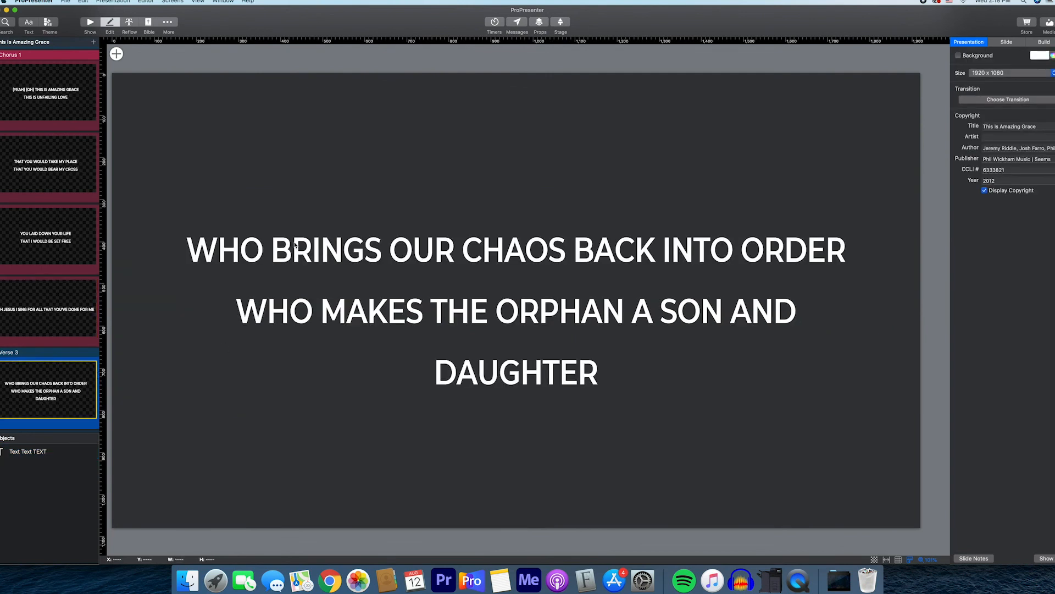
Widen the Verse 3 and Verse 4 lyric boxes so each wraps onto two lines
click(517, 310)
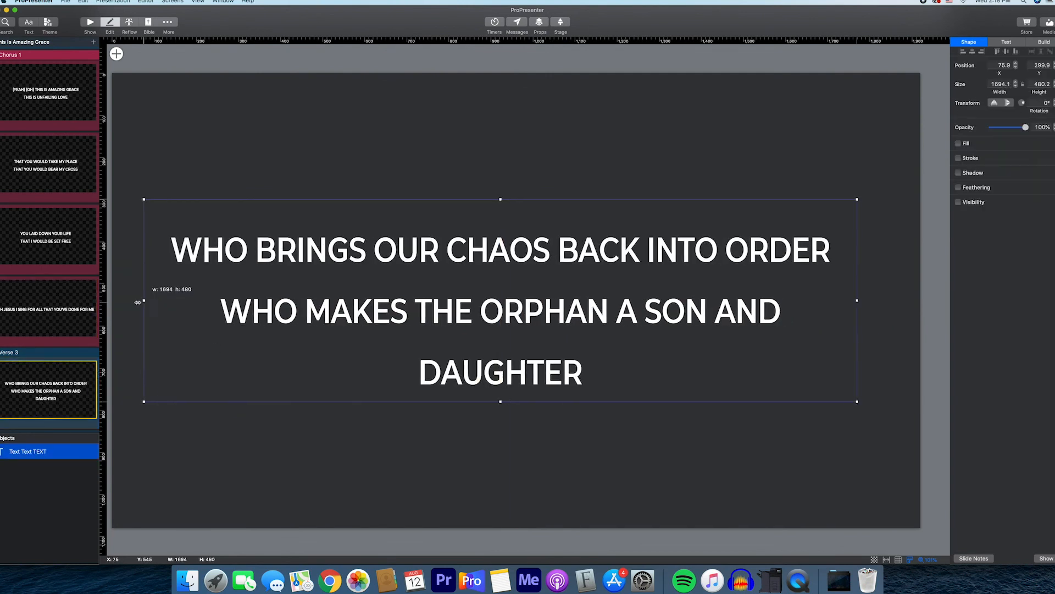
drag(143, 301, 133, 301)
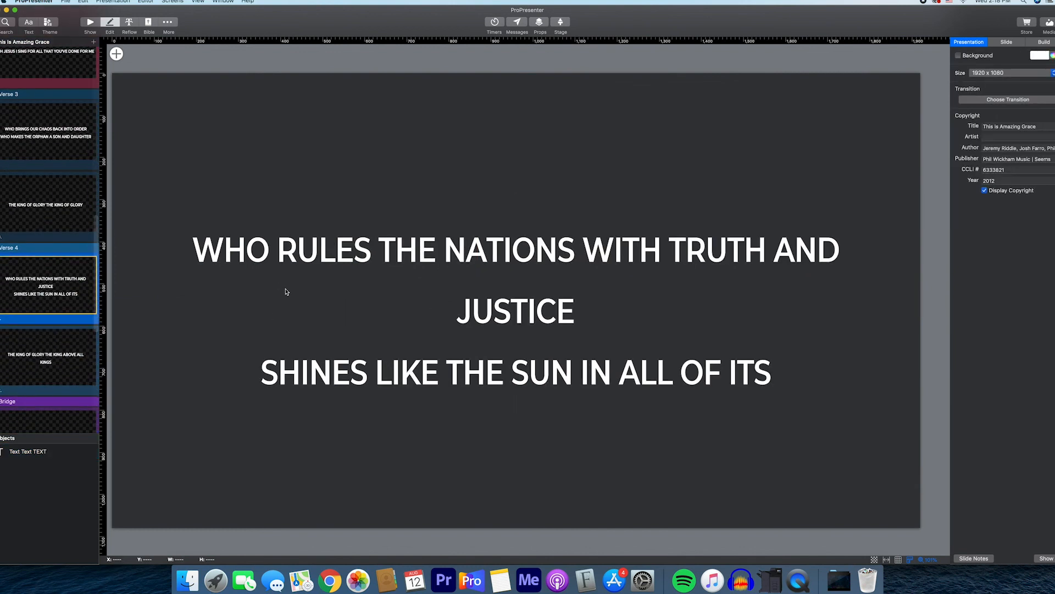
click(516, 311)
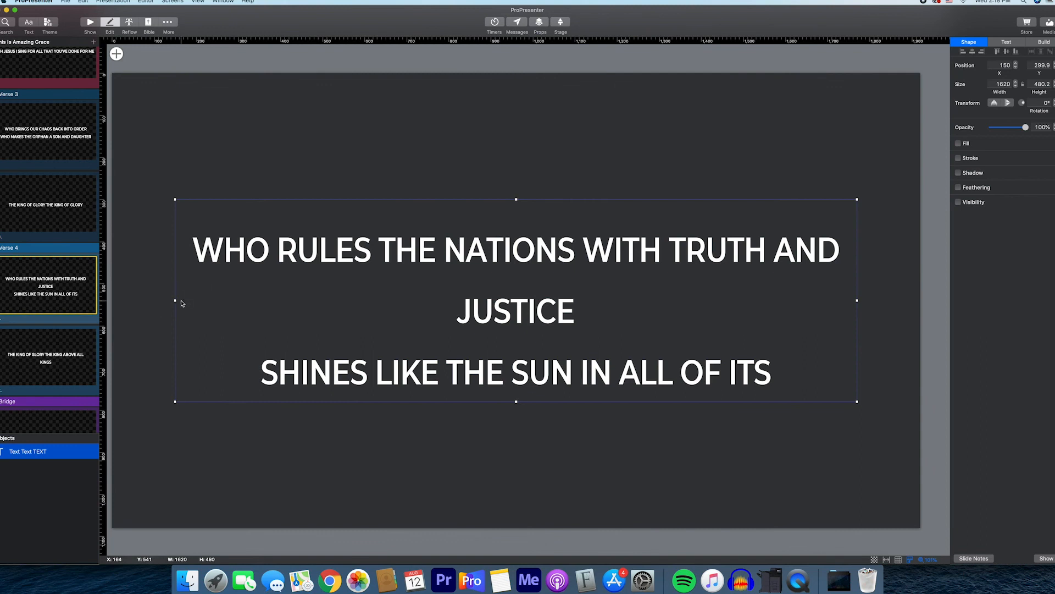
drag(177, 302, 141, 302)
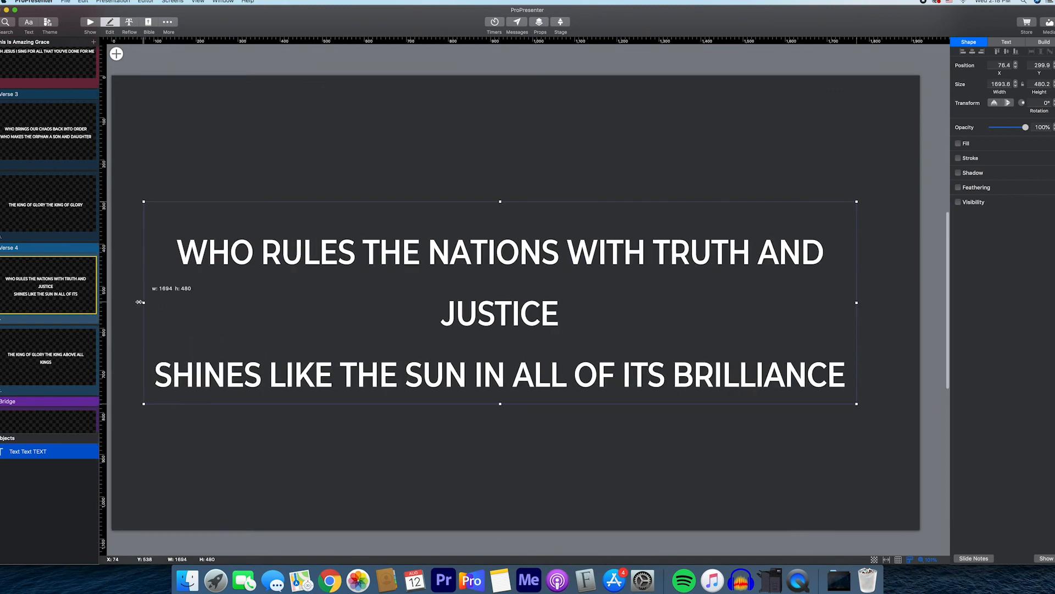
drag(141, 302, 132, 301)
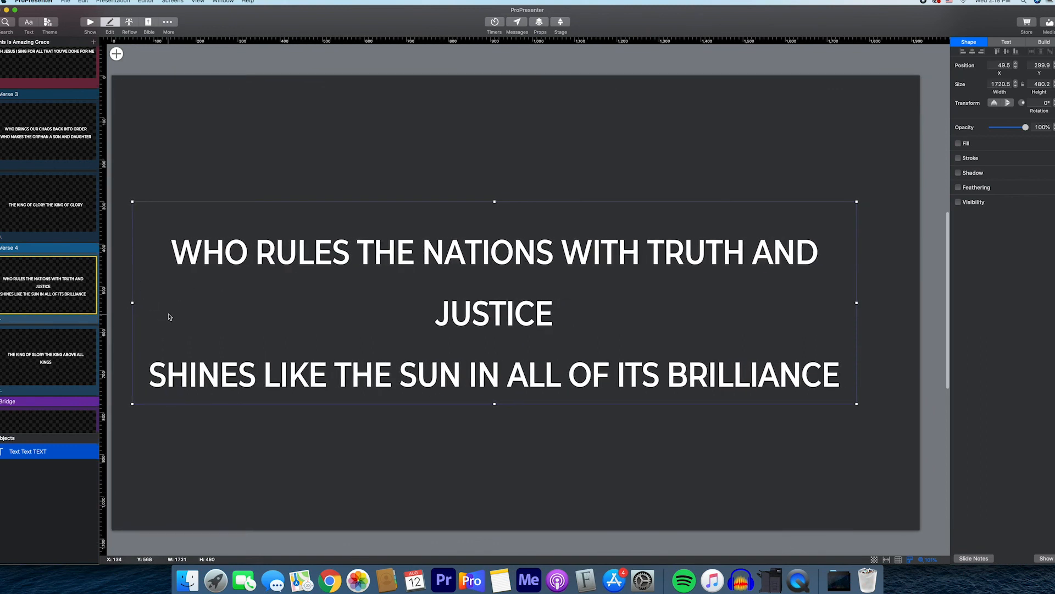
drag(855, 300, 873, 300)
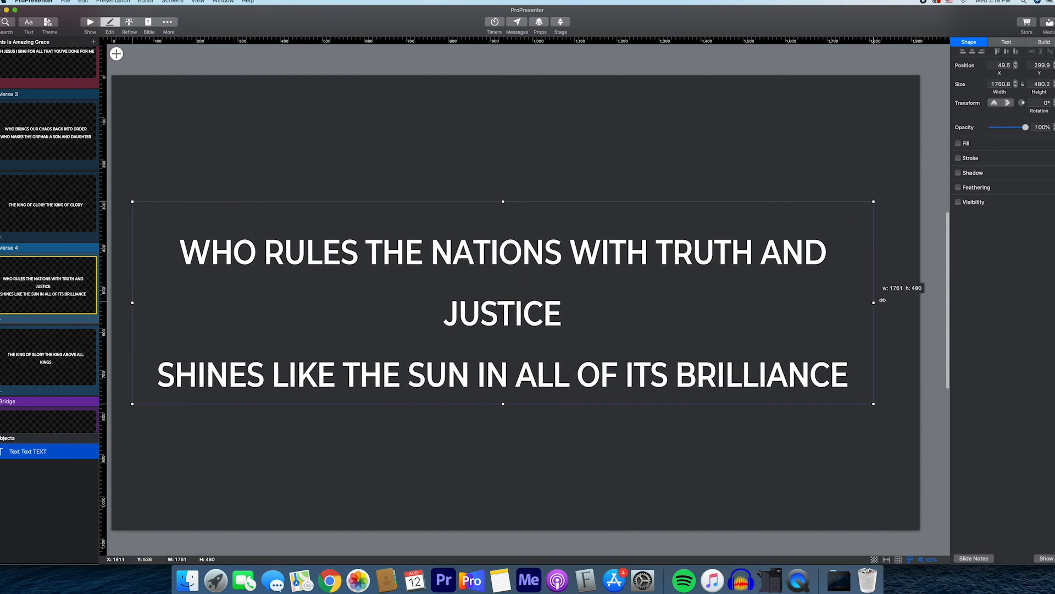
drag(872, 300, 911, 292)
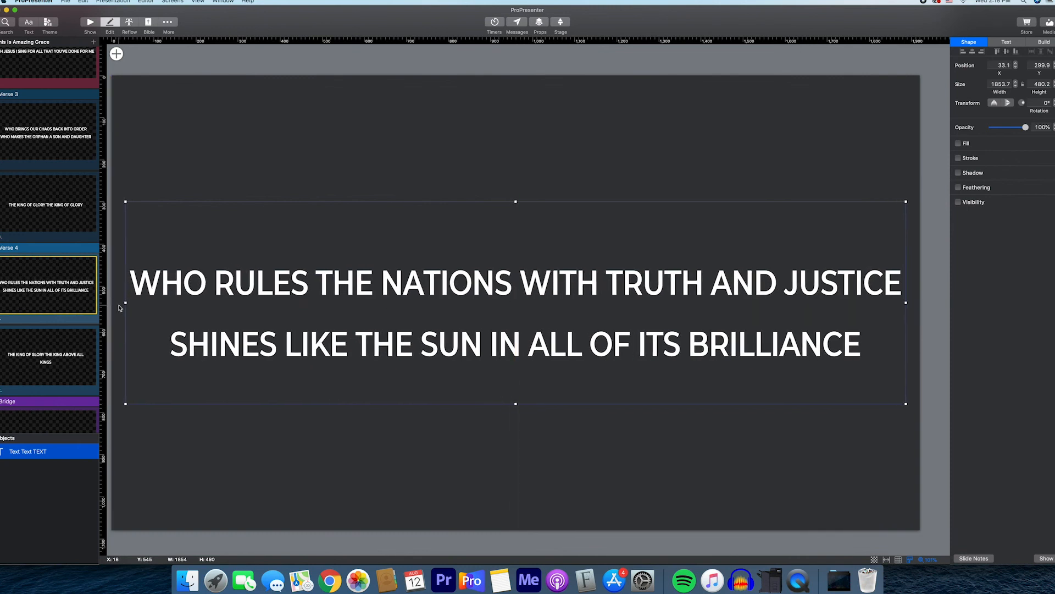
Widen and centre the WORTHY IS THE KING bridge lyric box so GRAVE stops wrapping
click(45, 354)
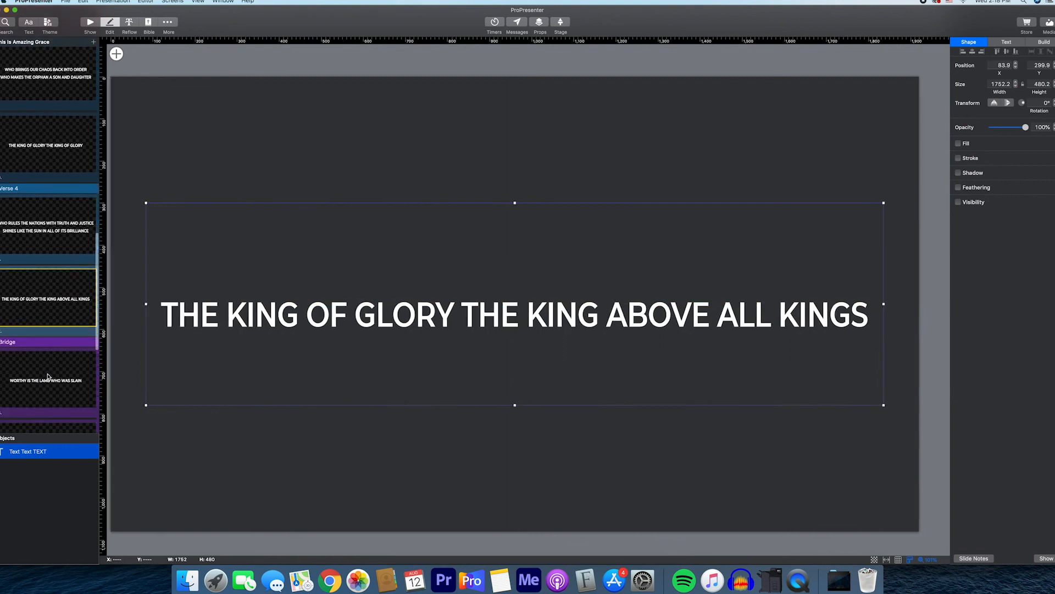
click(47, 304)
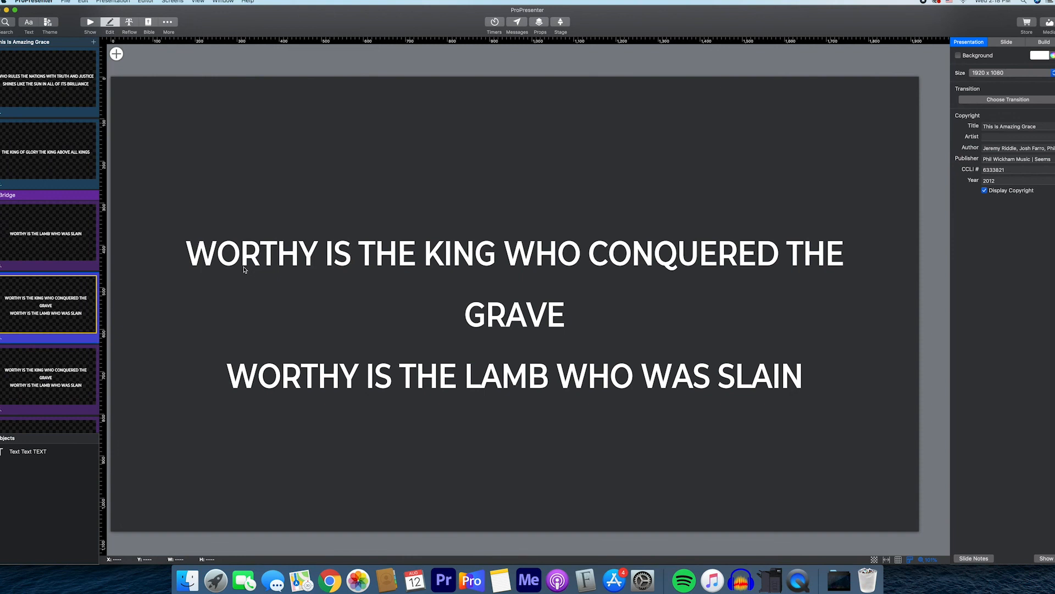
mouse_move(245, 269)
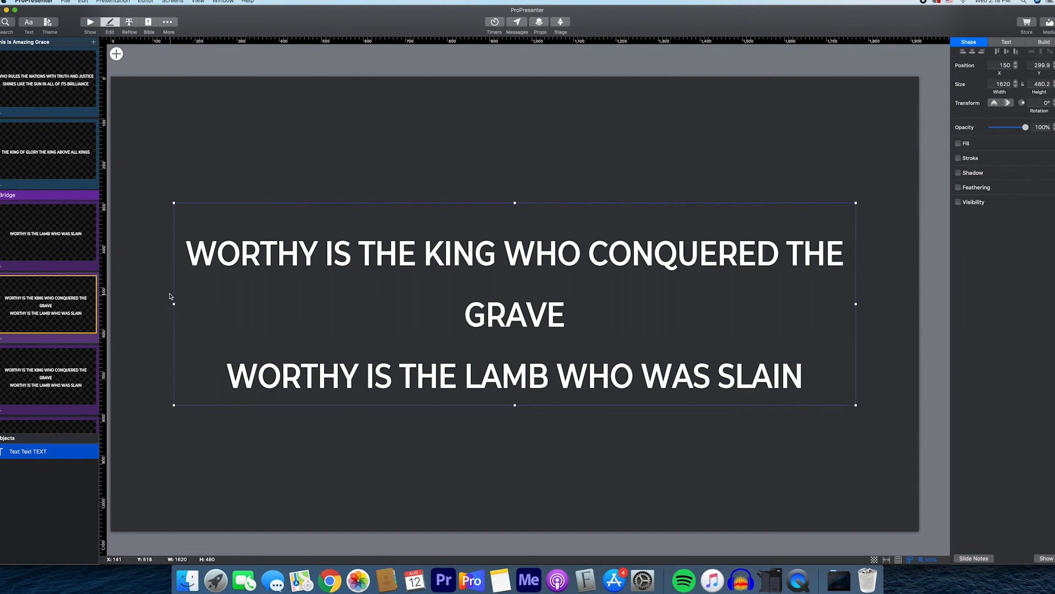
mouse_move(915, 374)
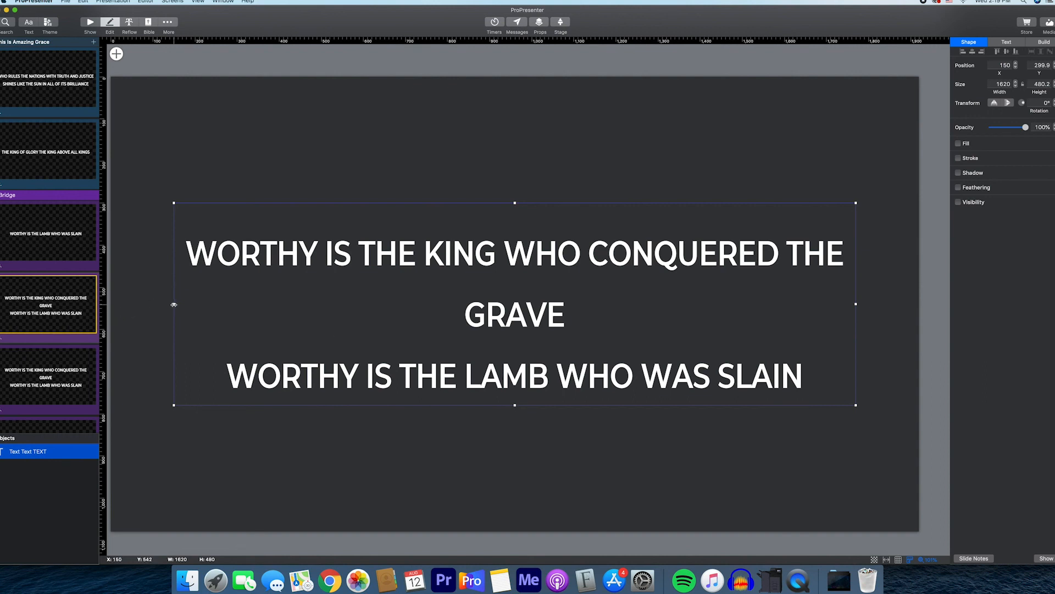
drag(174, 304, 139, 304)
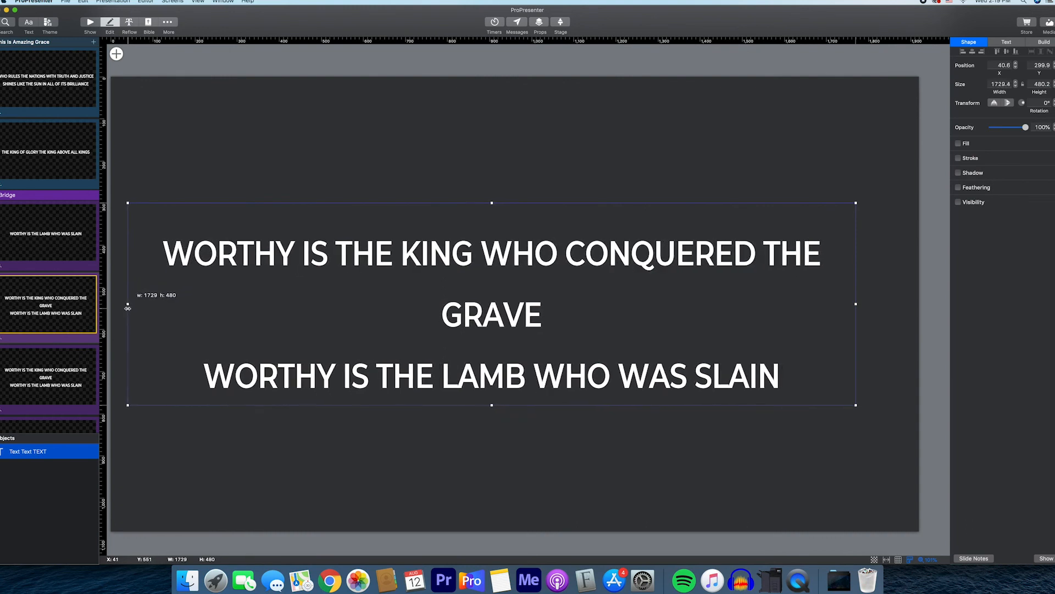
drag(128, 308, 111, 307)
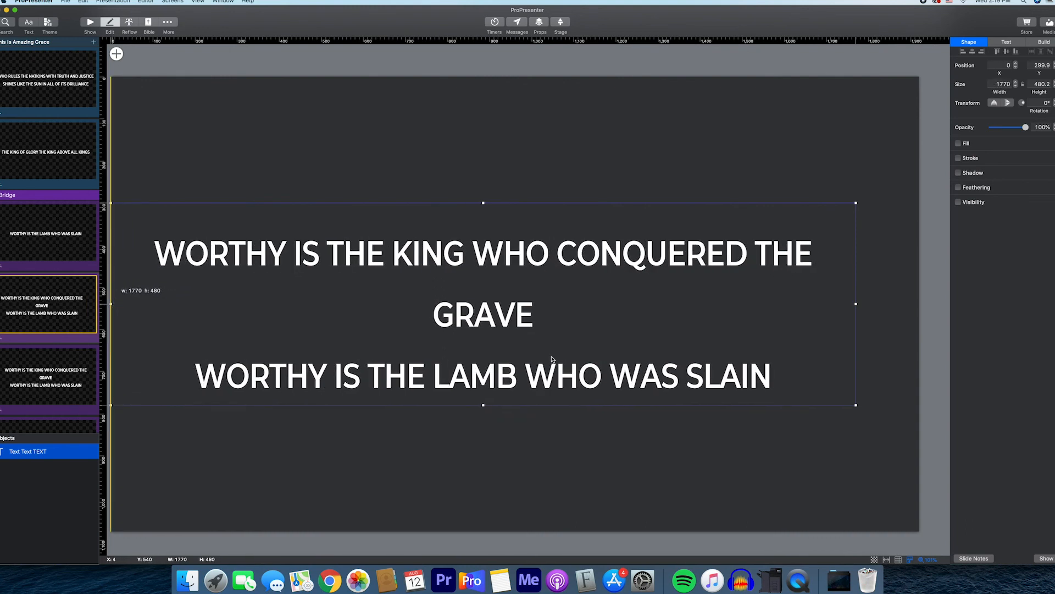
drag(855, 303, 861, 303)
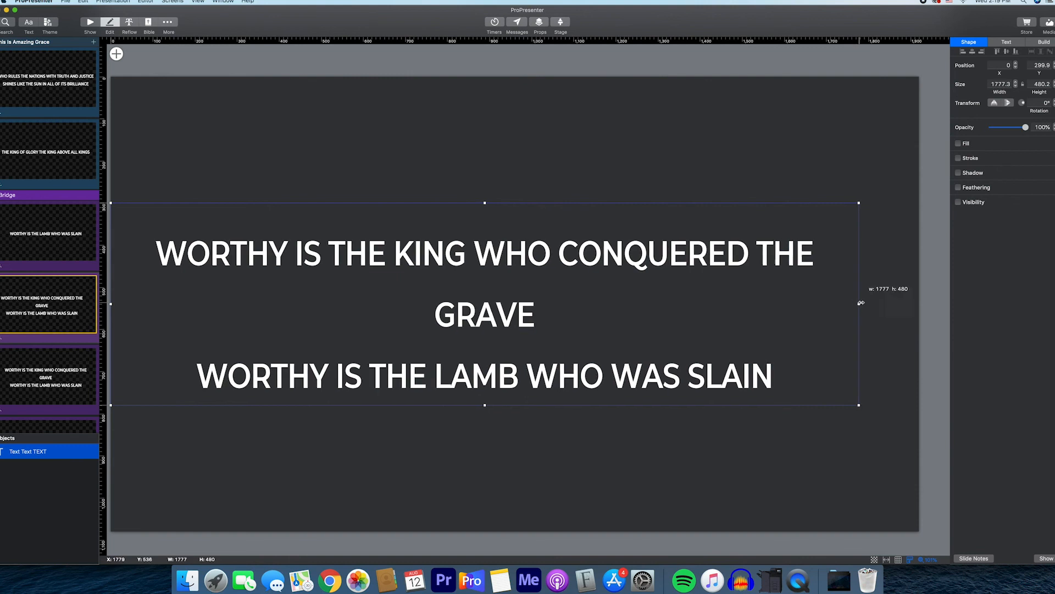
drag(861, 302, 899, 303)
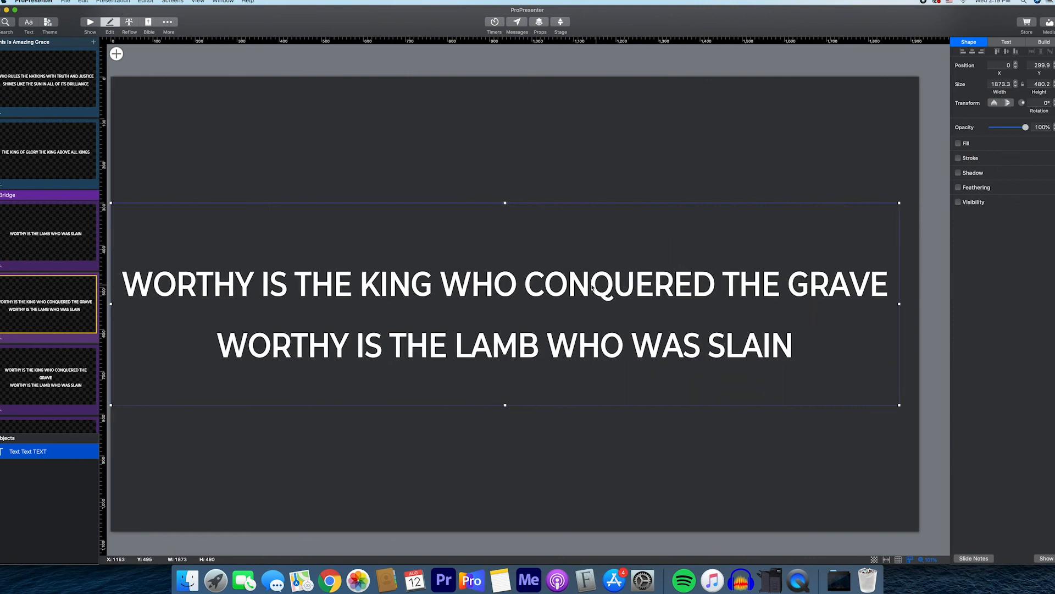
drag(504, 282, 521, 283)
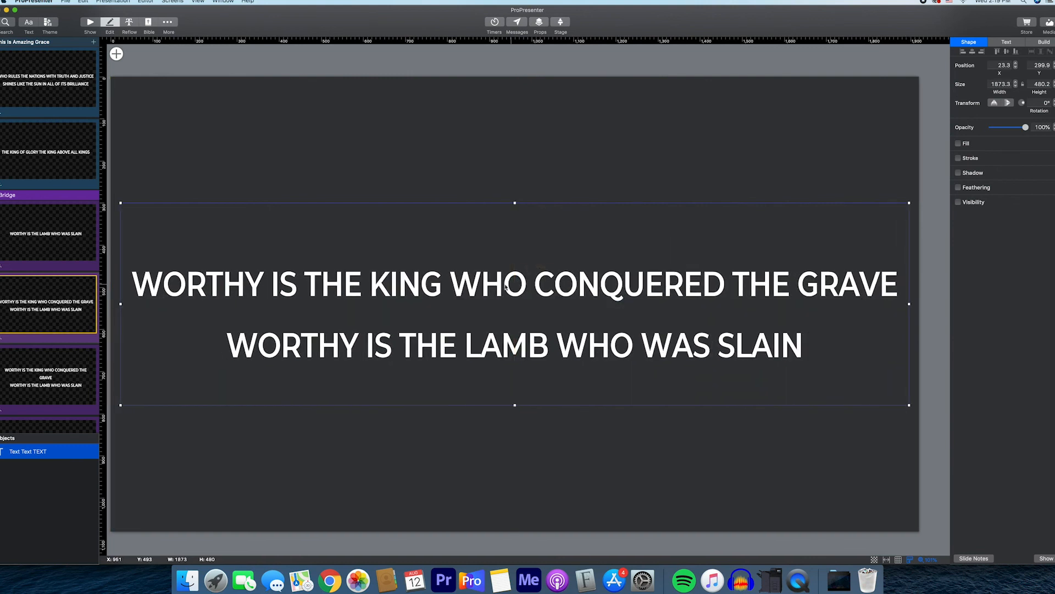
Stretch the second WORTHY IS THE KING slide's text box outward so lyrics fit two lines
click(48, 377)
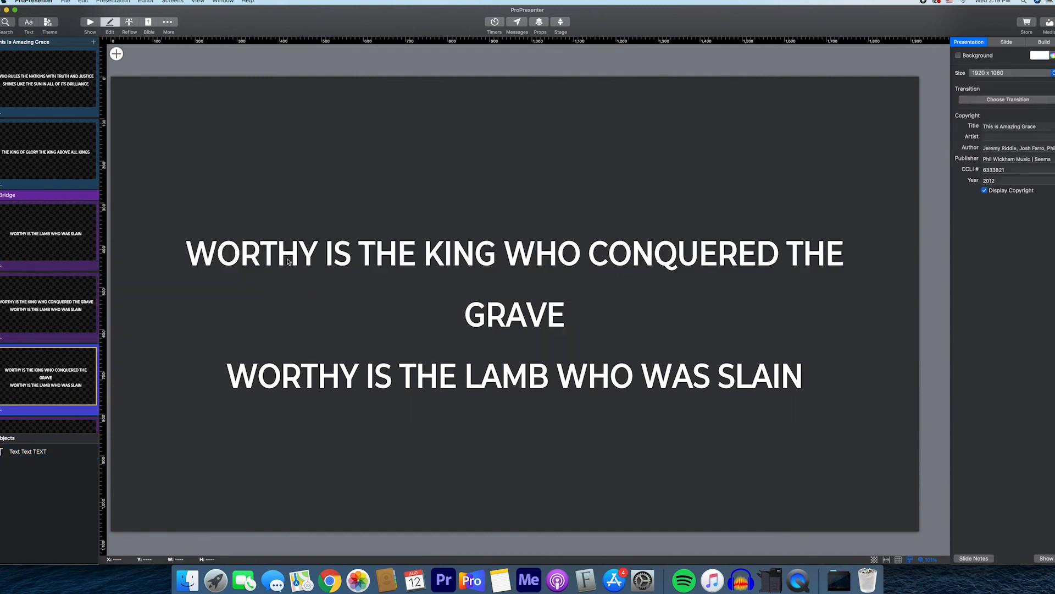
click(515, 315)
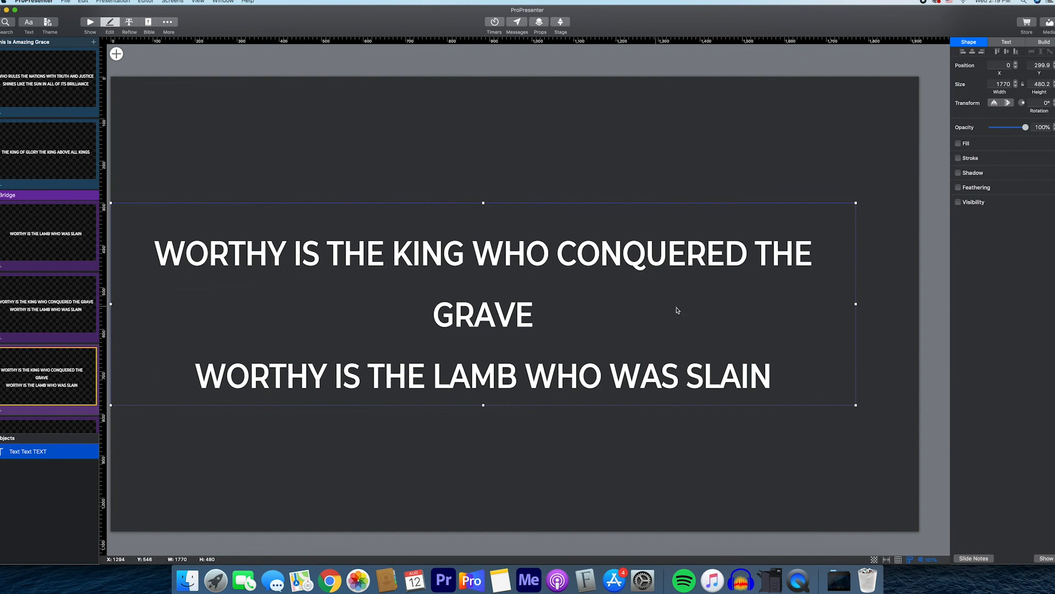
drag(855, 303, 869, 303)
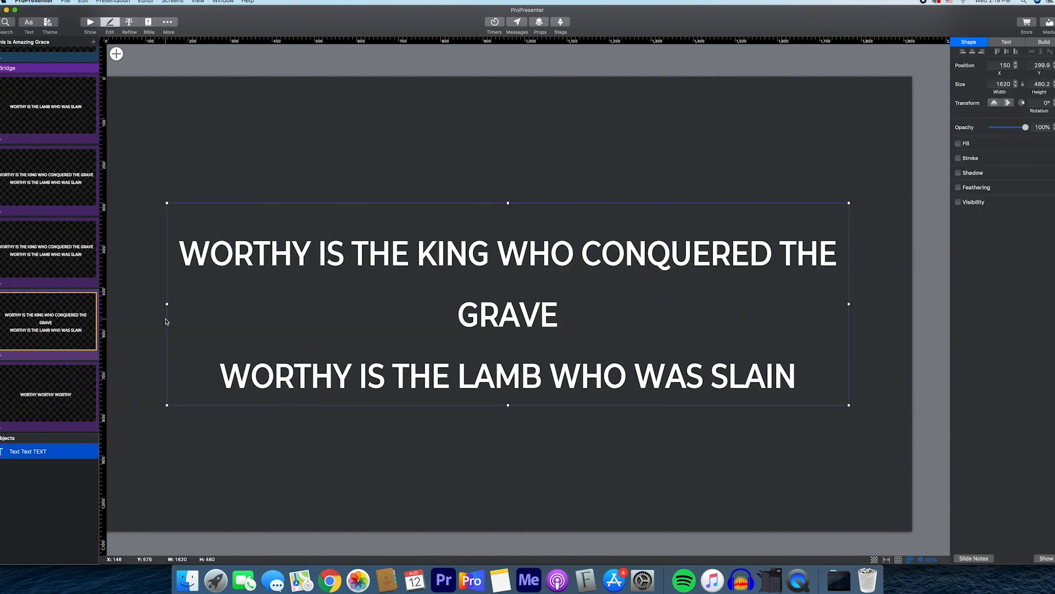
drag(166, 304, 125, 303)
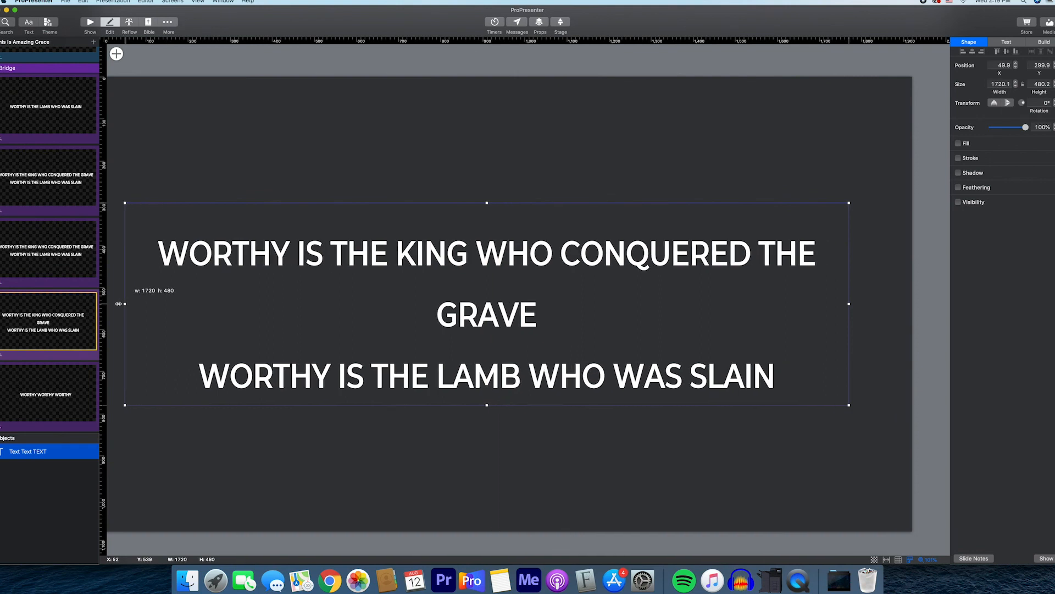
drag(122, 303, 111, 304)
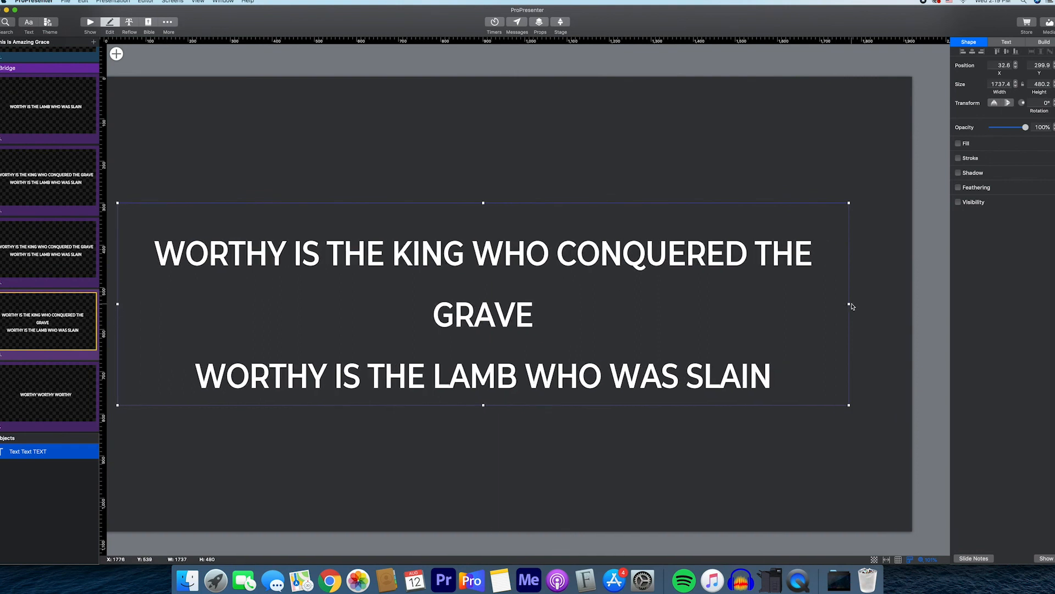
drag(848, 304, 899, 302)
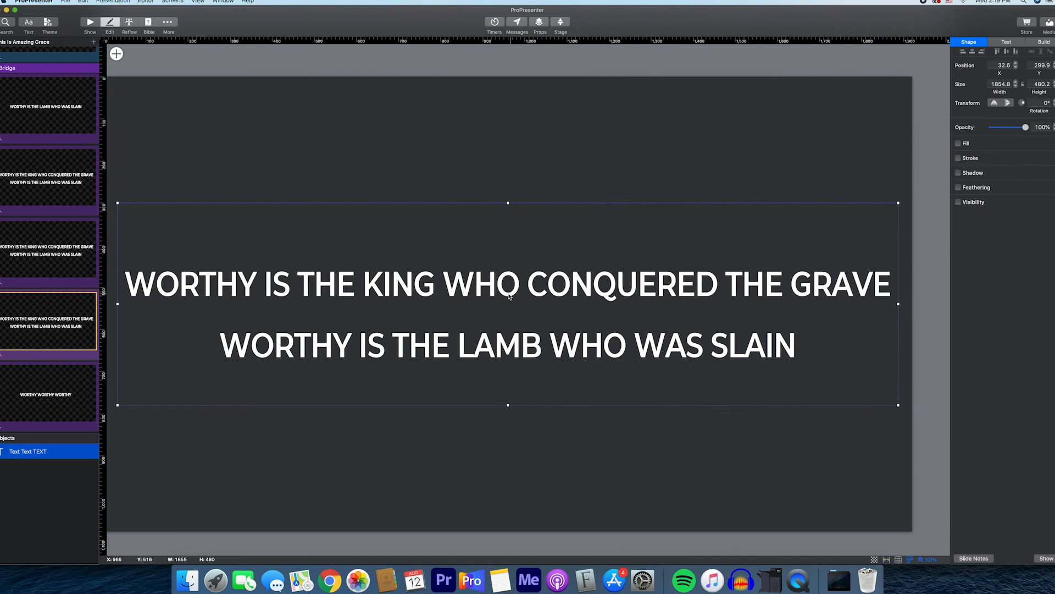
scroll(down, 3)
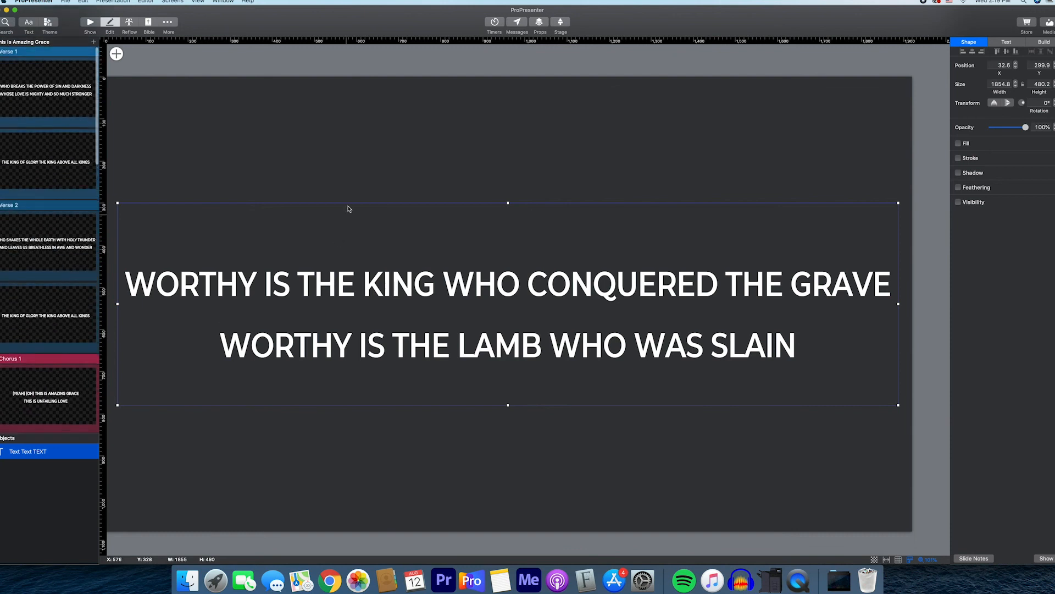
mouse_move(498, 219)
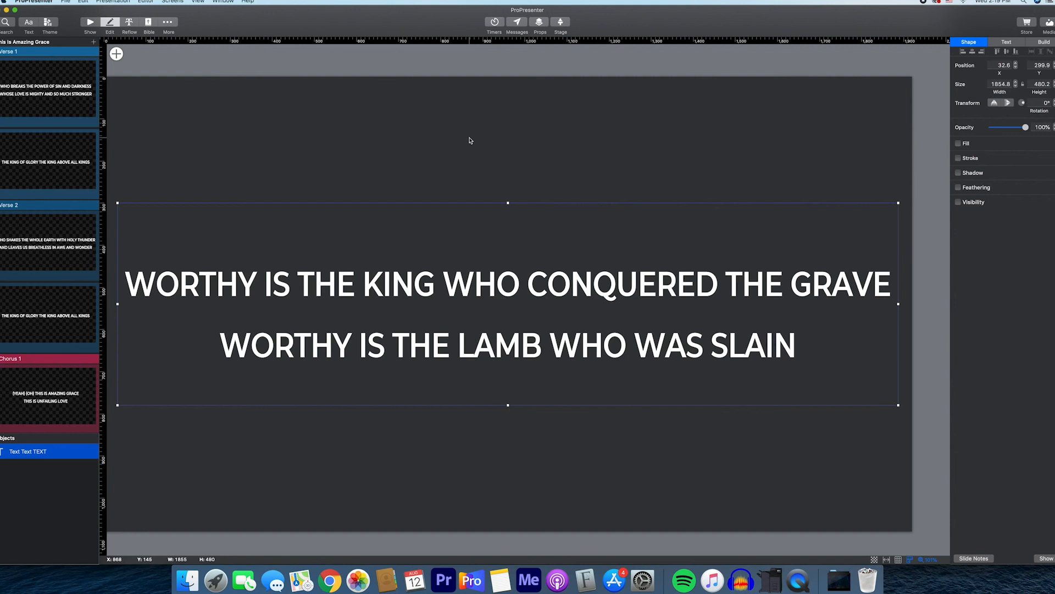
mouse_move(447, 162)
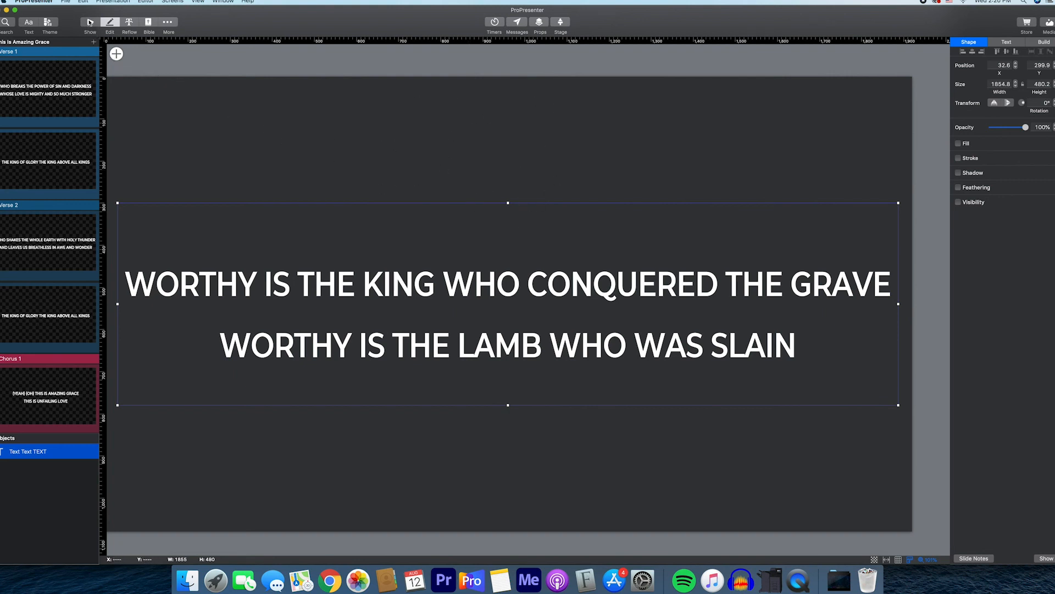
mouse_move(90, 22)
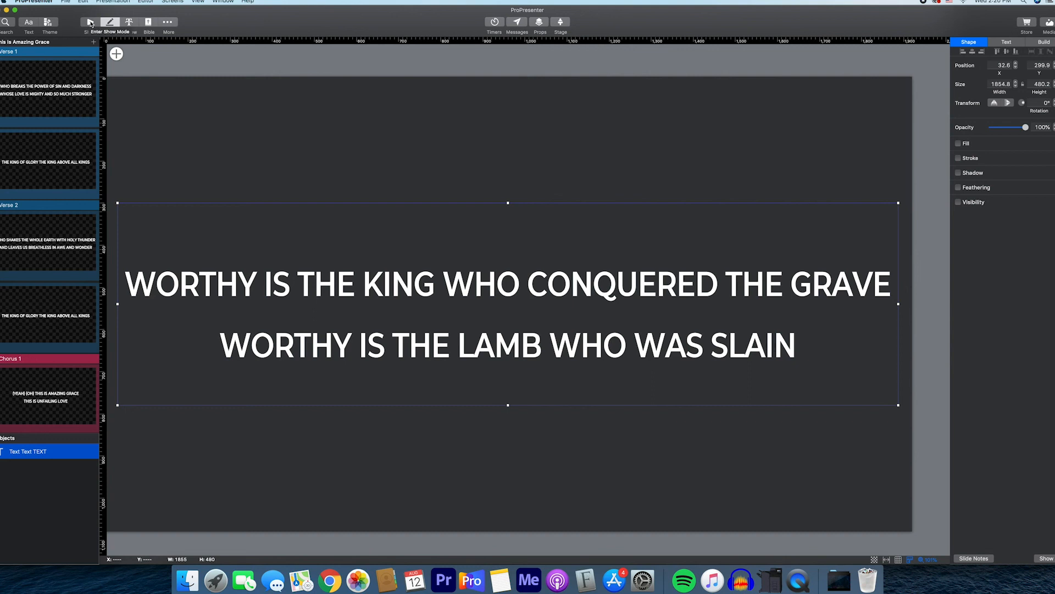
Return to show mode, clear the output, and put the Verse 1 slide live
click(90, 22)
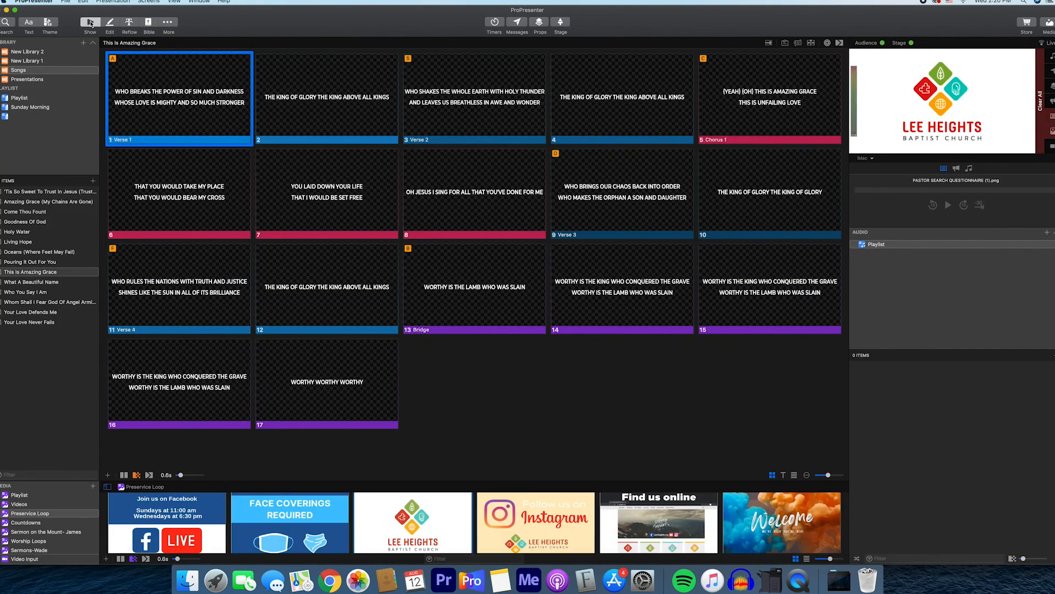
mouse_move(75, 89)
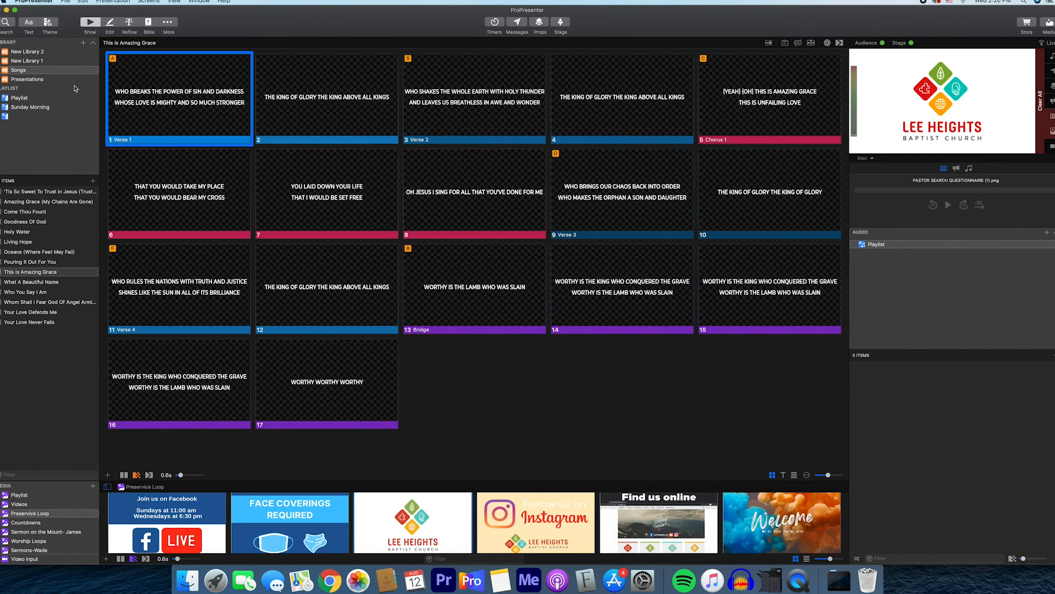
mouse_move(71, 96)
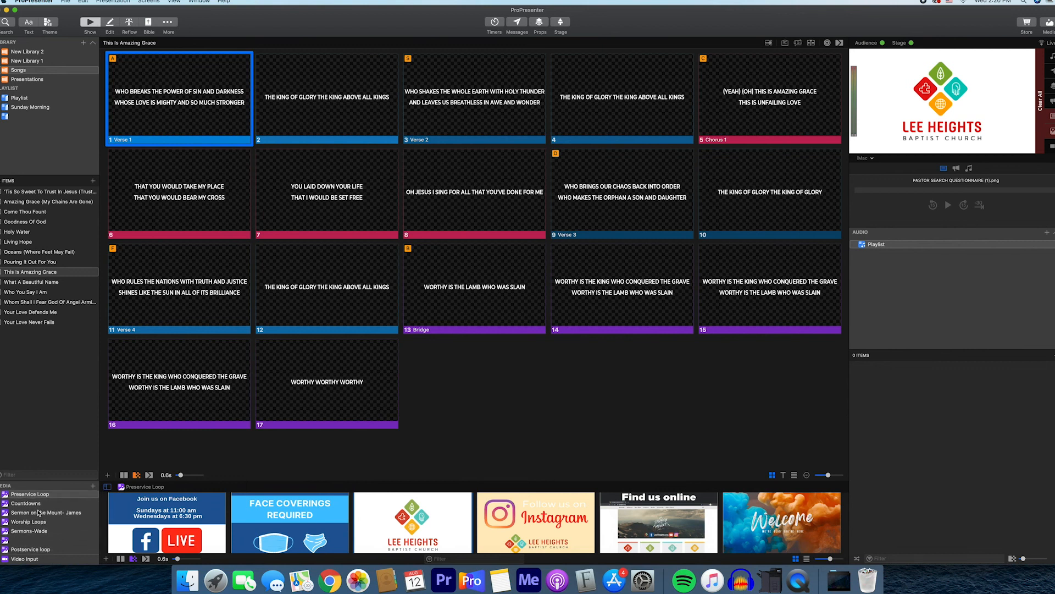
mouse_move(180, 206)
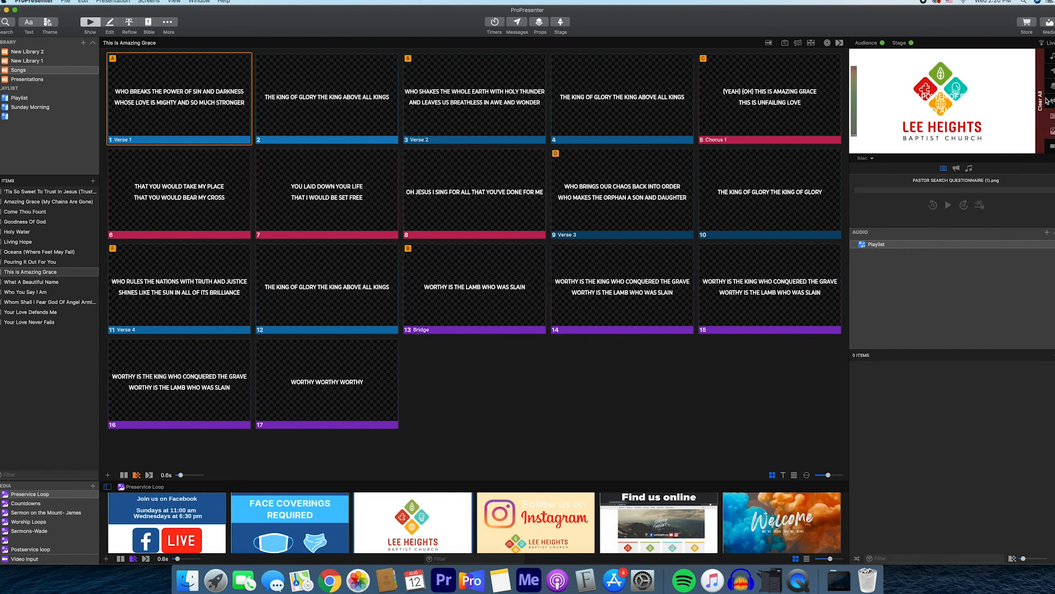
click(1050, 102)
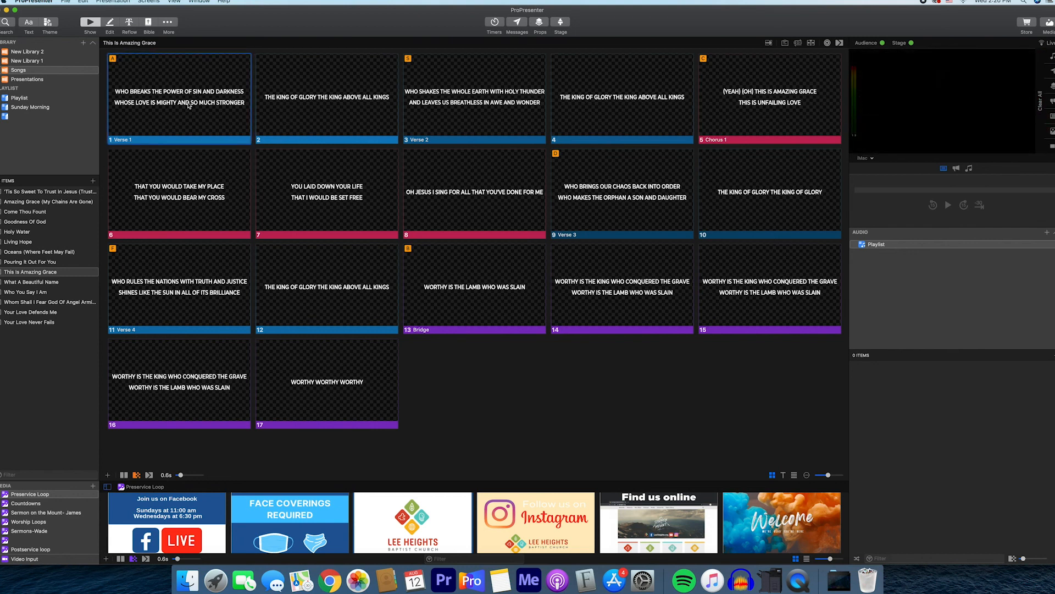
click(179, 97)
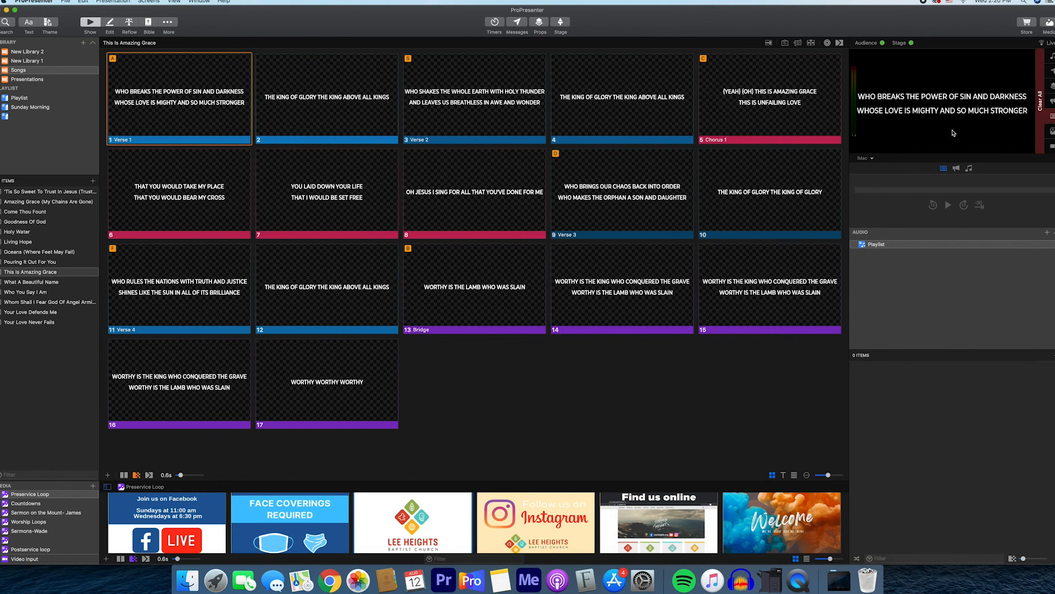
mouse_move(956, 87)
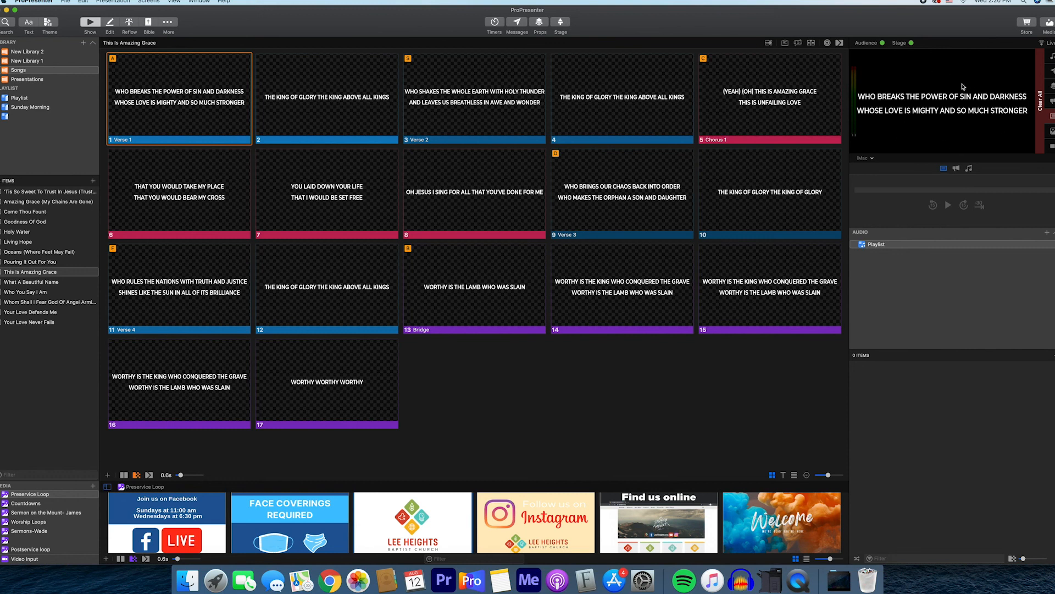
mouse_move(9, 458)
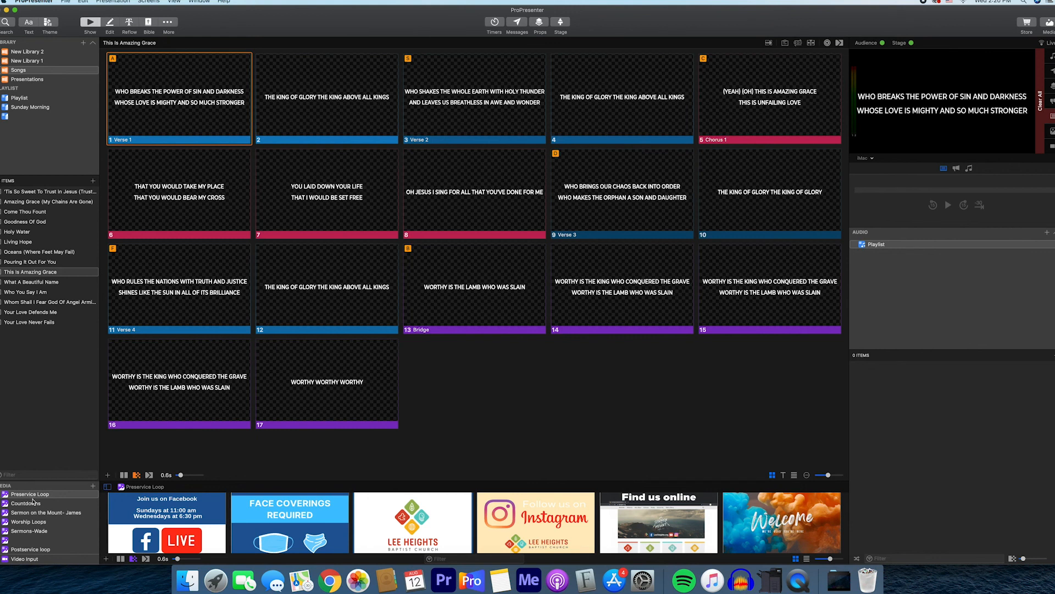
Browse the Countdowns and Sermon on the Mount- James media folders, then show Worship Loops
click(26, 503)
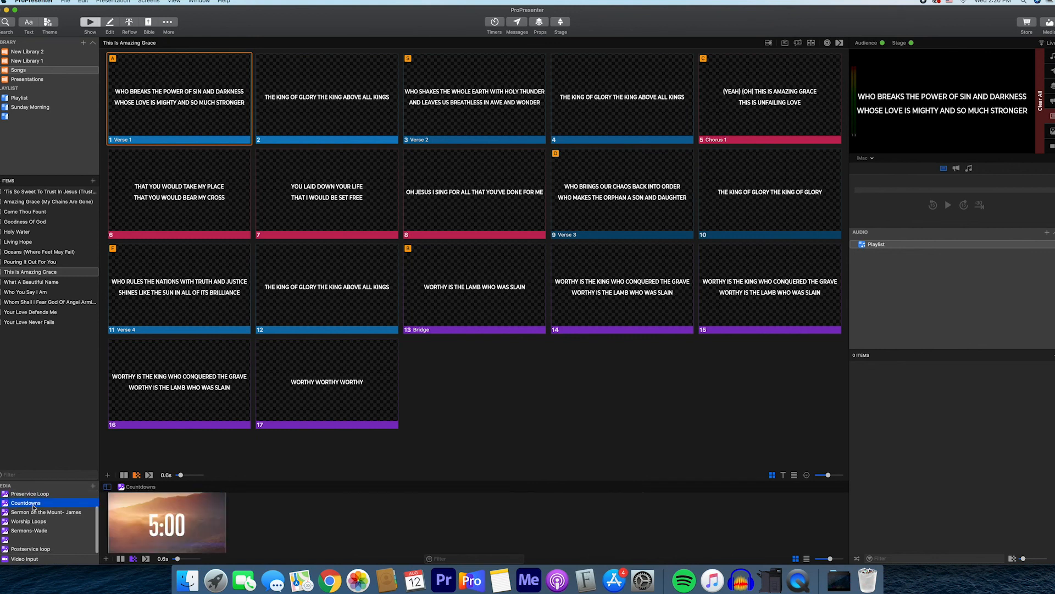
click(45, 511)
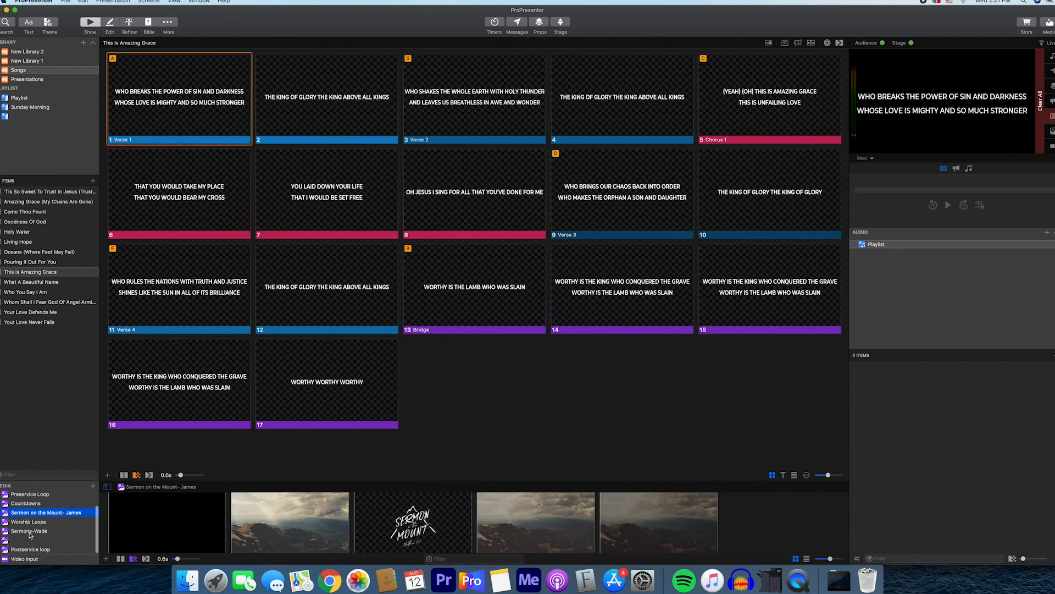
click(28, 521)
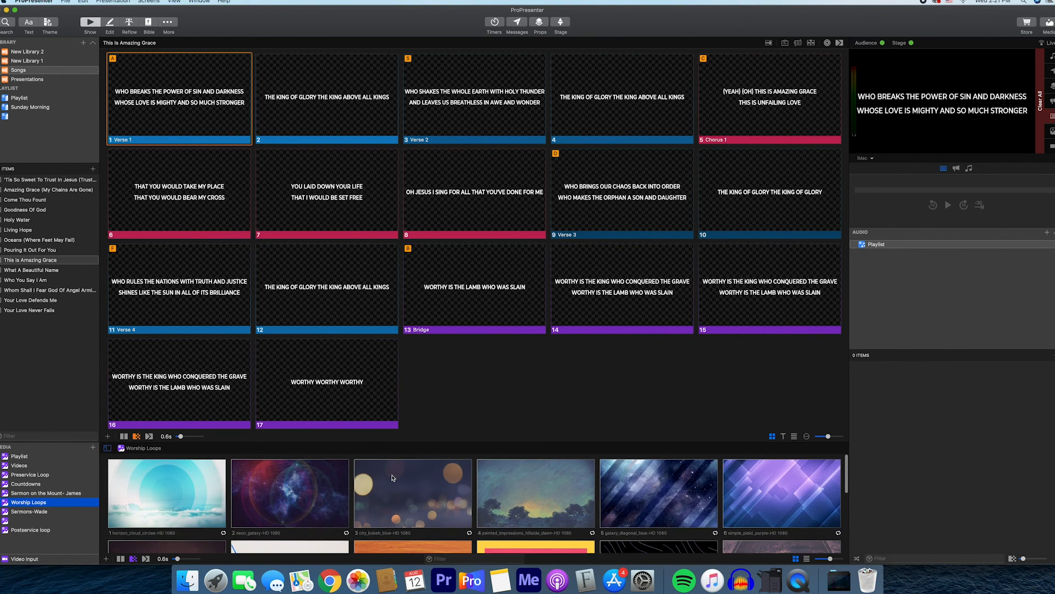
scroll(down, 3)
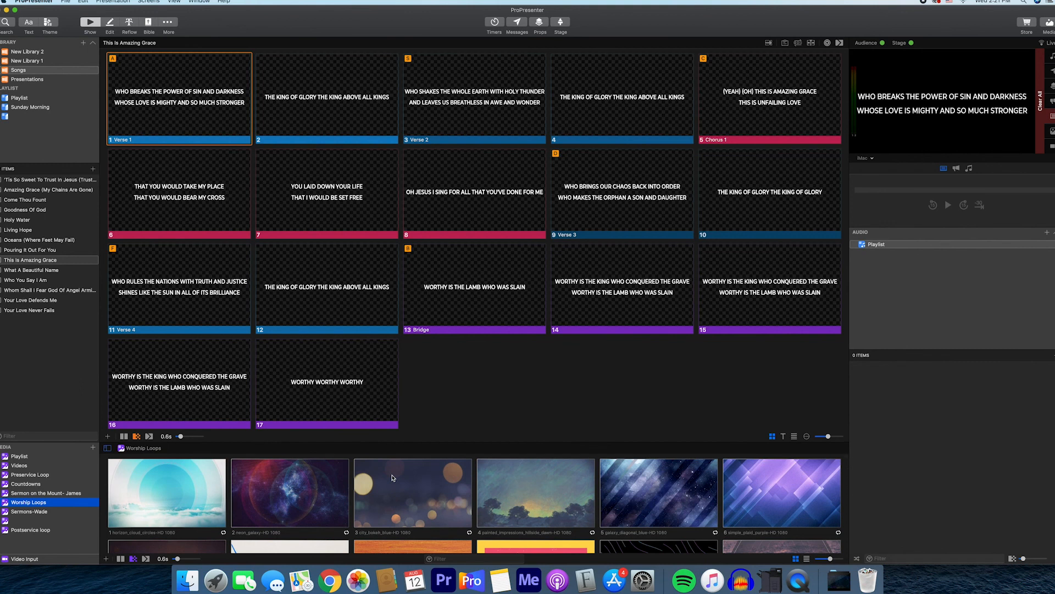
mouse_move(651, 501)
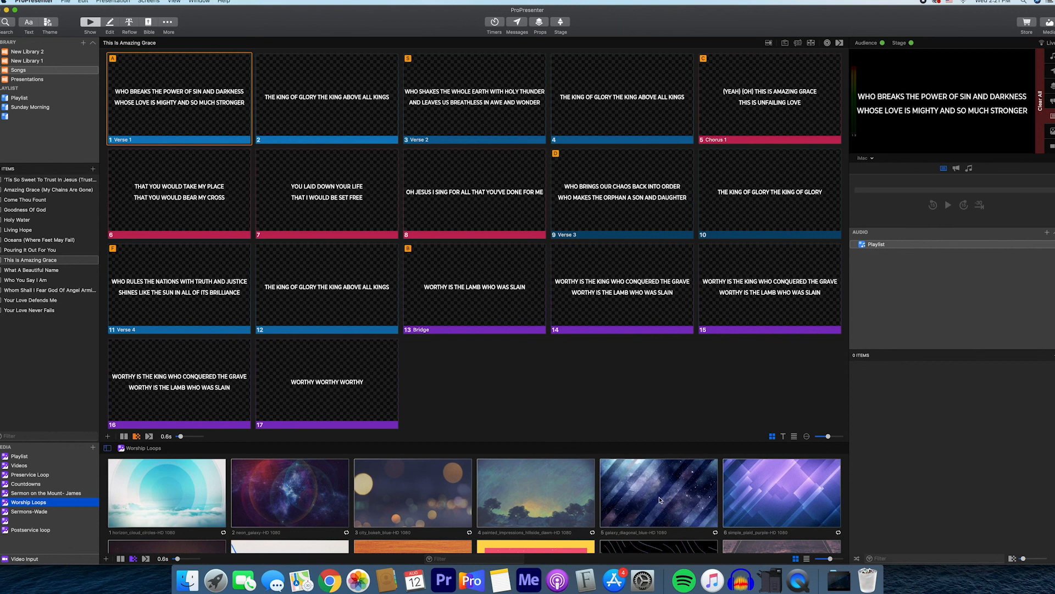
Add the galaxy_diagonal_blue loop as the song's background and preview Verse 1 over it
click(659, 494)
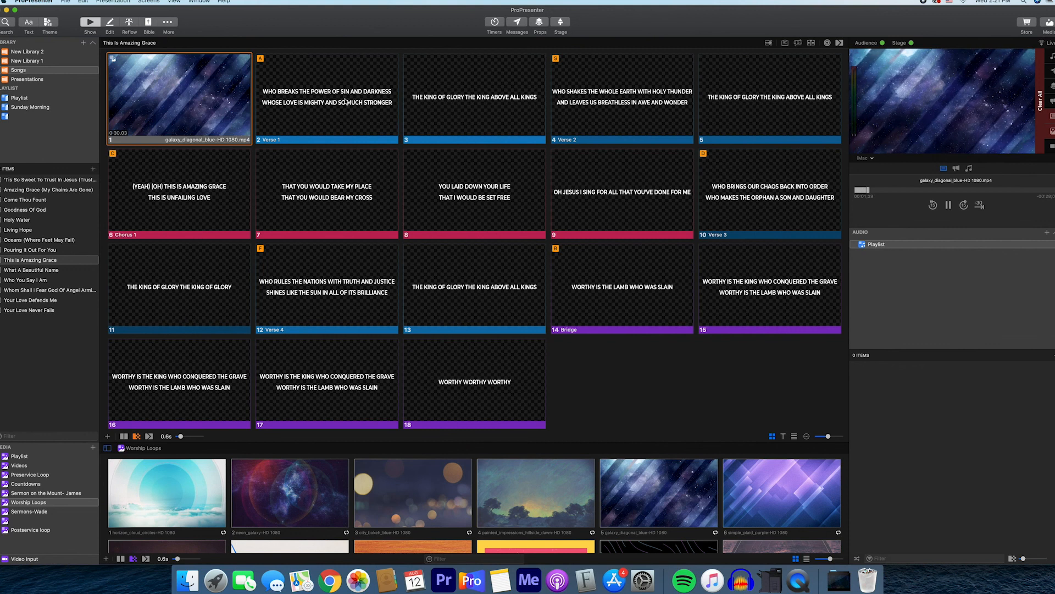
click(327, 98)
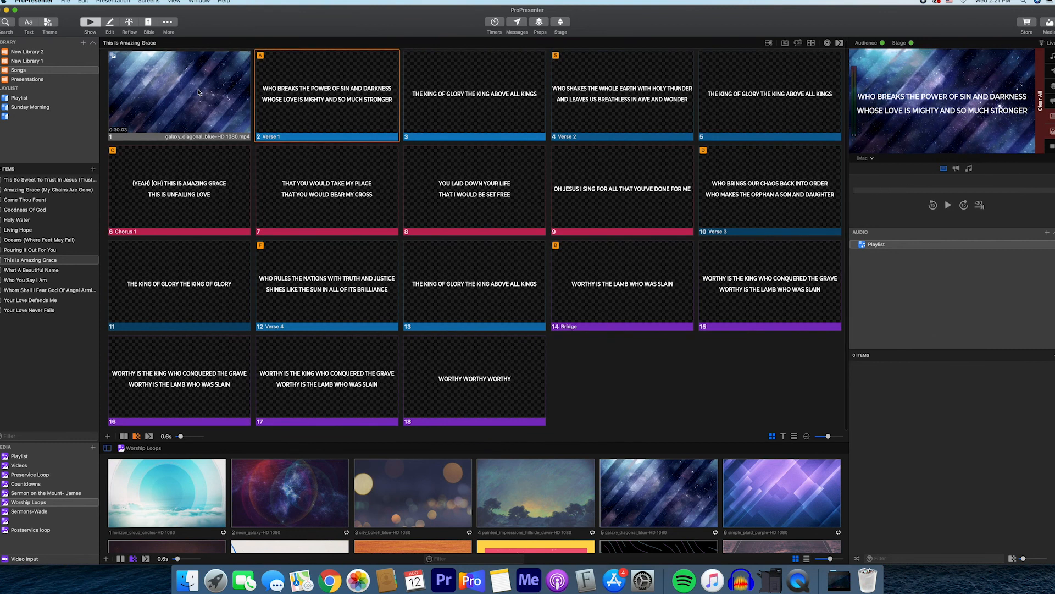
click(179, 94)
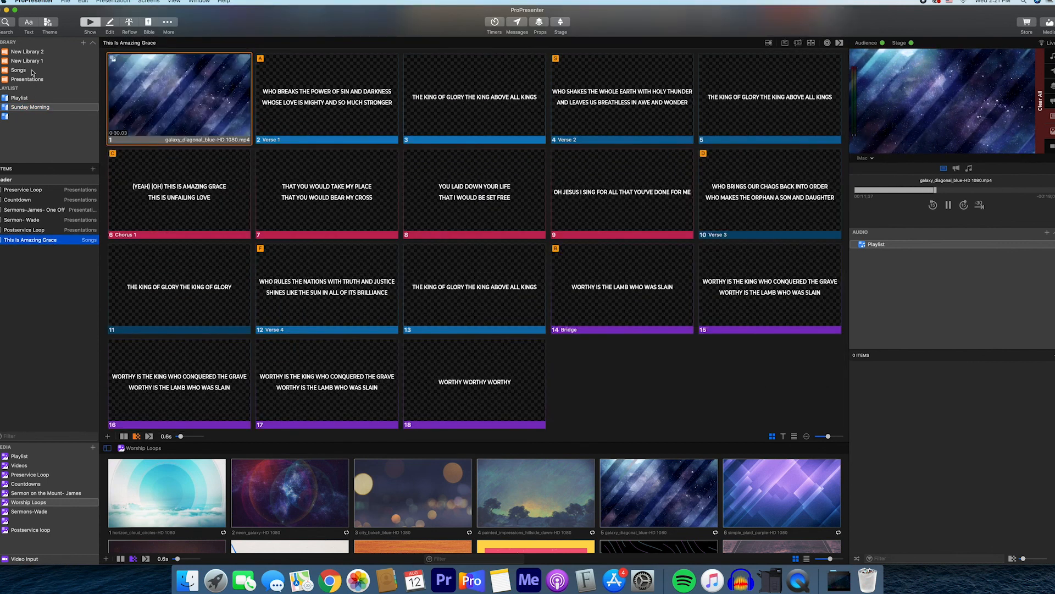
Open the Sunday Morning playlist and place This Is Amazing Grace right after Countdown
click(18, 70)
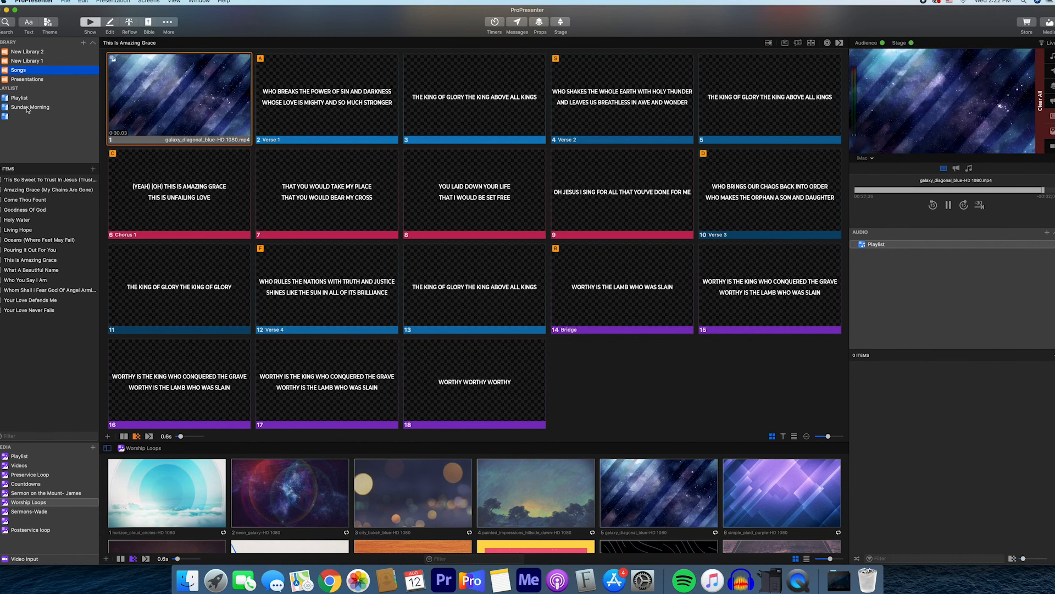
click(29, 108)
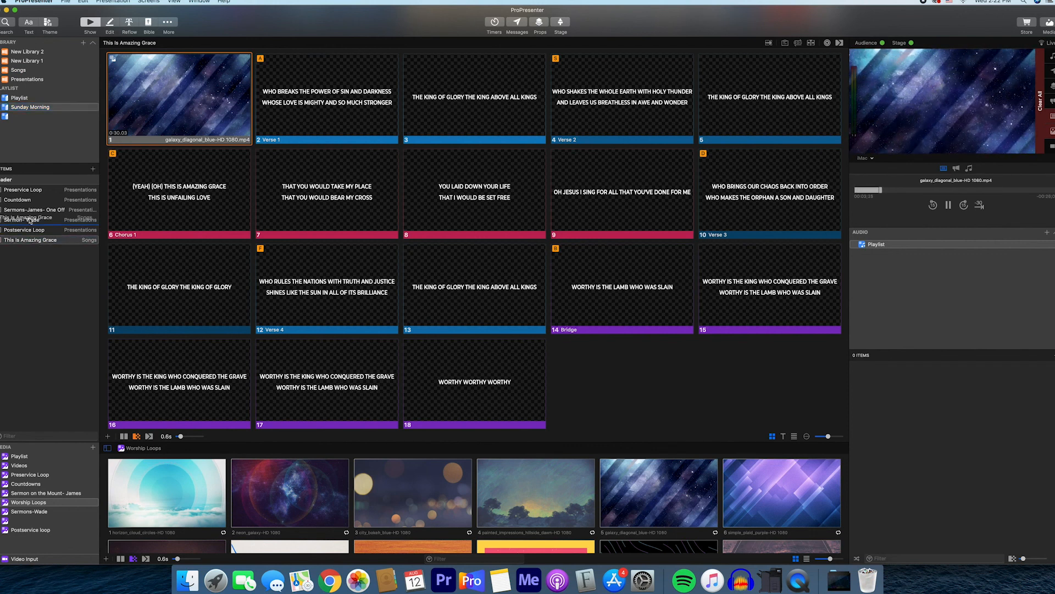
click(30, 240)
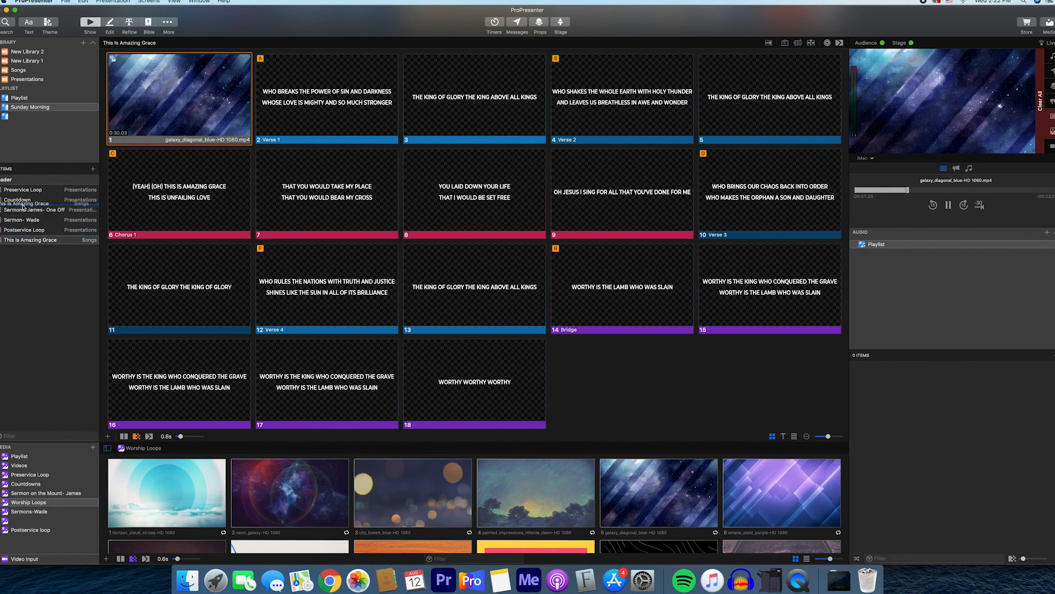
Delete the James sermon item, then check Preservice Loop and This Is Amazing Grace
right_click(27, 220)
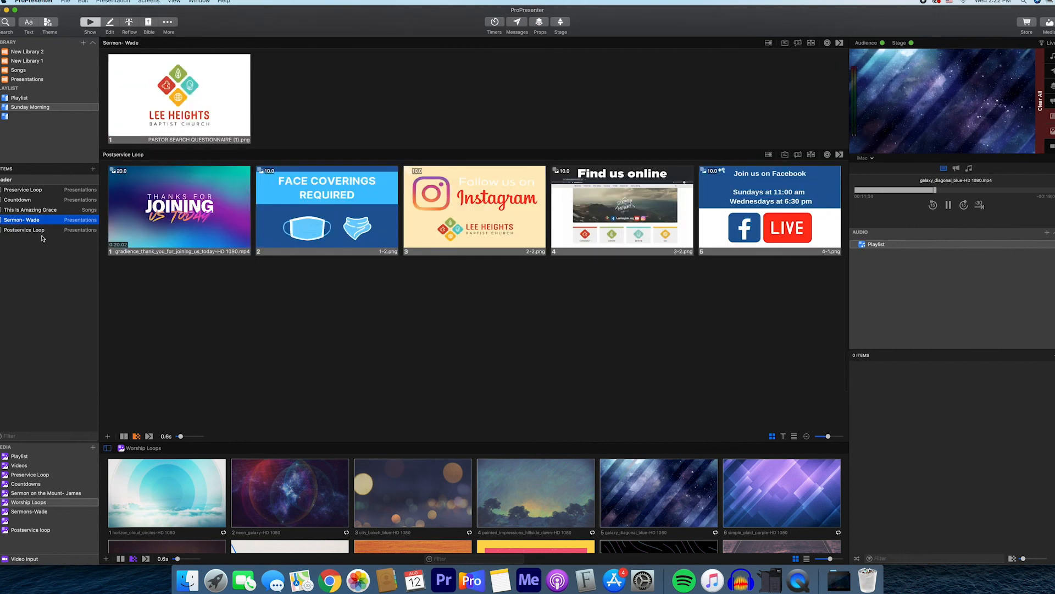
click(23, 189)
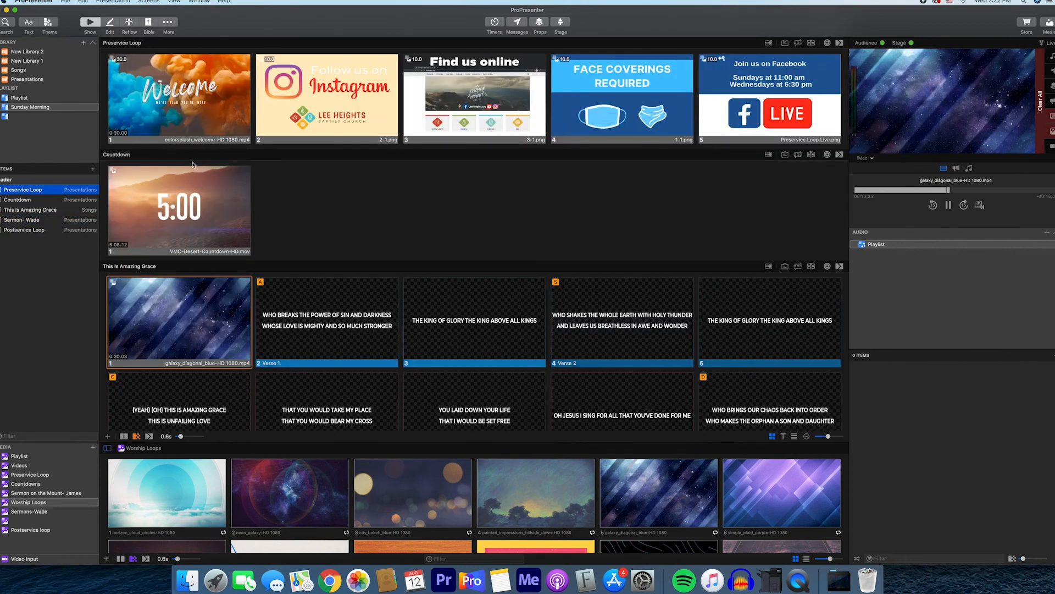
click(31, 209)
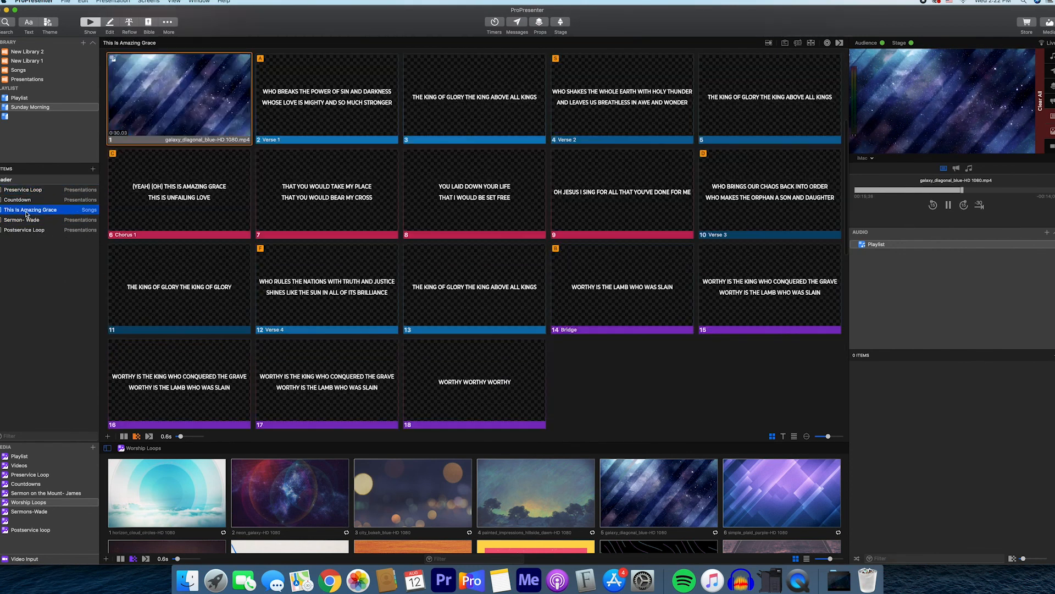